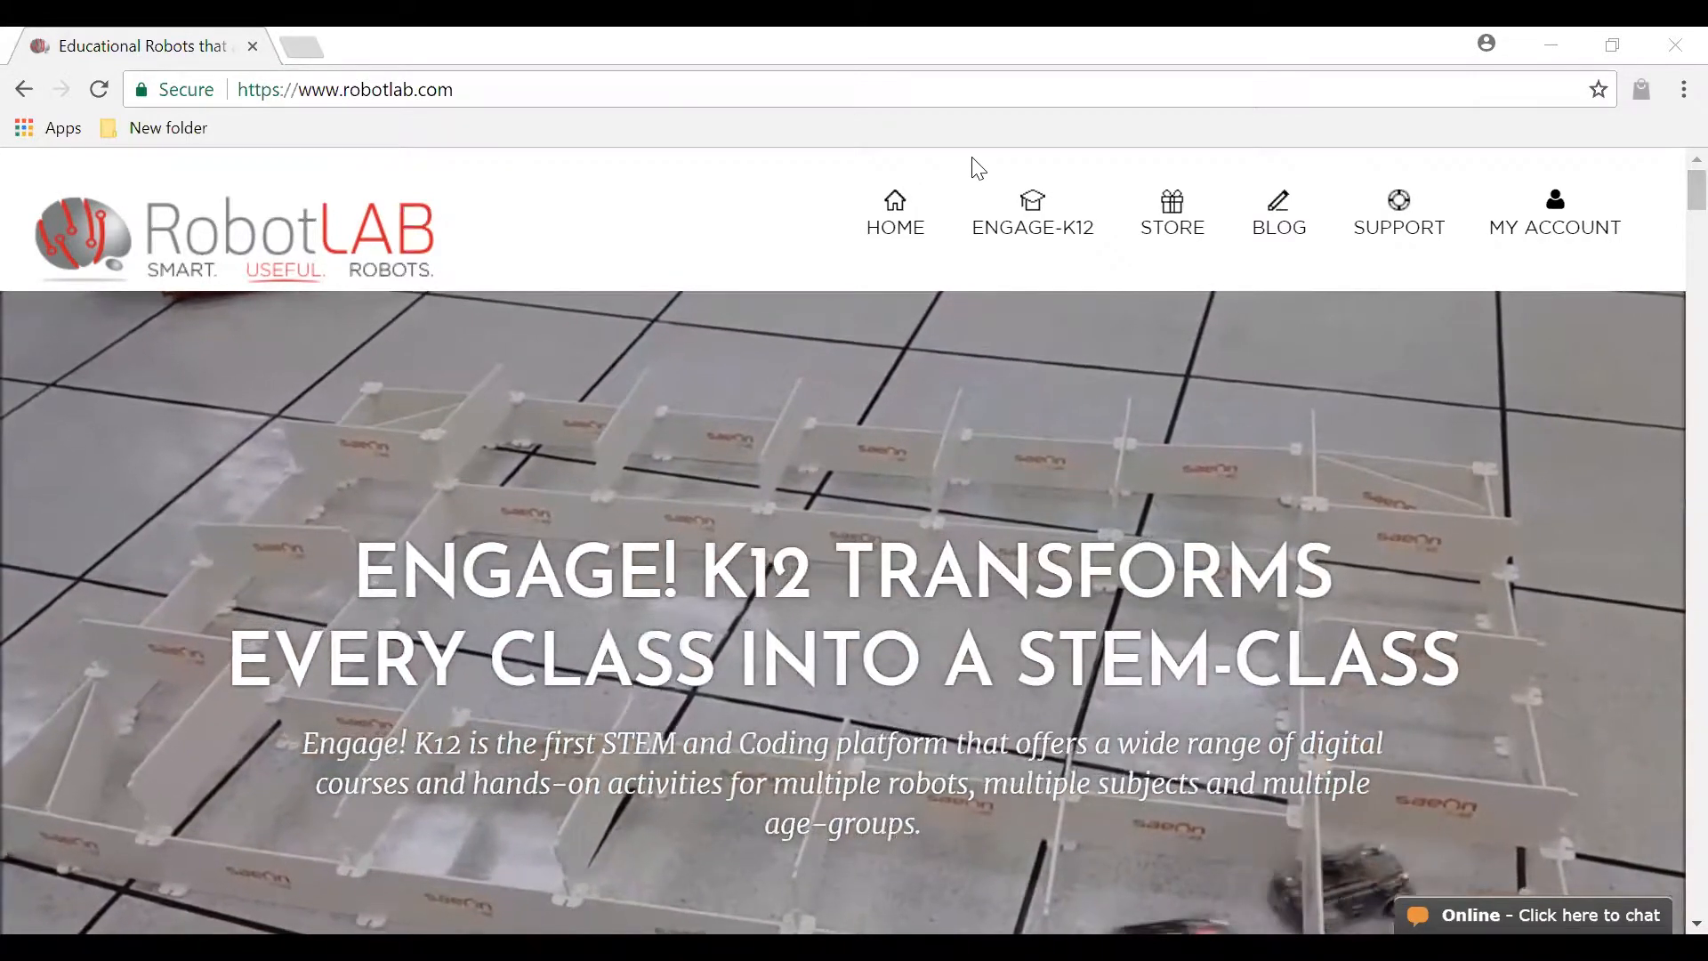
mouse_move(1032, 228)
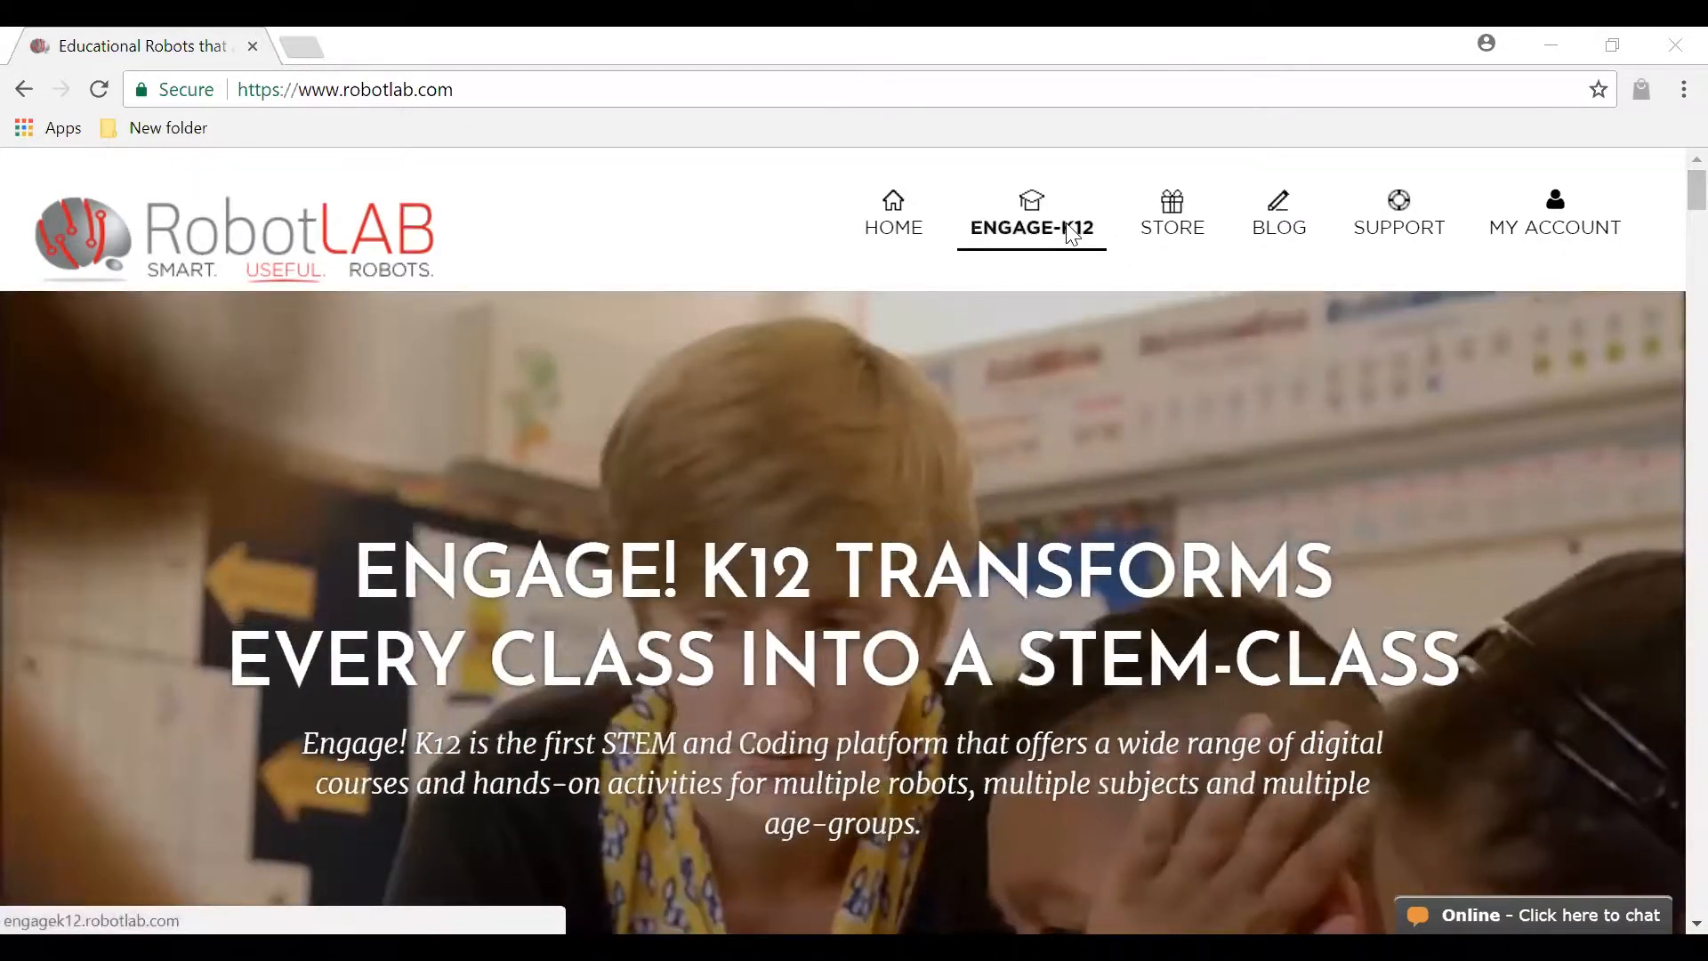
Go to the Engage! K12 lessons site and expand its navigation menu with Lessons Home, Store, Support and Login
left_click(1030, 211)
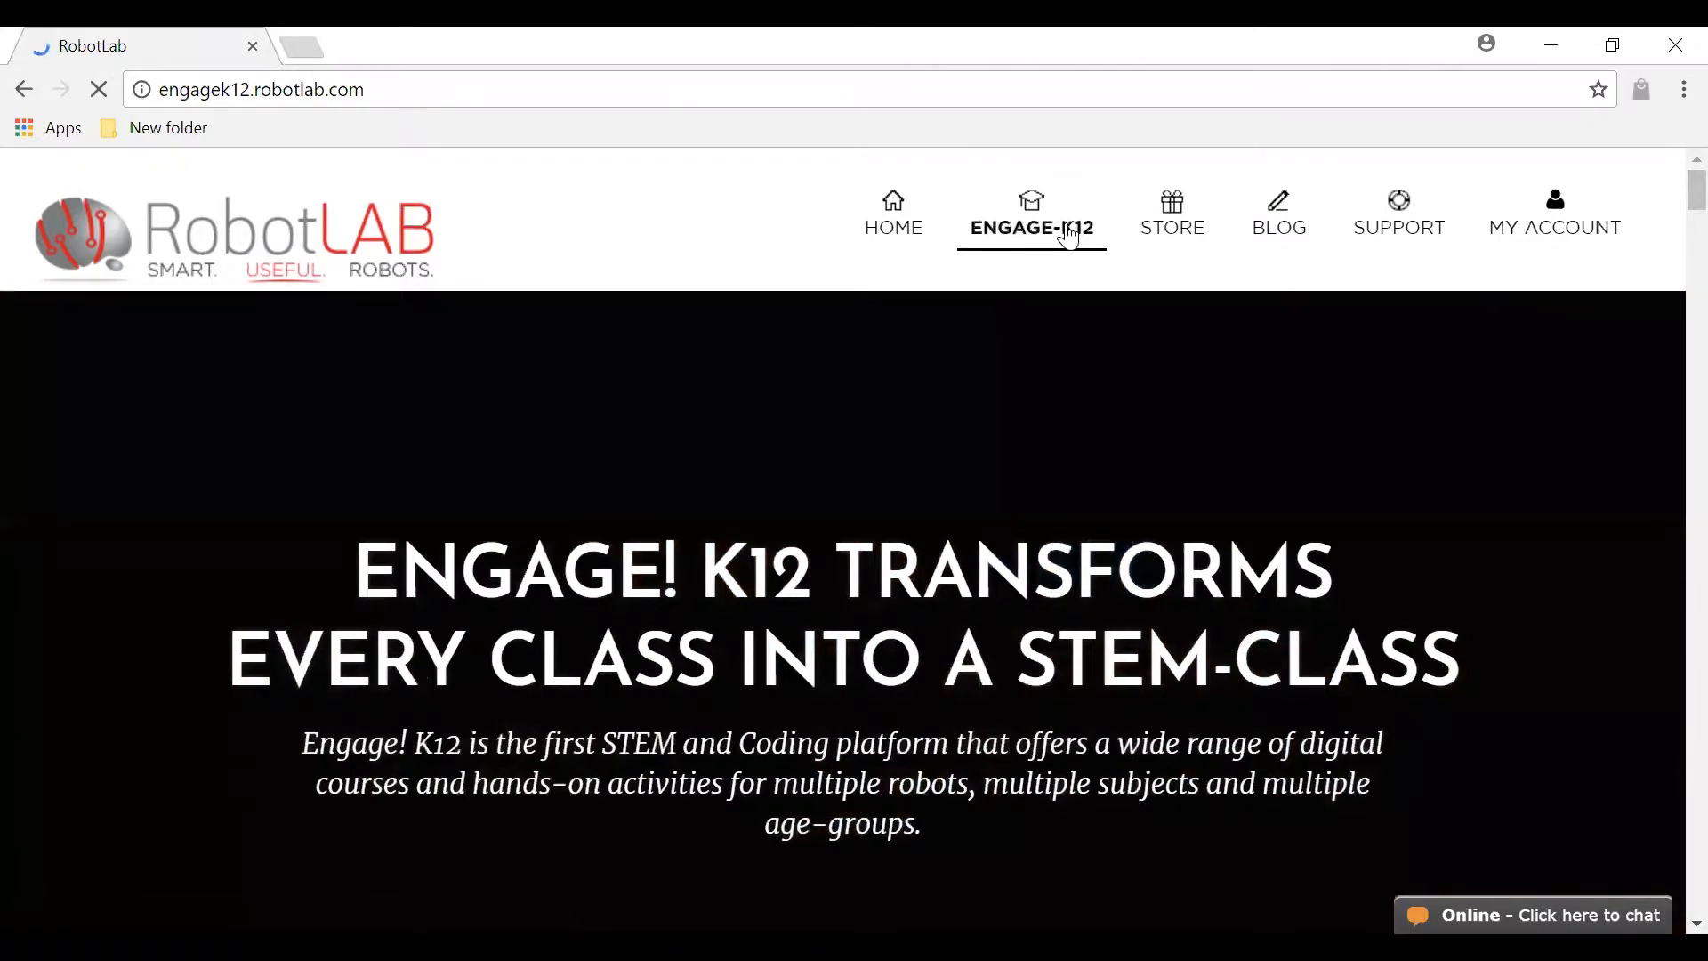
left_click(1031, 211)
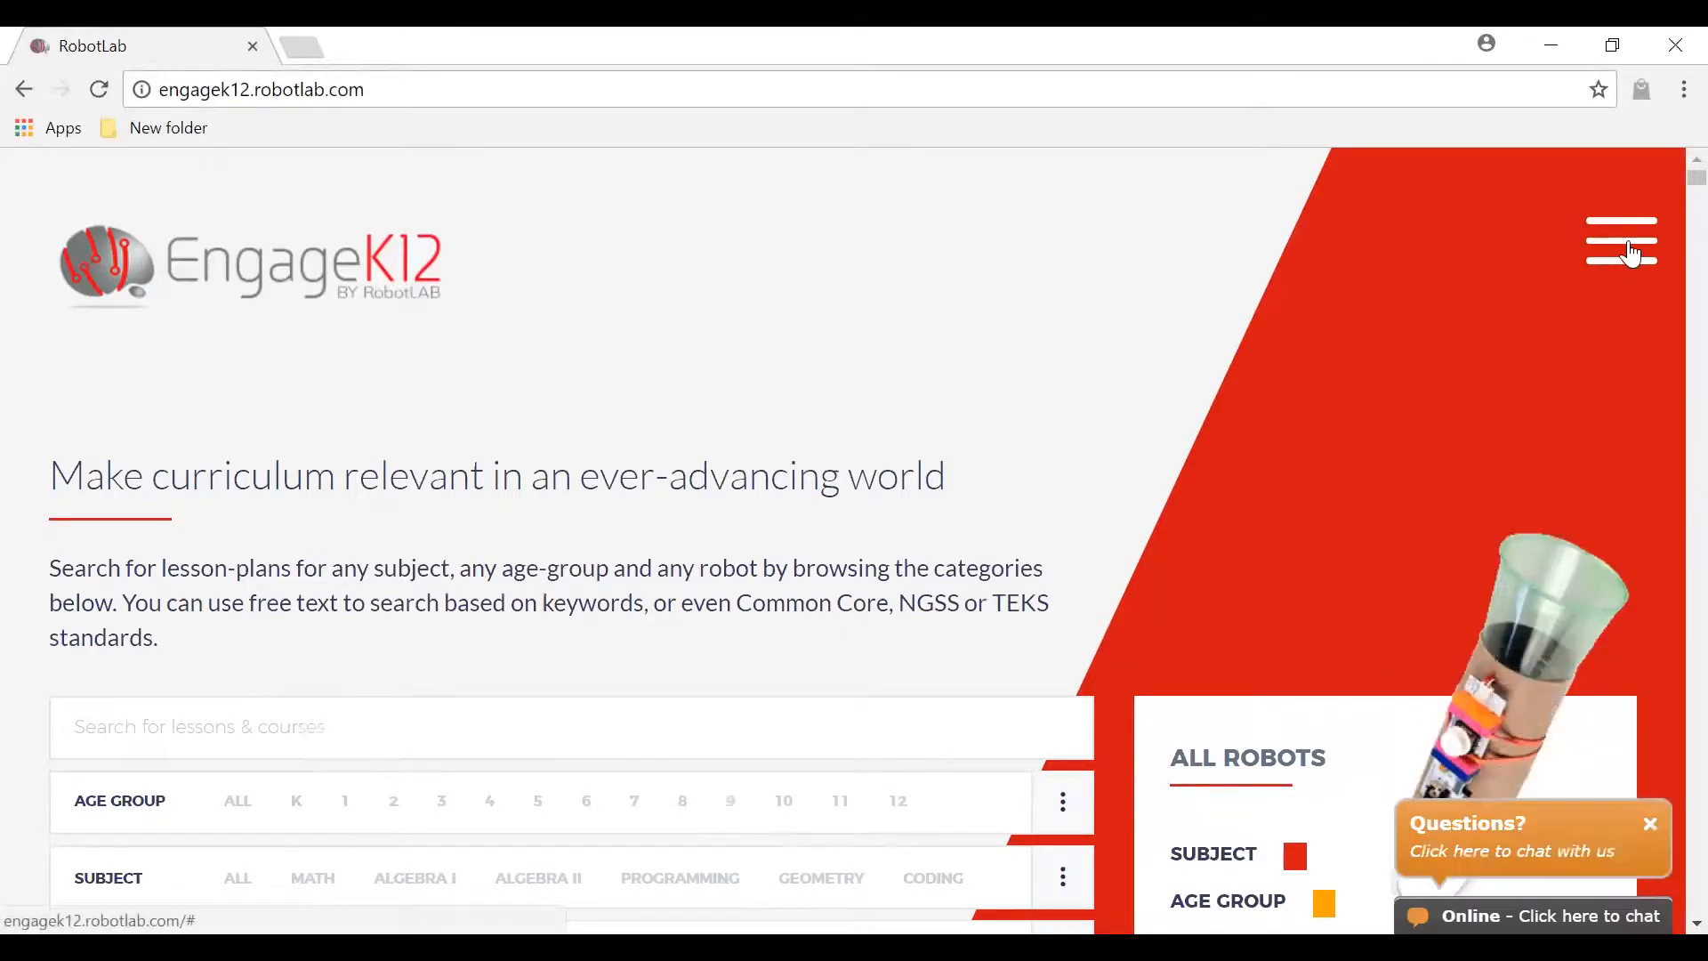
left_click(1619, 242)
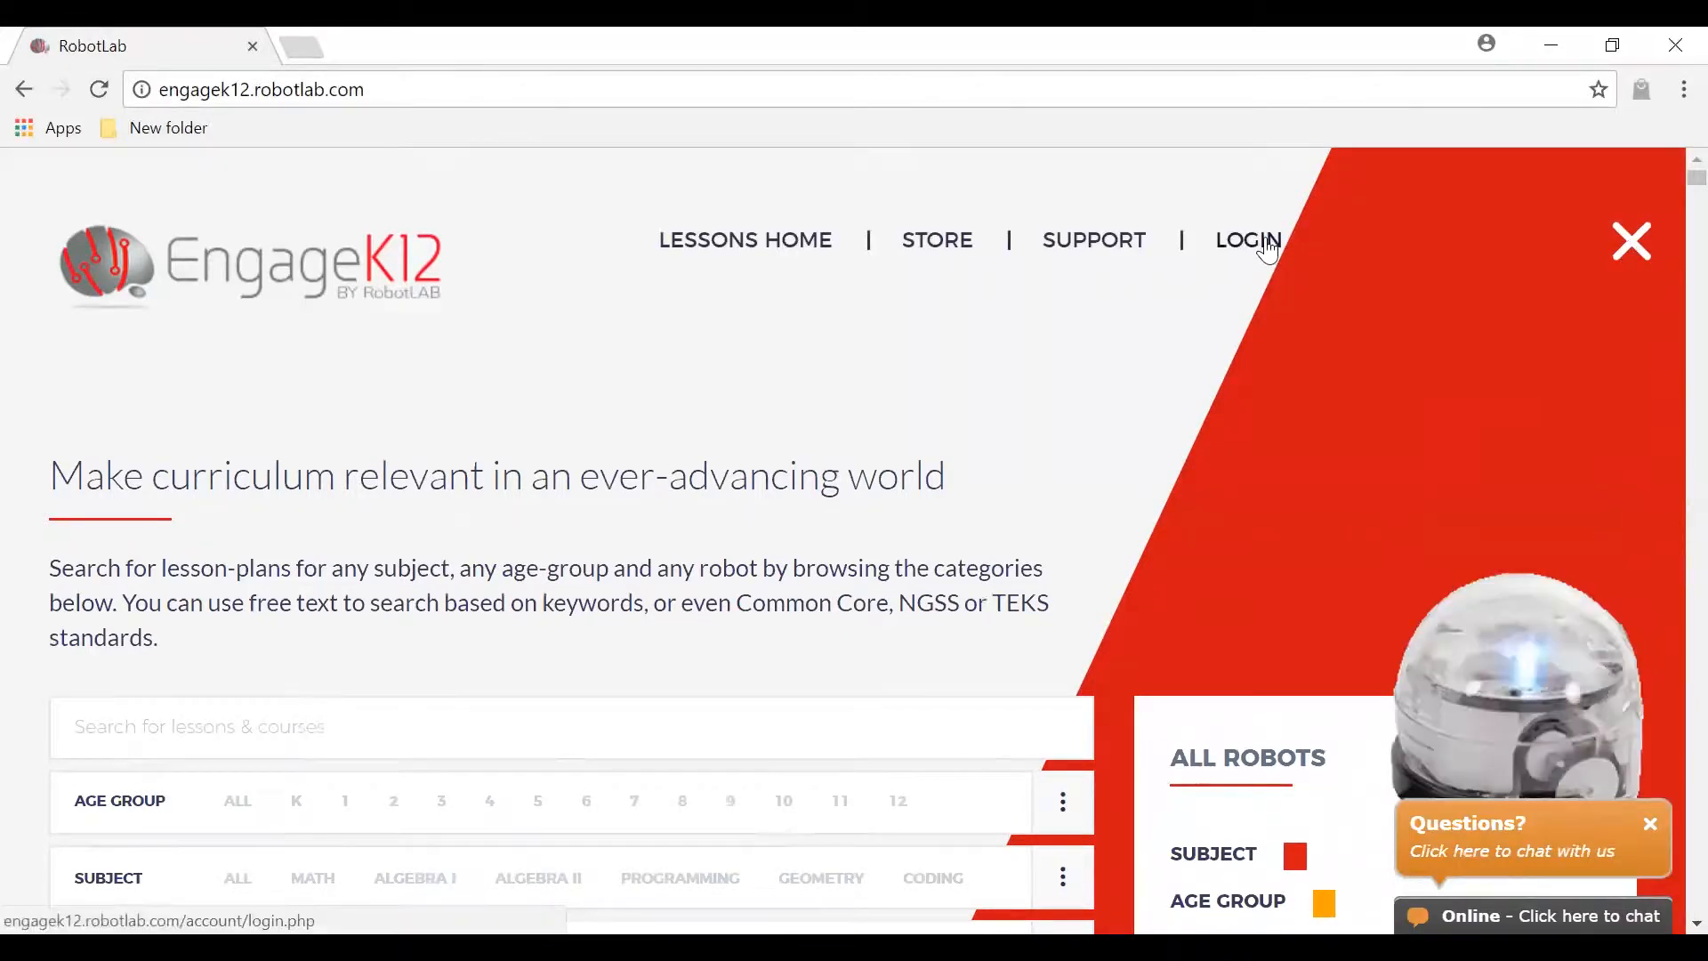
left_click(1248, 240)
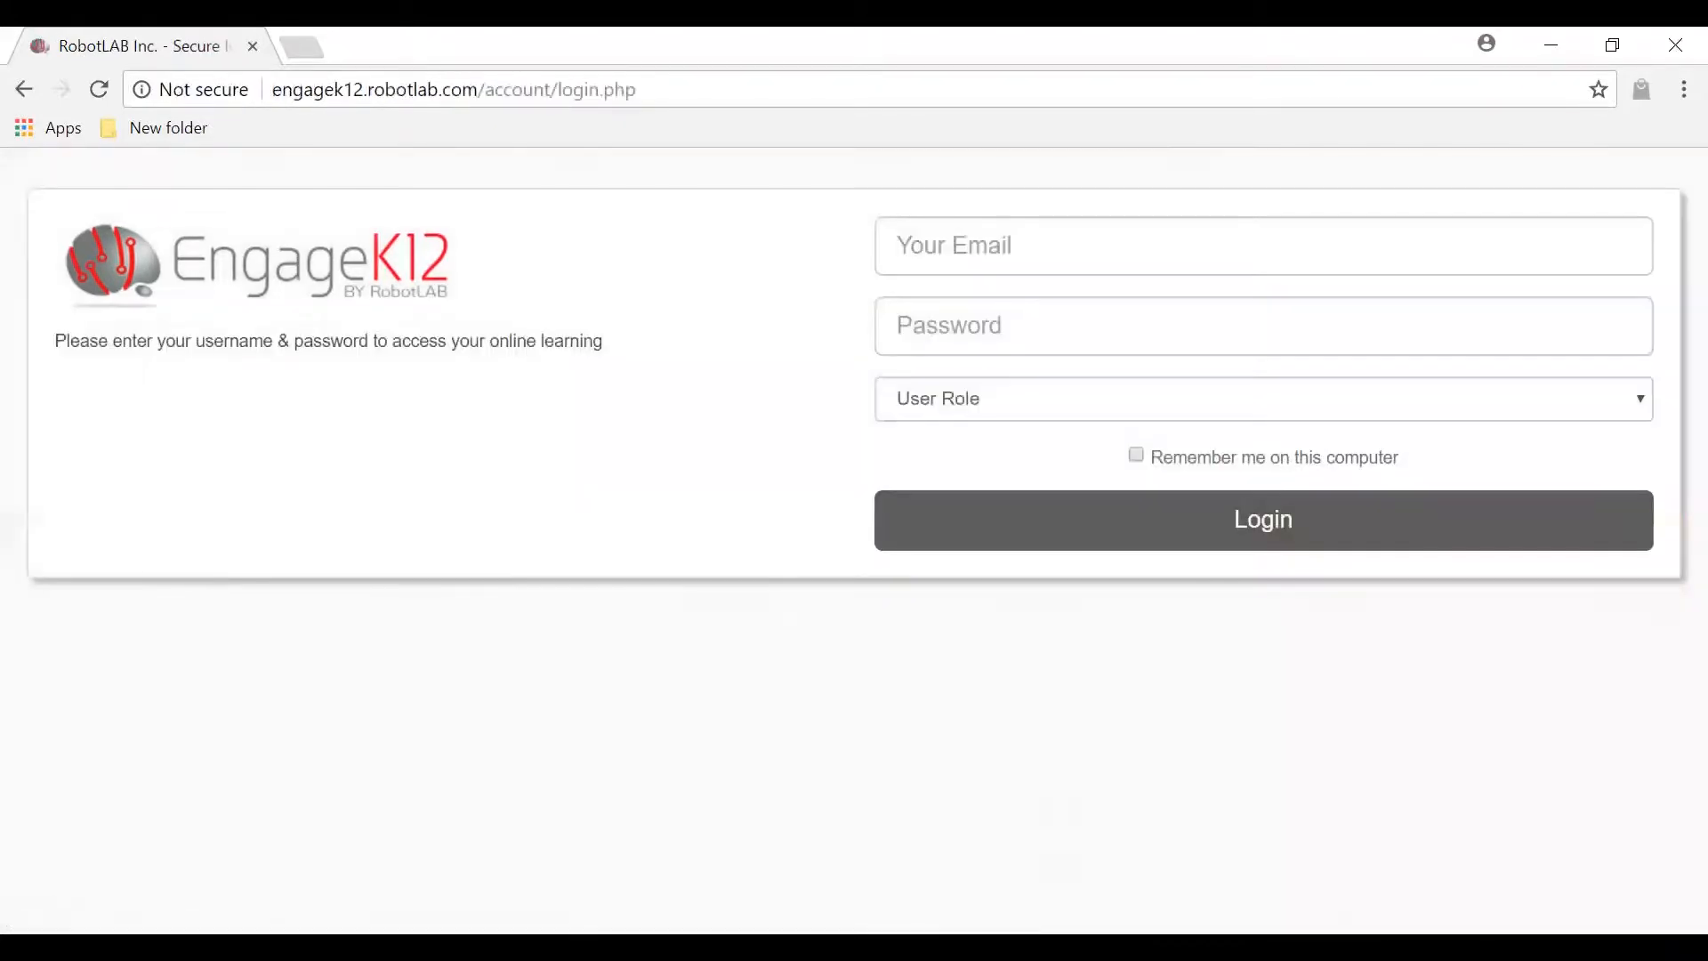
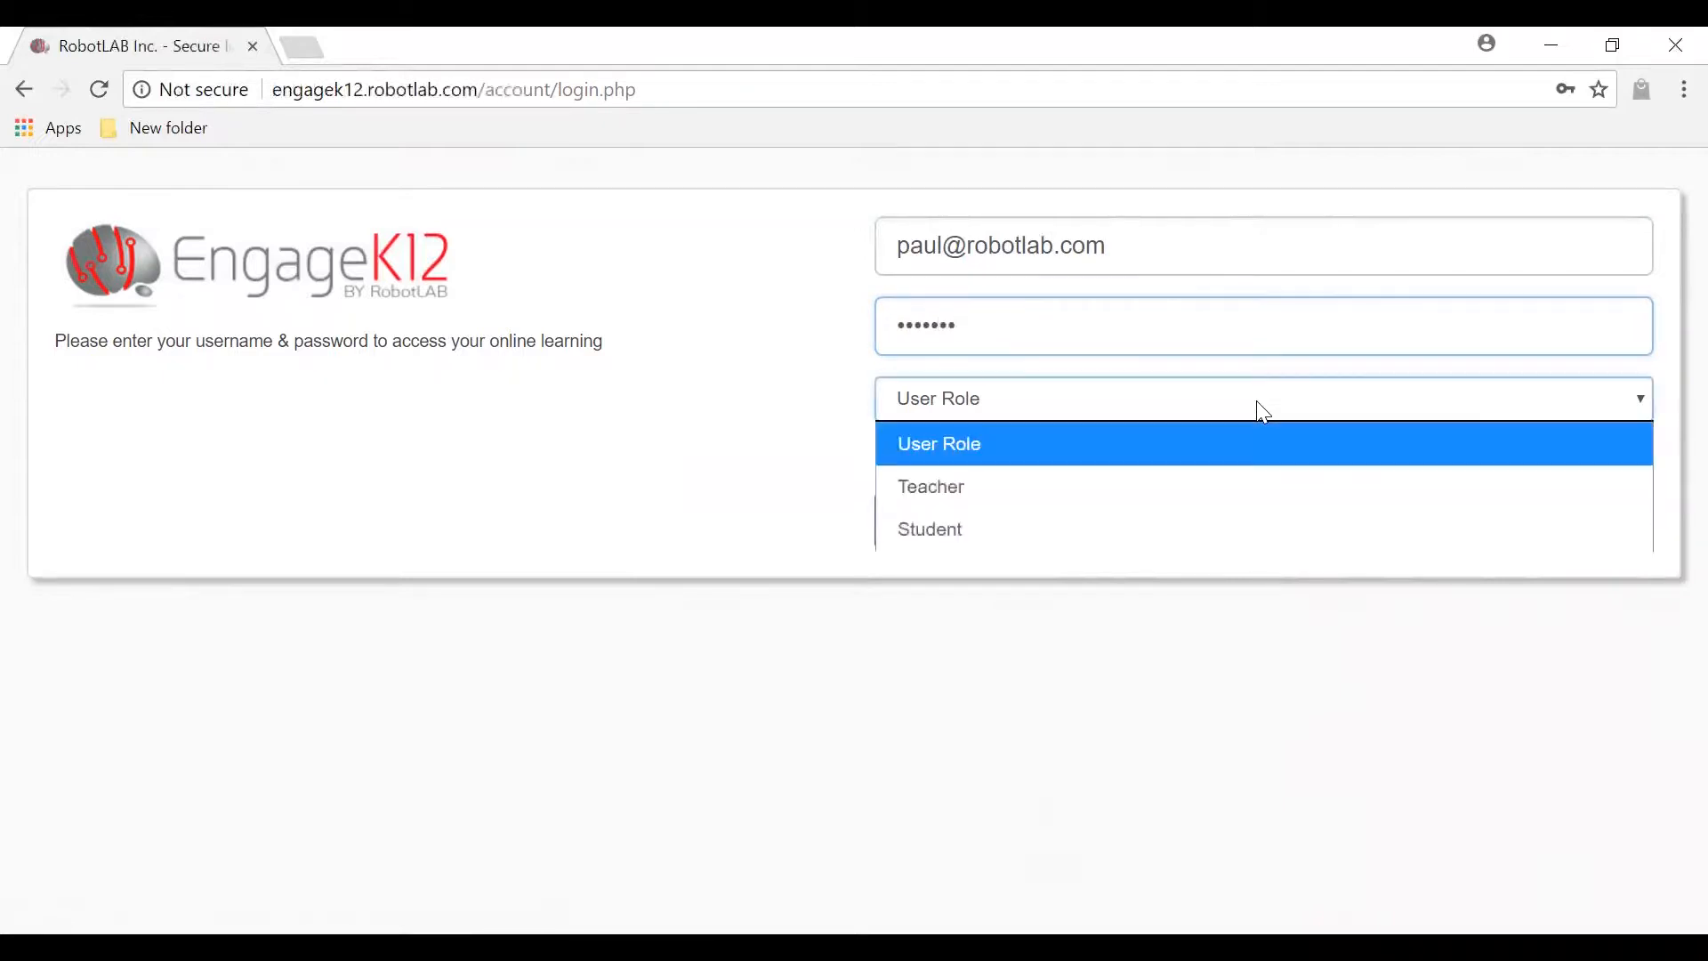
mouse_move(1000, 485)
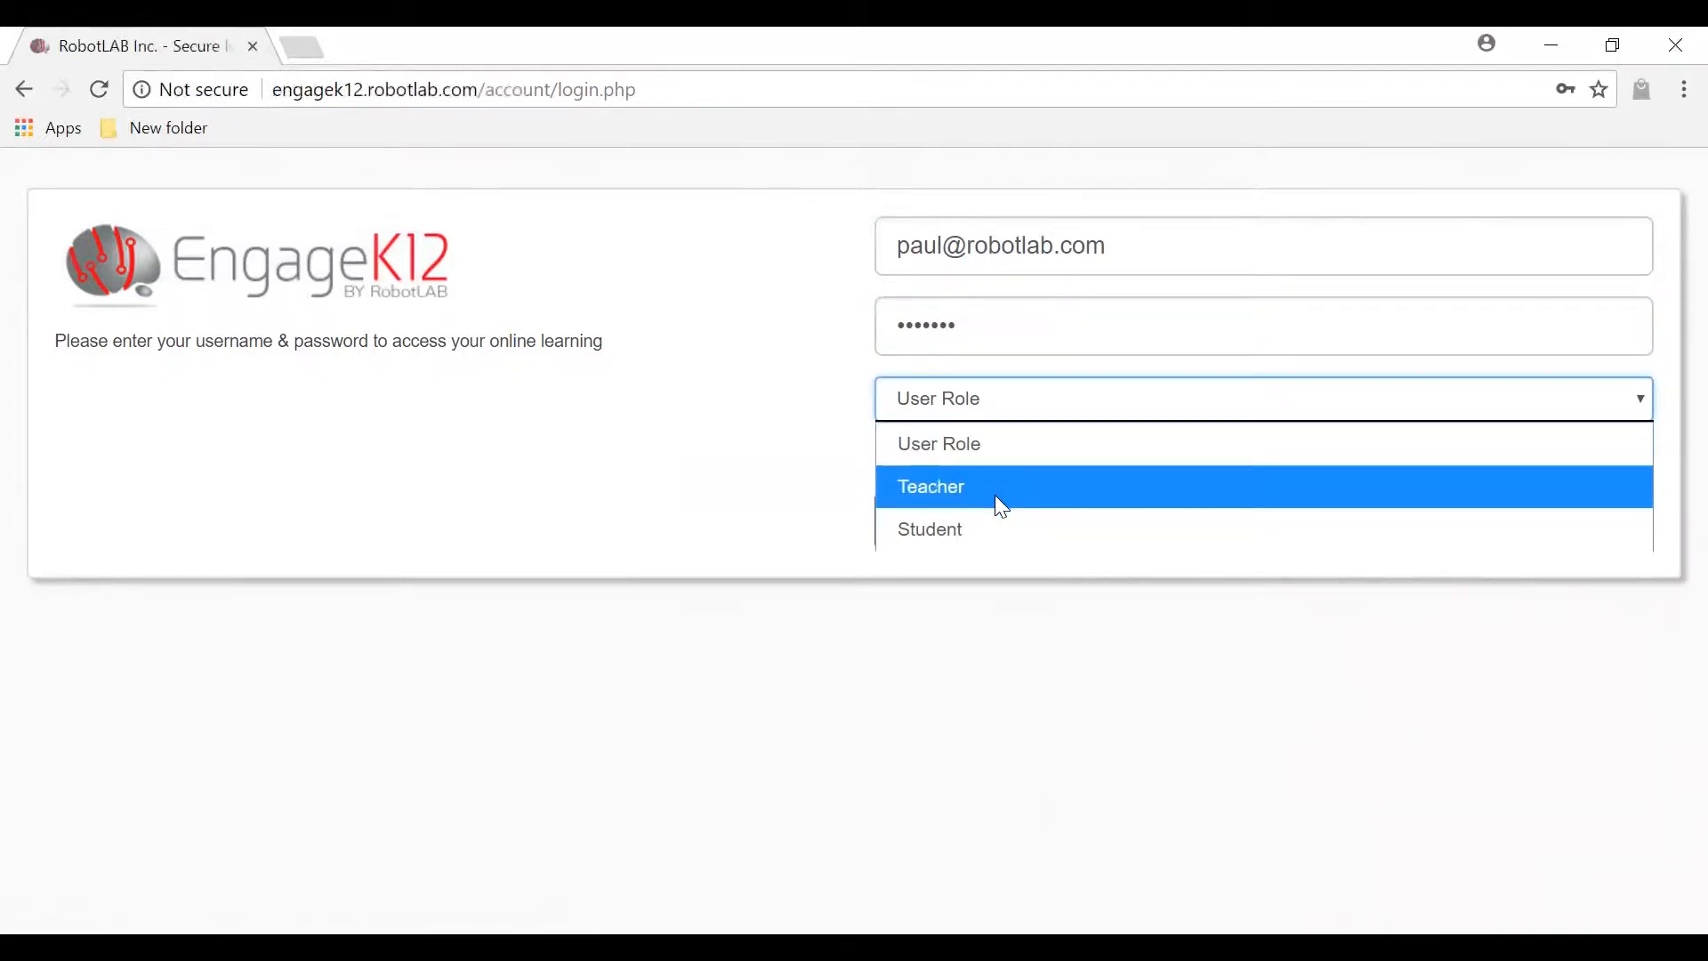
mouse_move(991, 530)
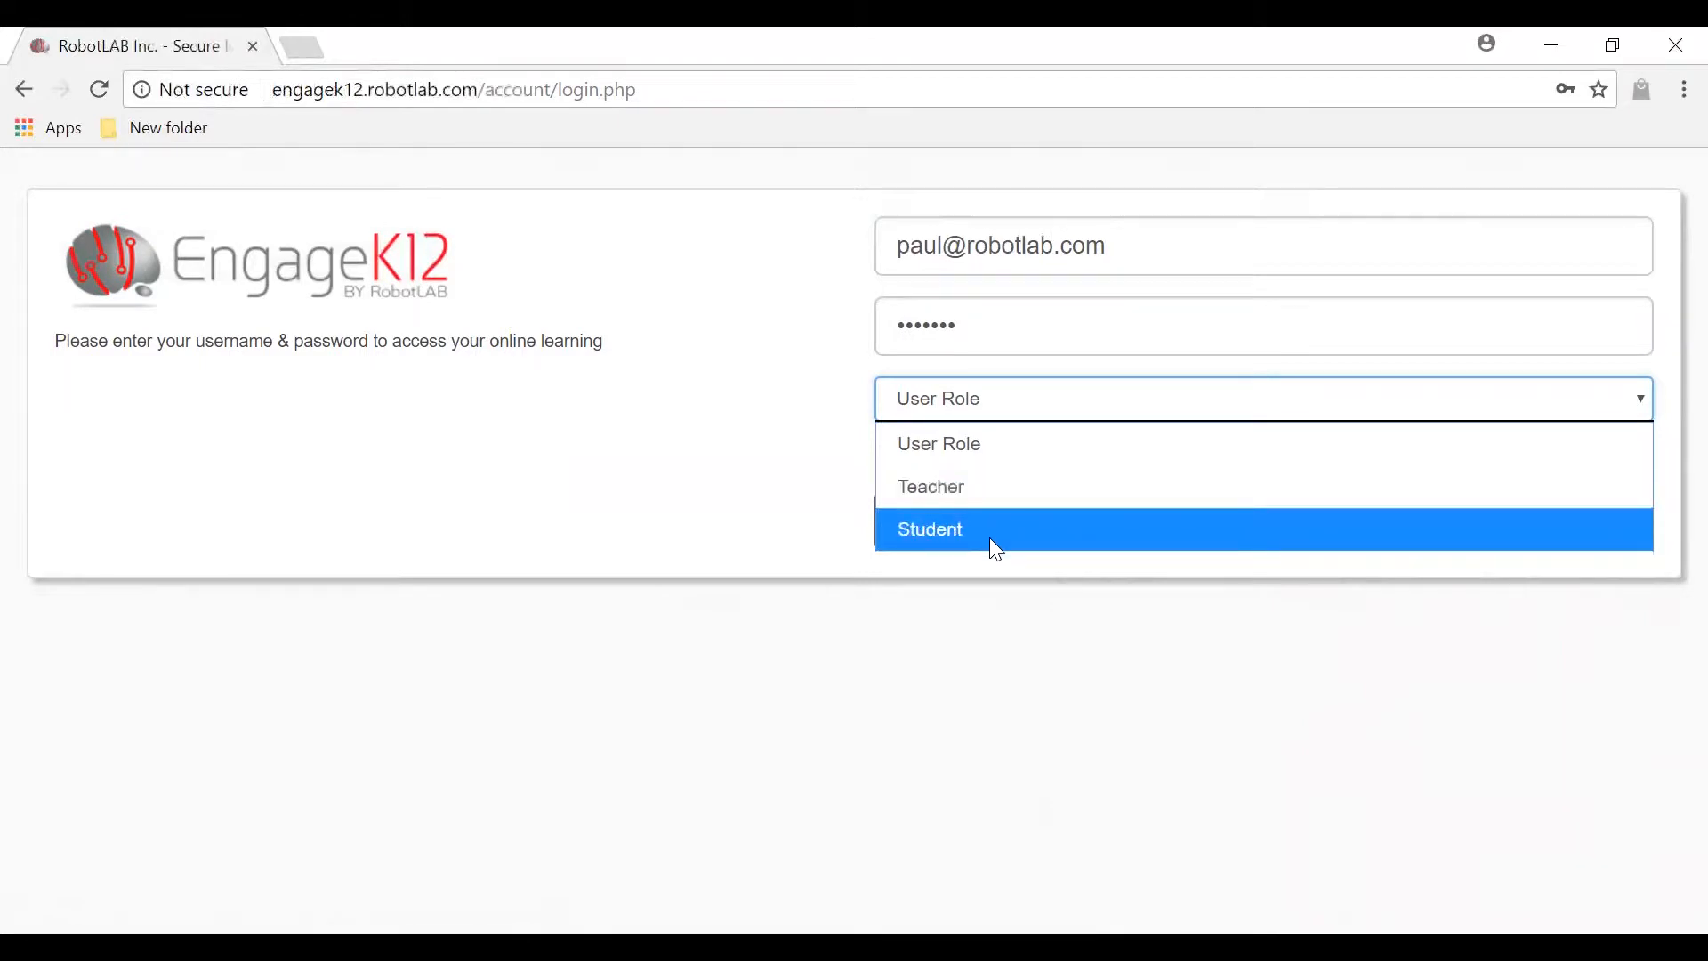
mouse_move(991, 486)
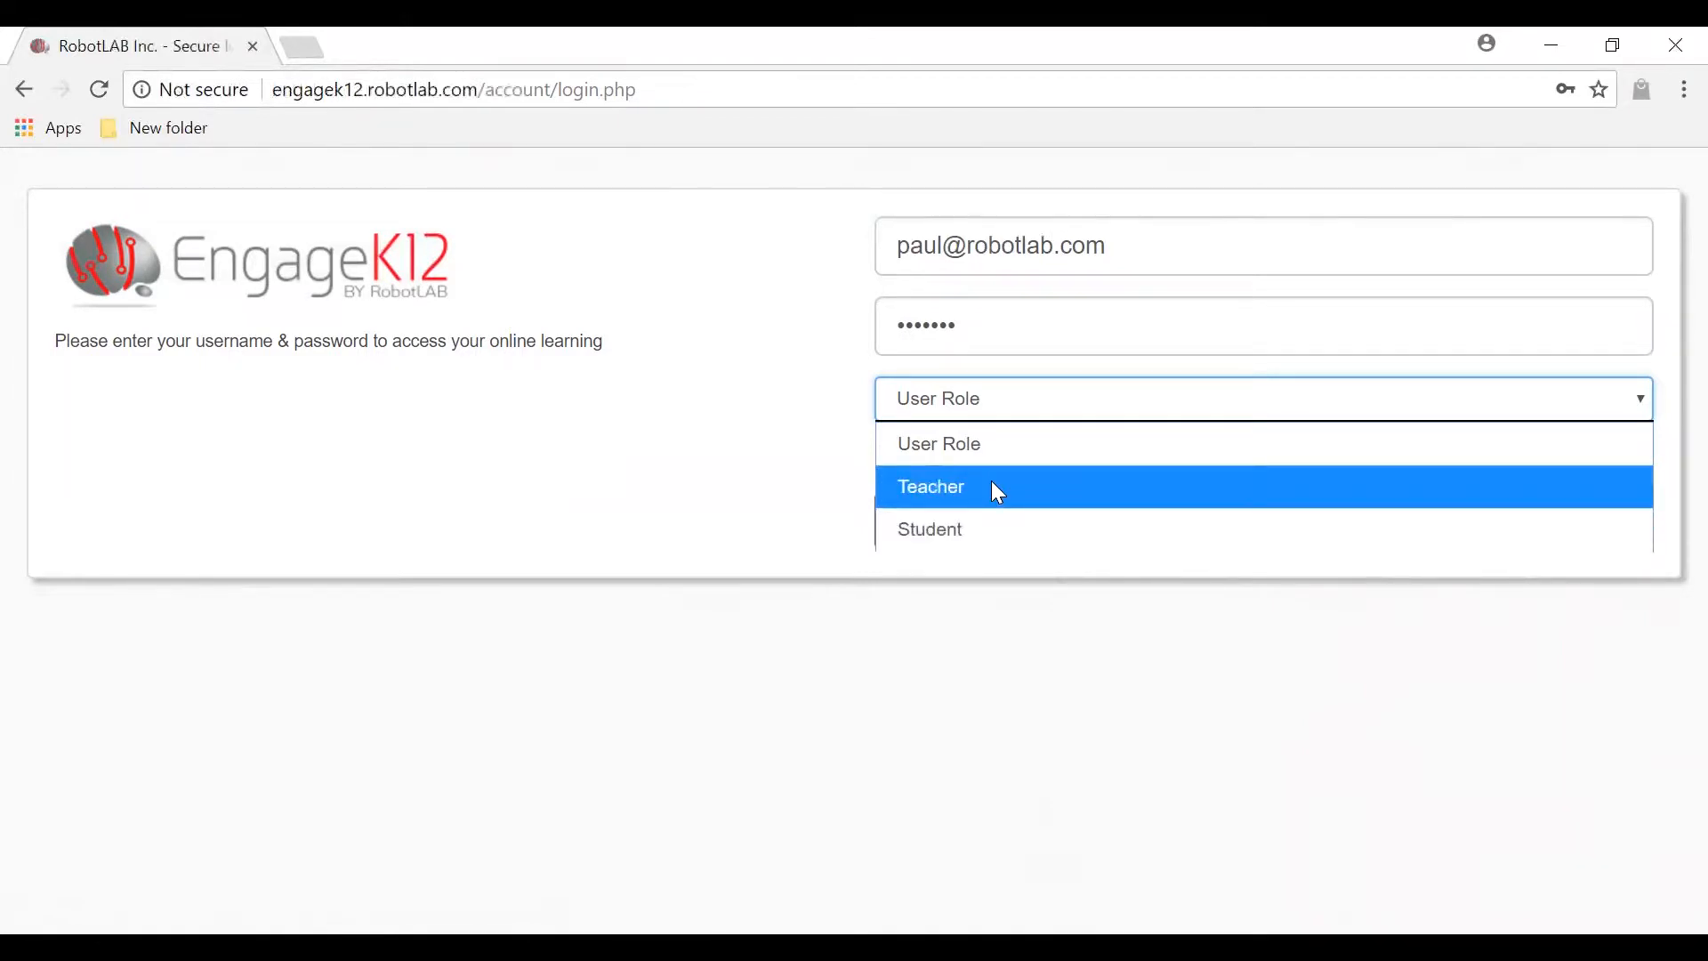
left_click(931, 485)
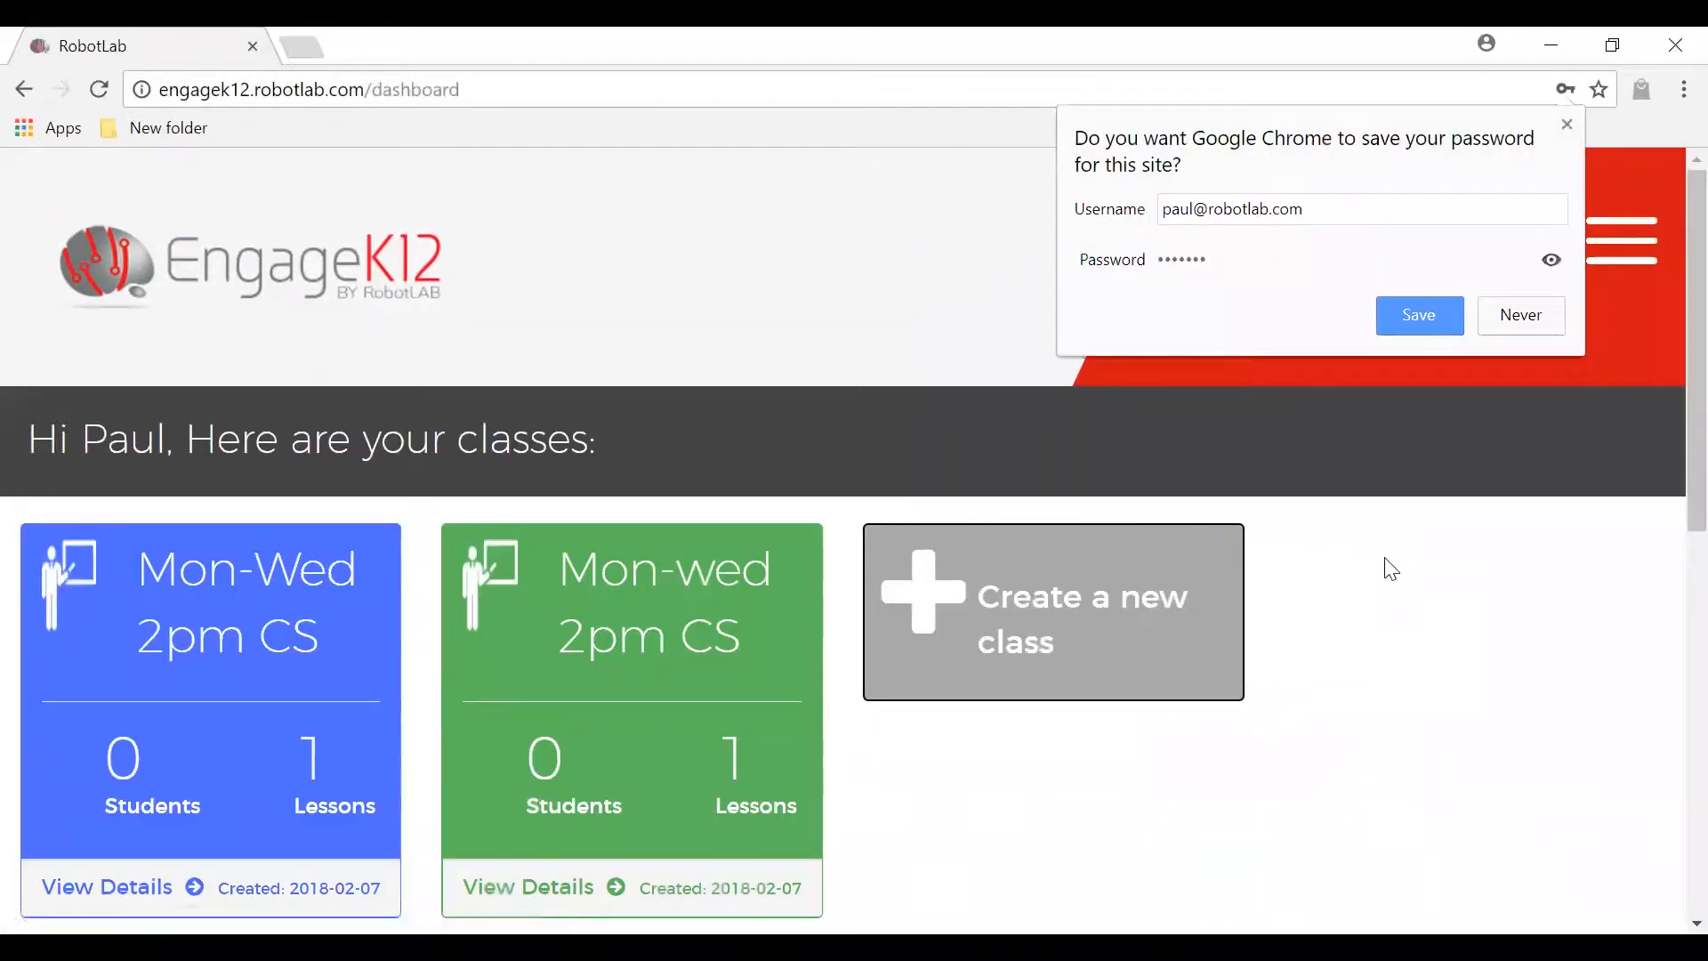
mouse_move(1519, 324)
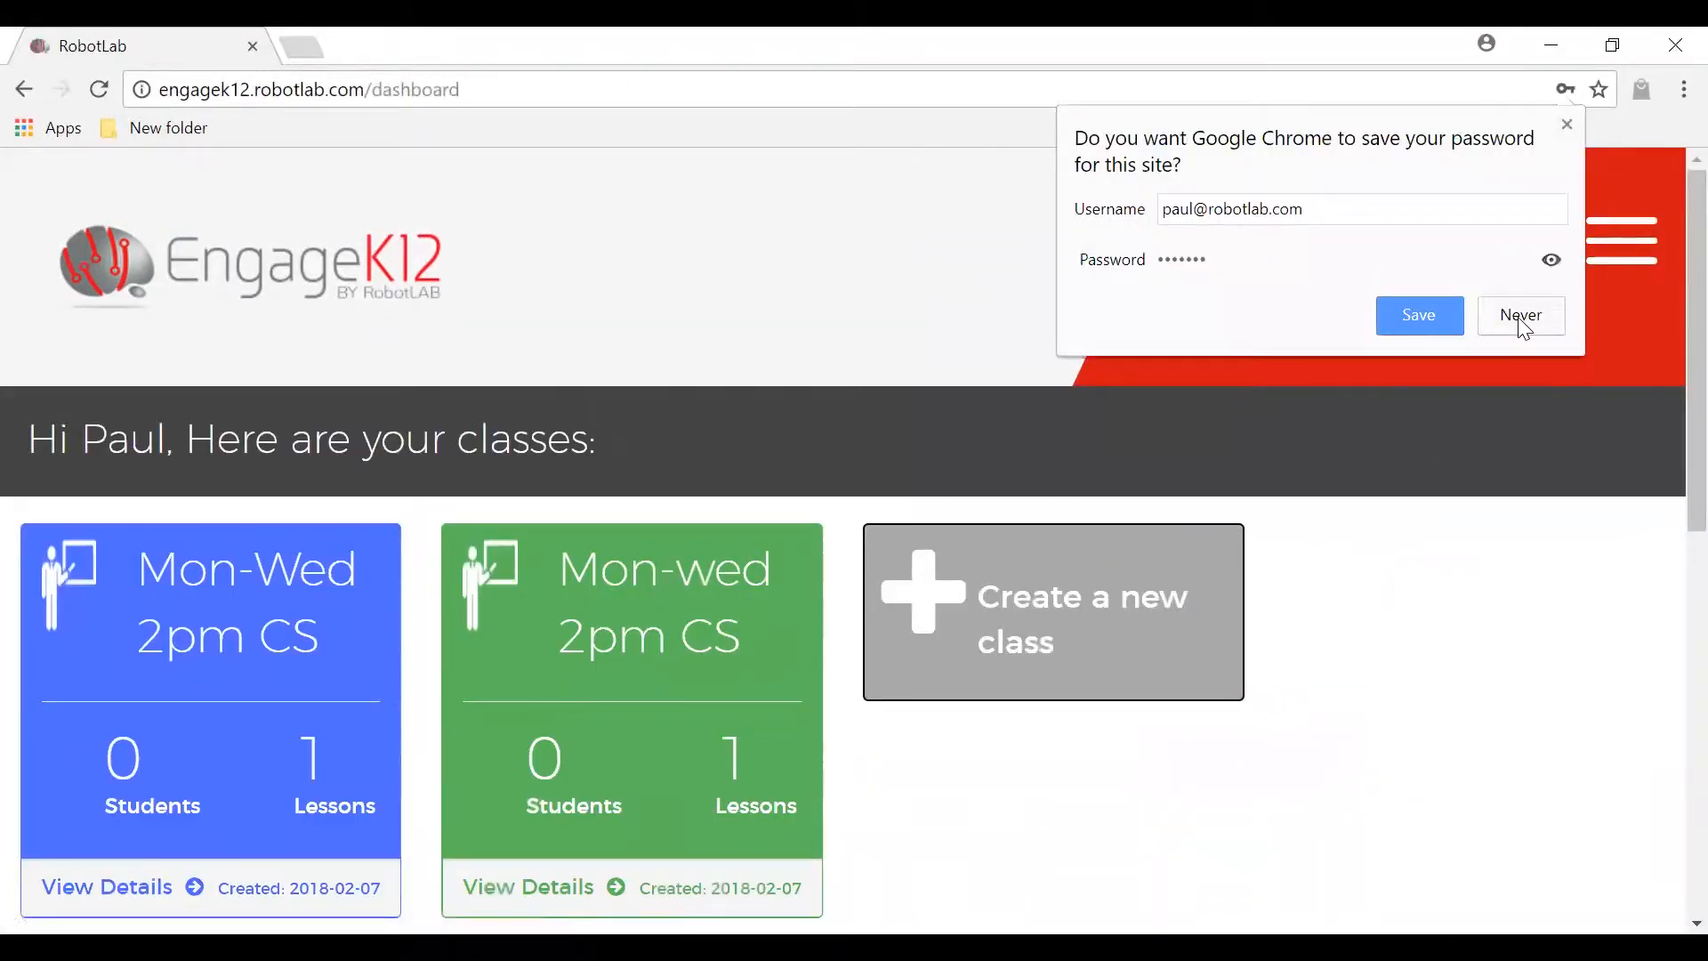
left_click(1521, 315)
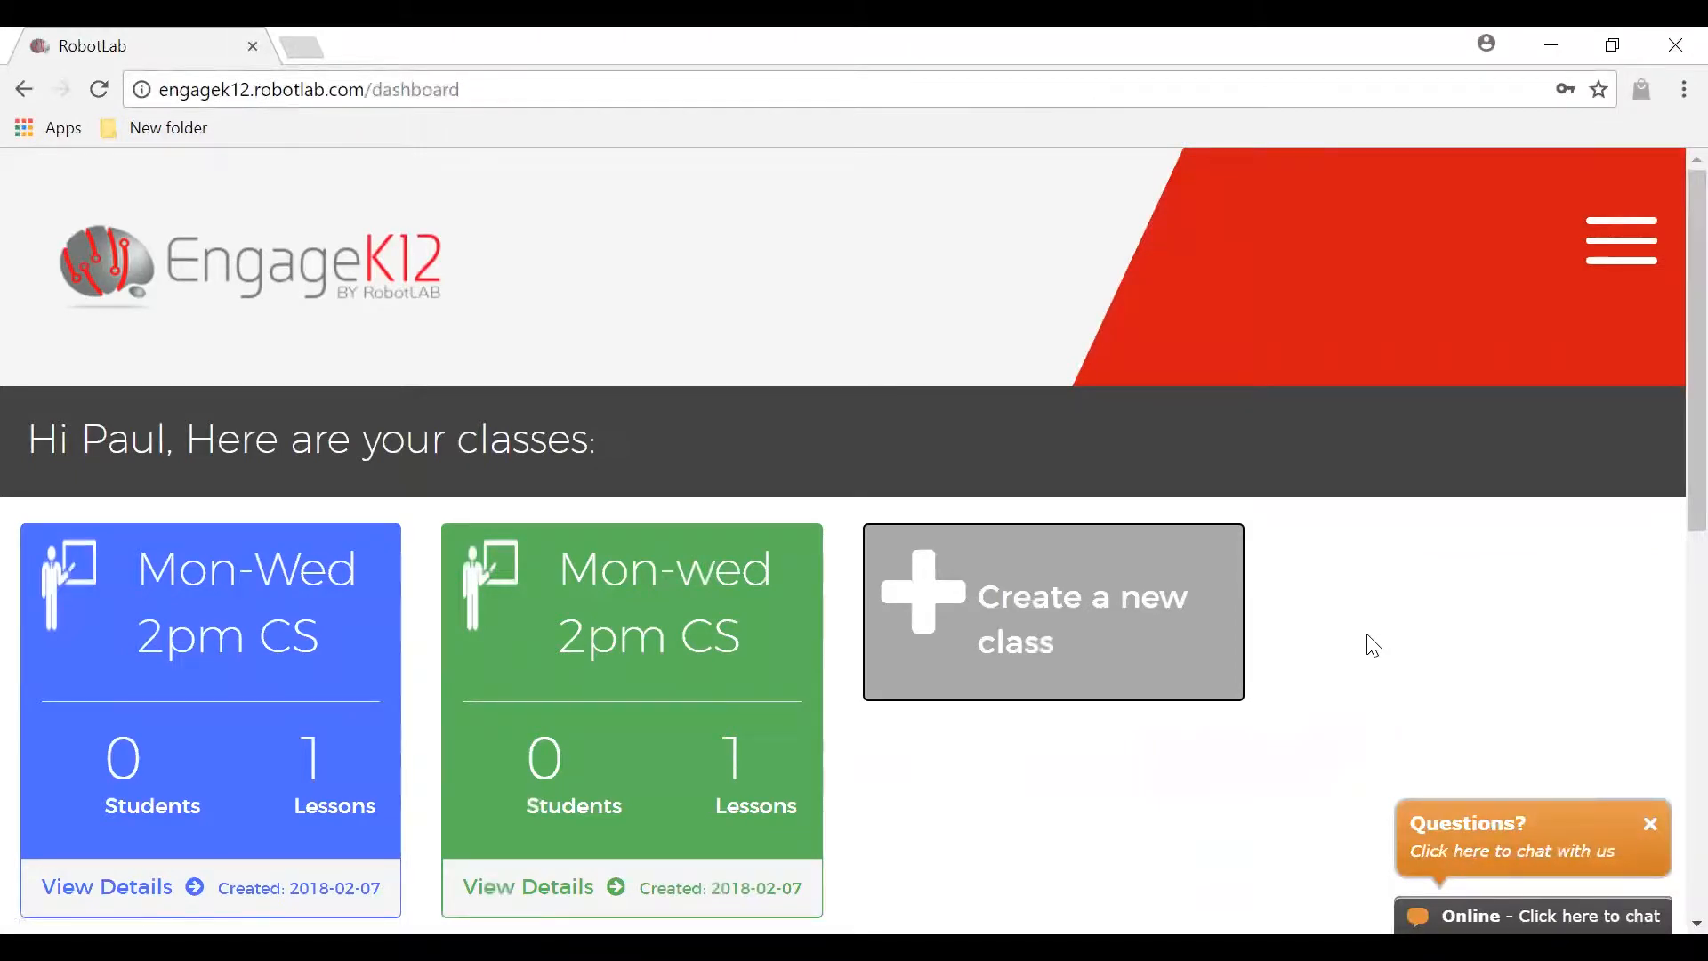
mouse_move(945, 611)
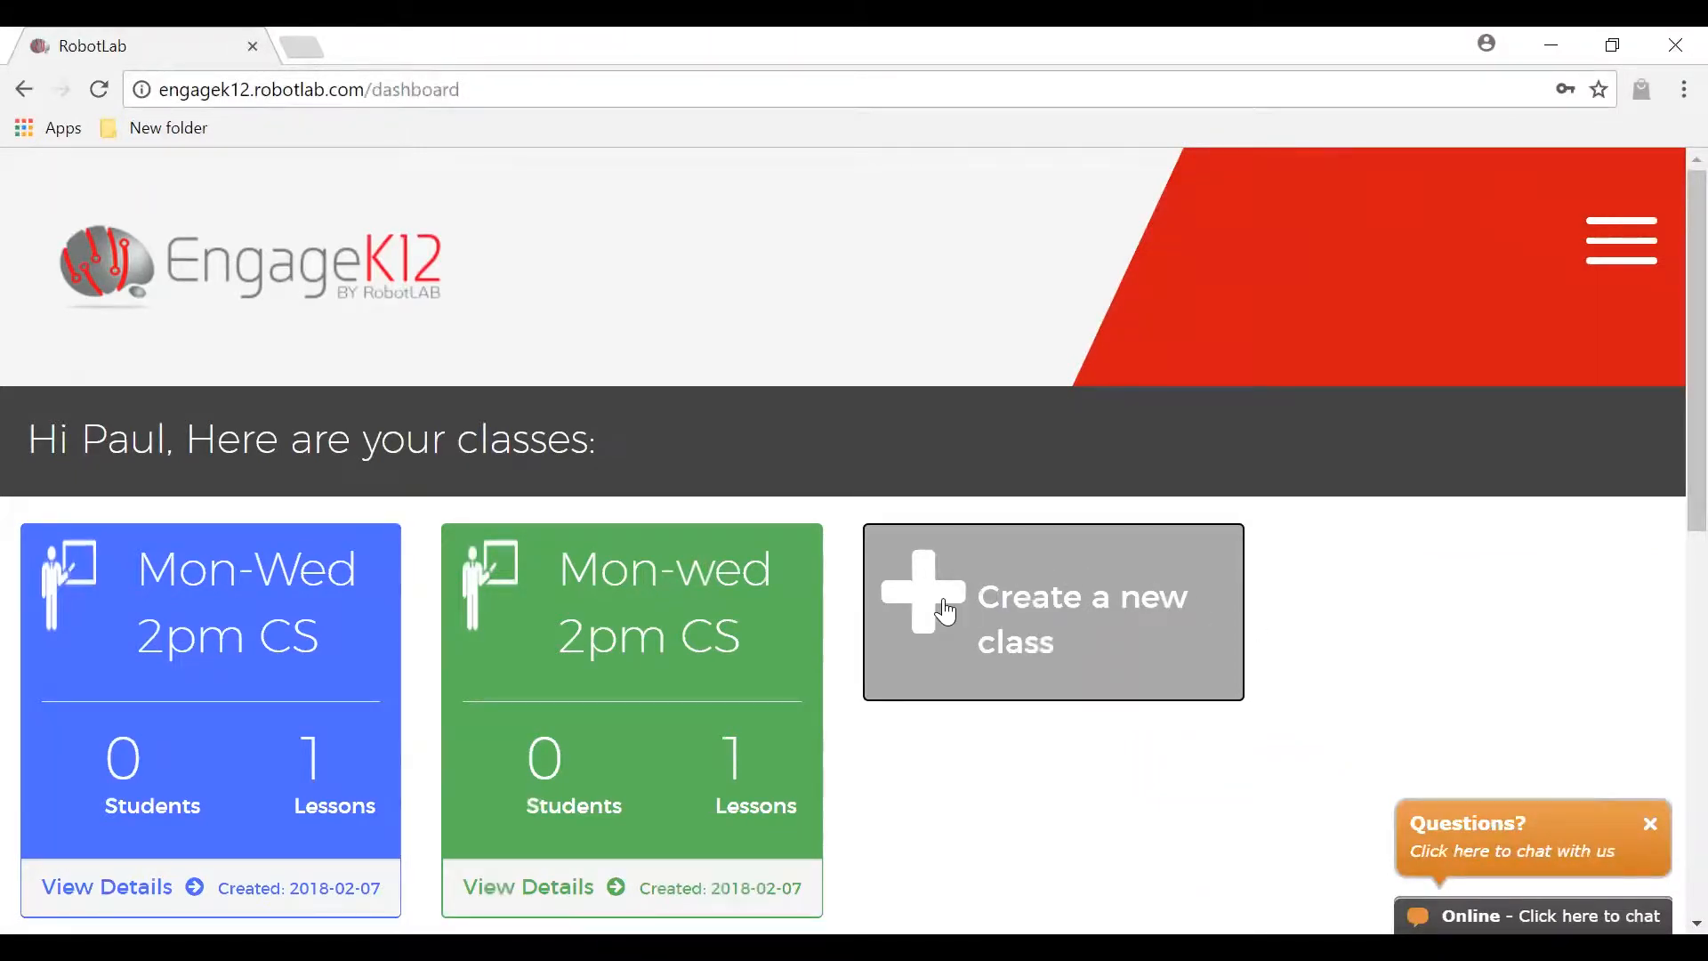
Create a new class named 'Mond-WedP2 CS' from the dashboard tile
left_click(1051, 611)
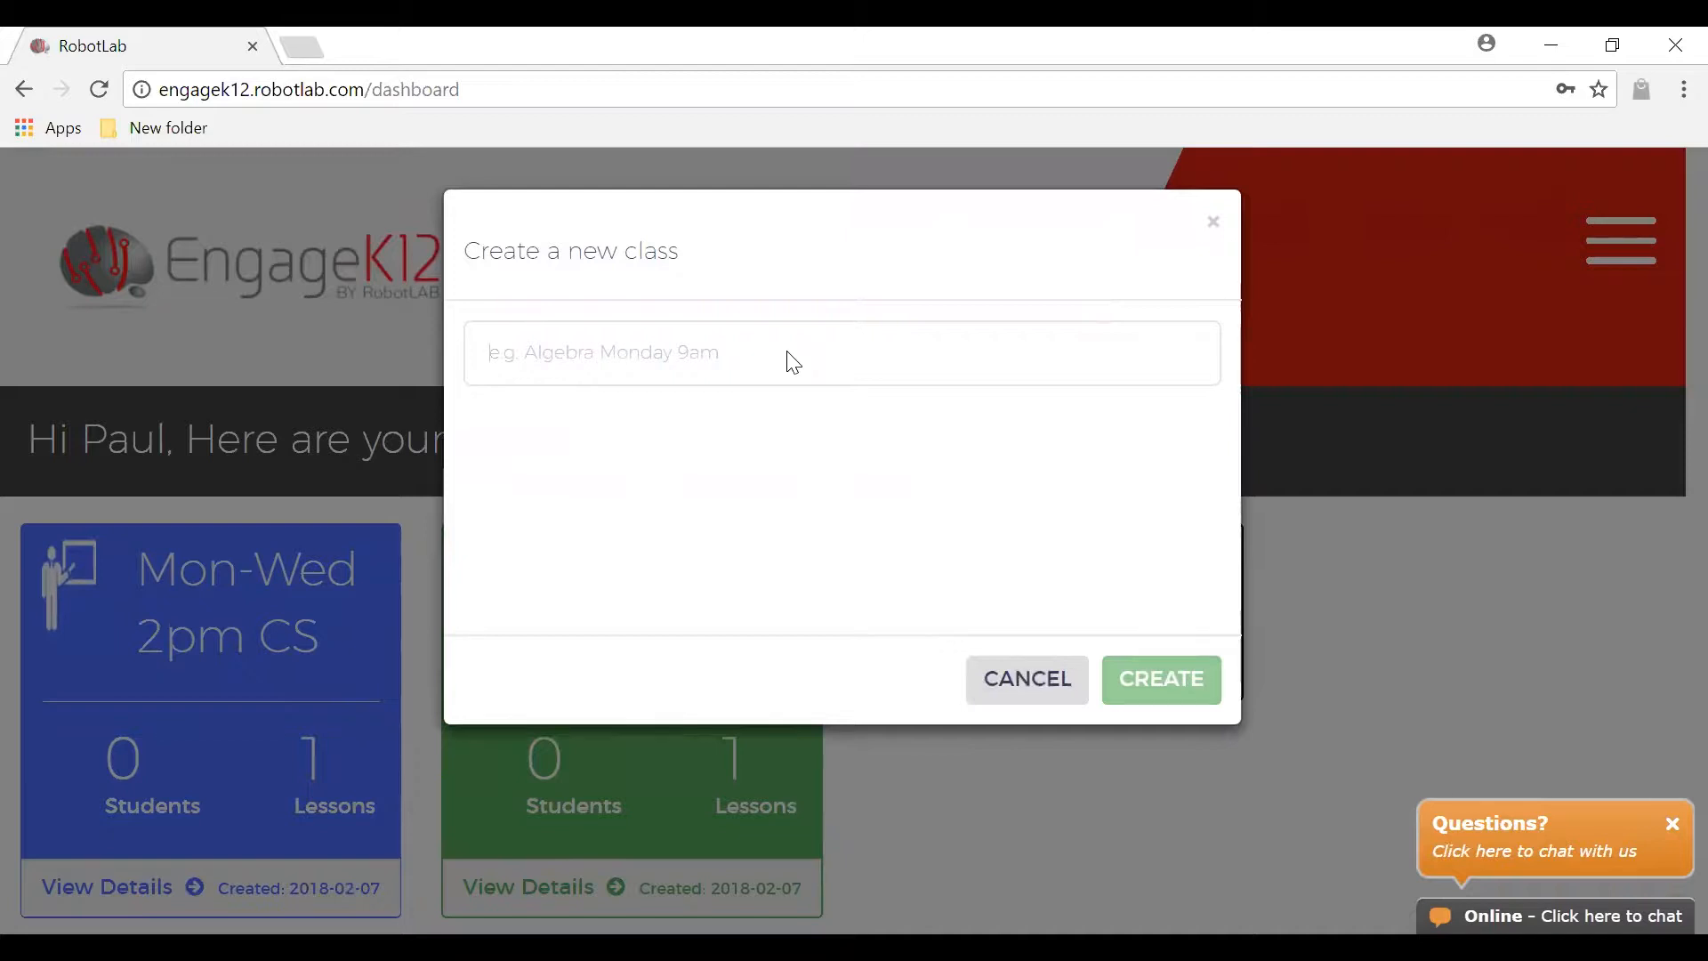
type("M")
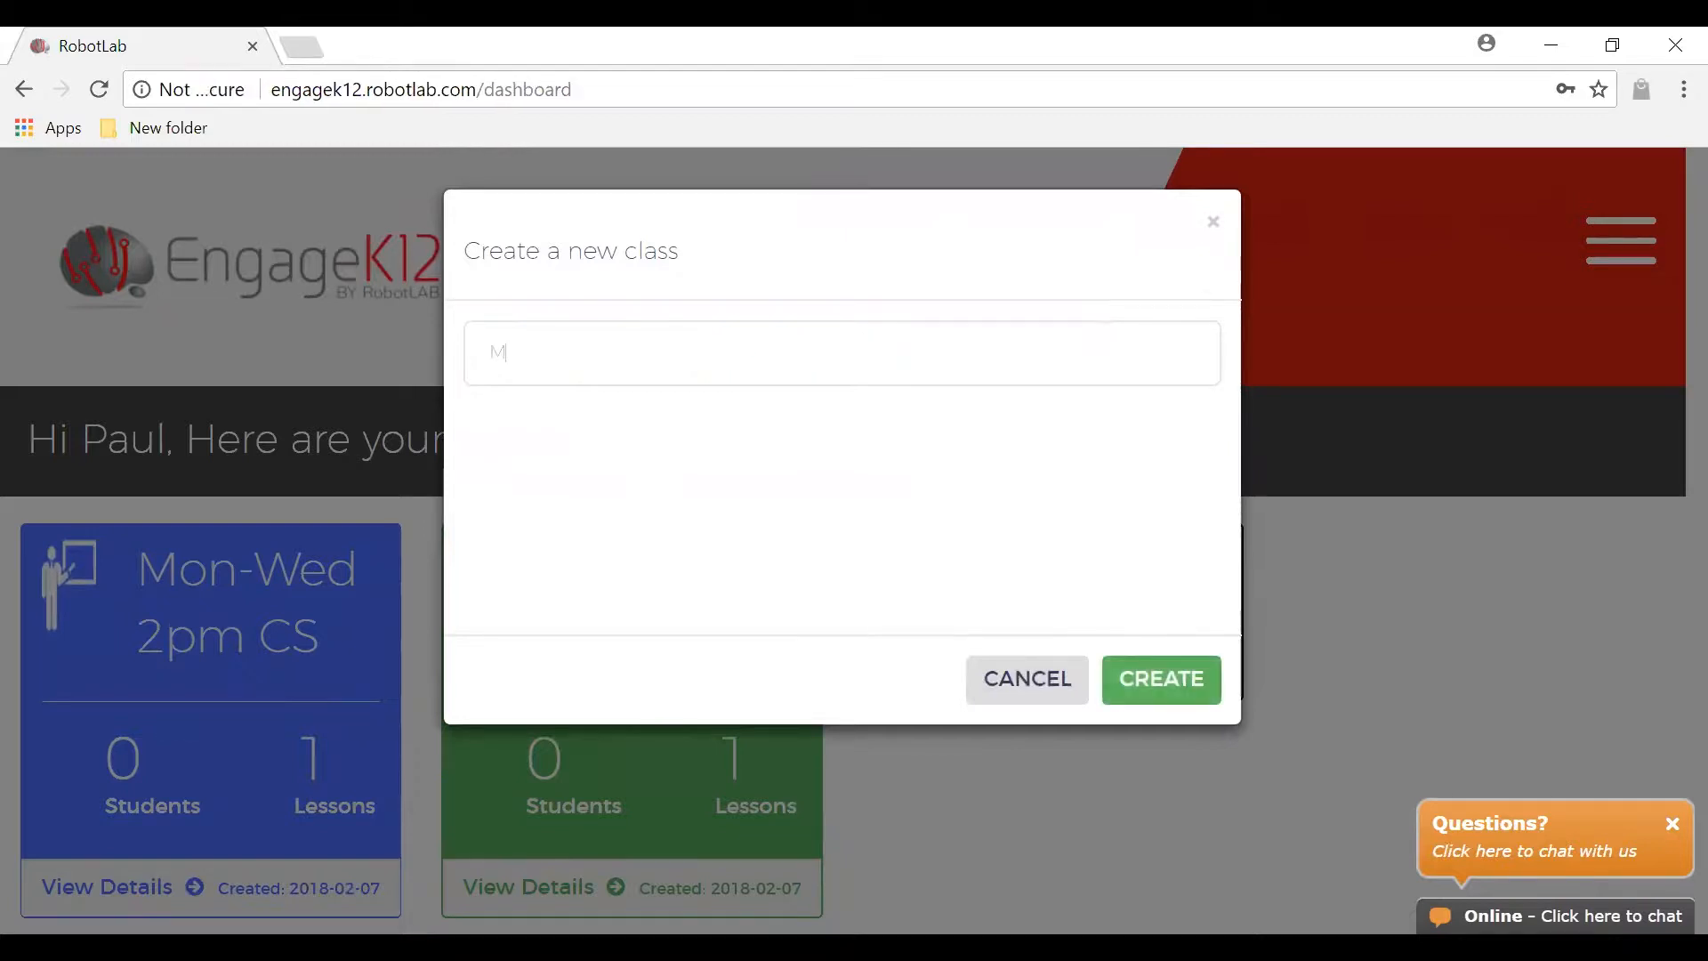
type("ond")
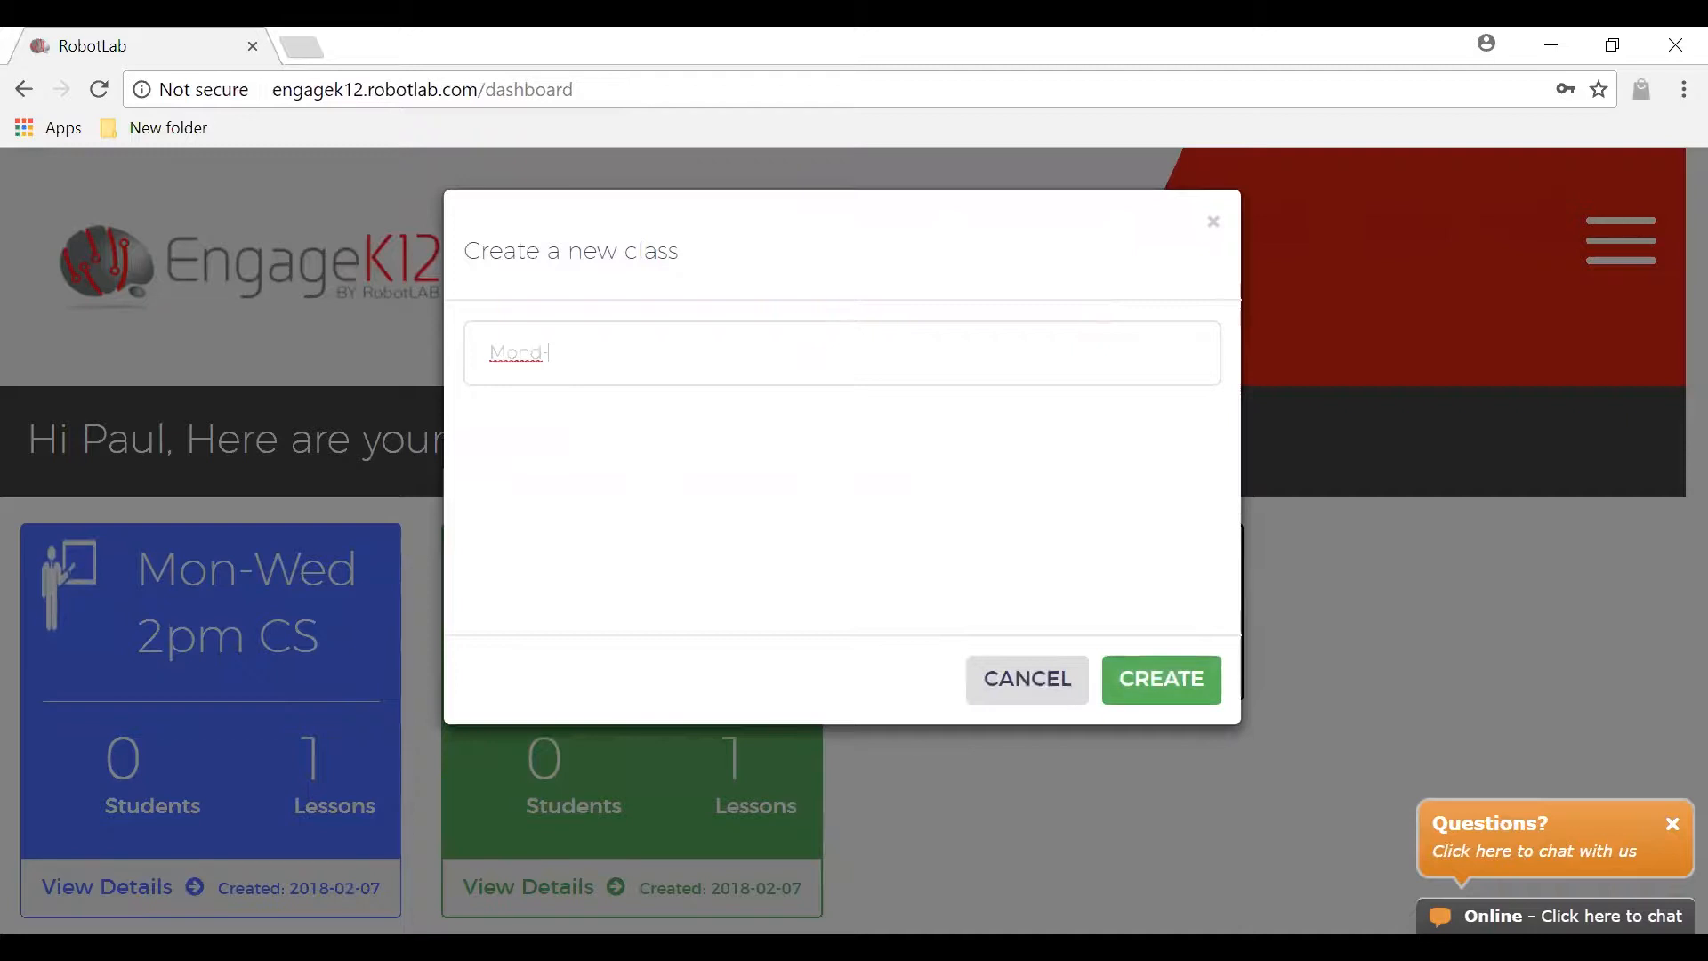
type("-Wed")
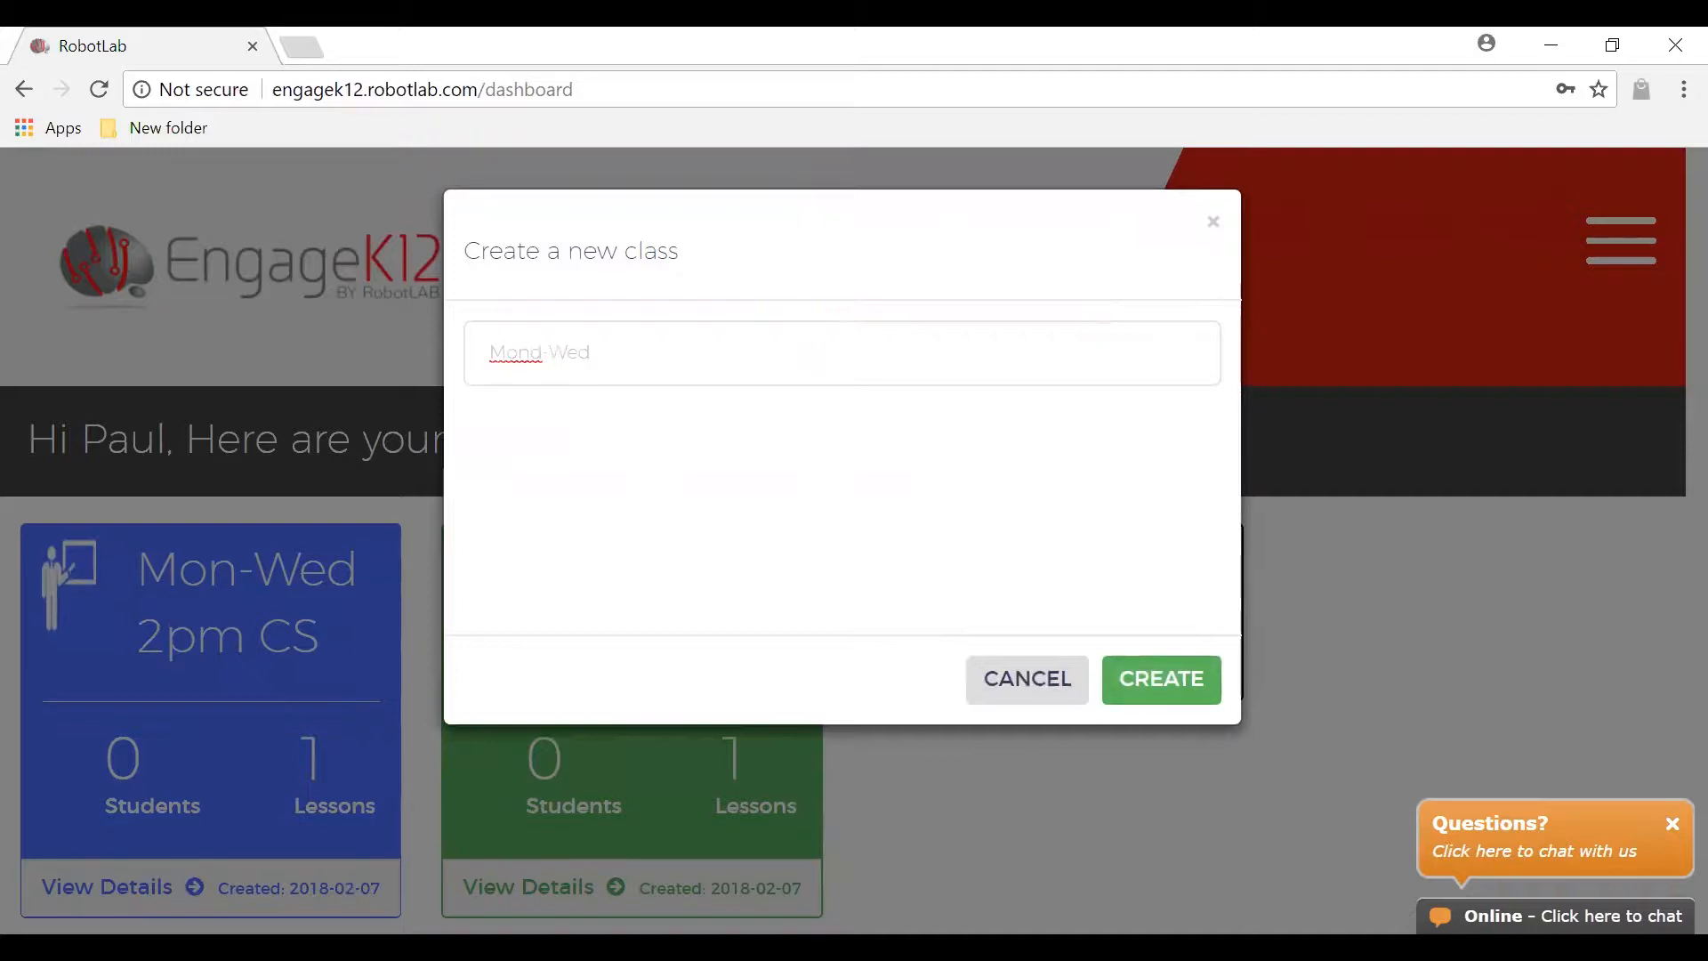
type("P2")
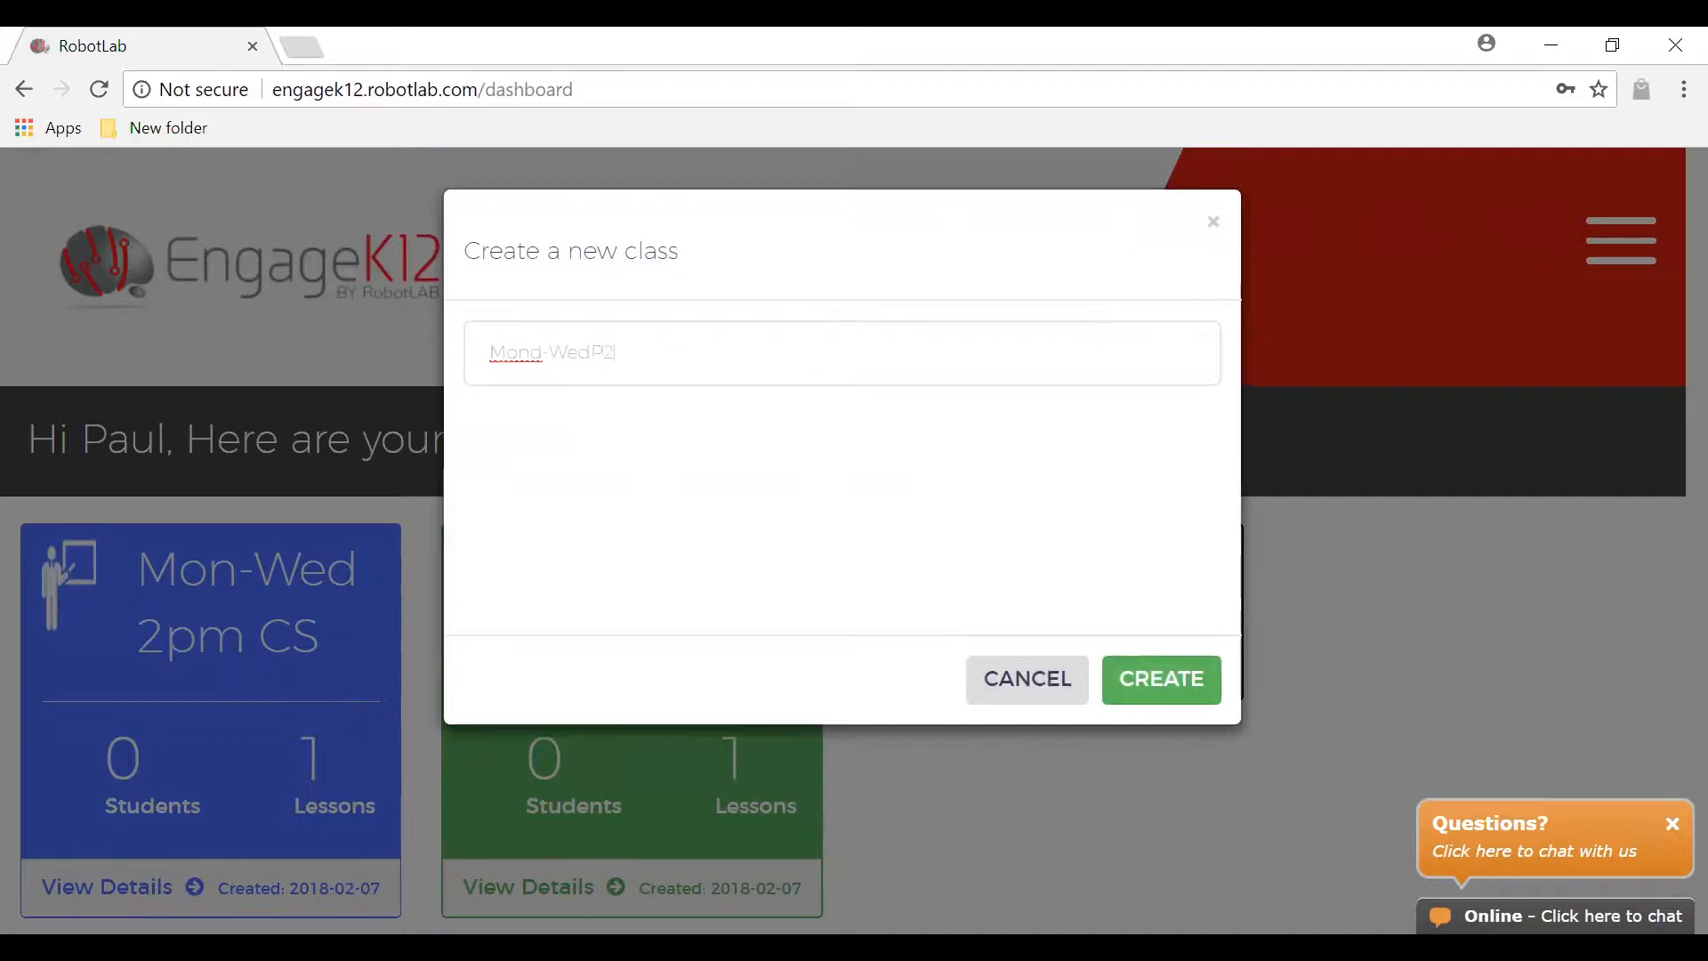
type("CS")
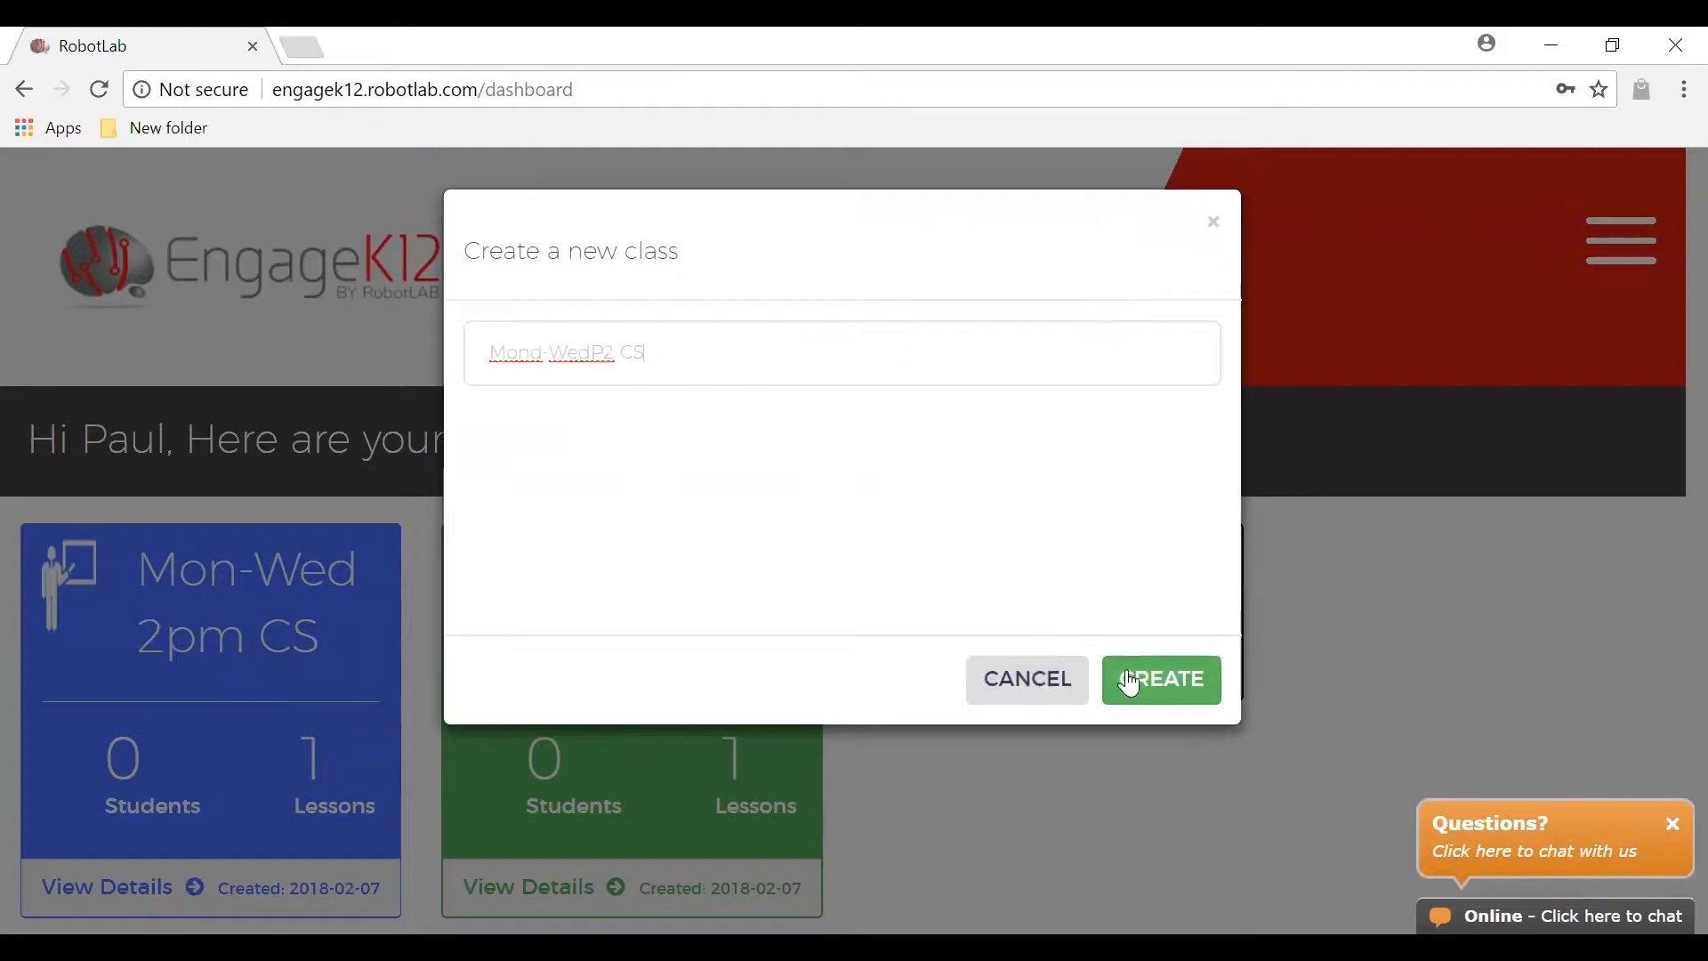
left_click(1160, 678)
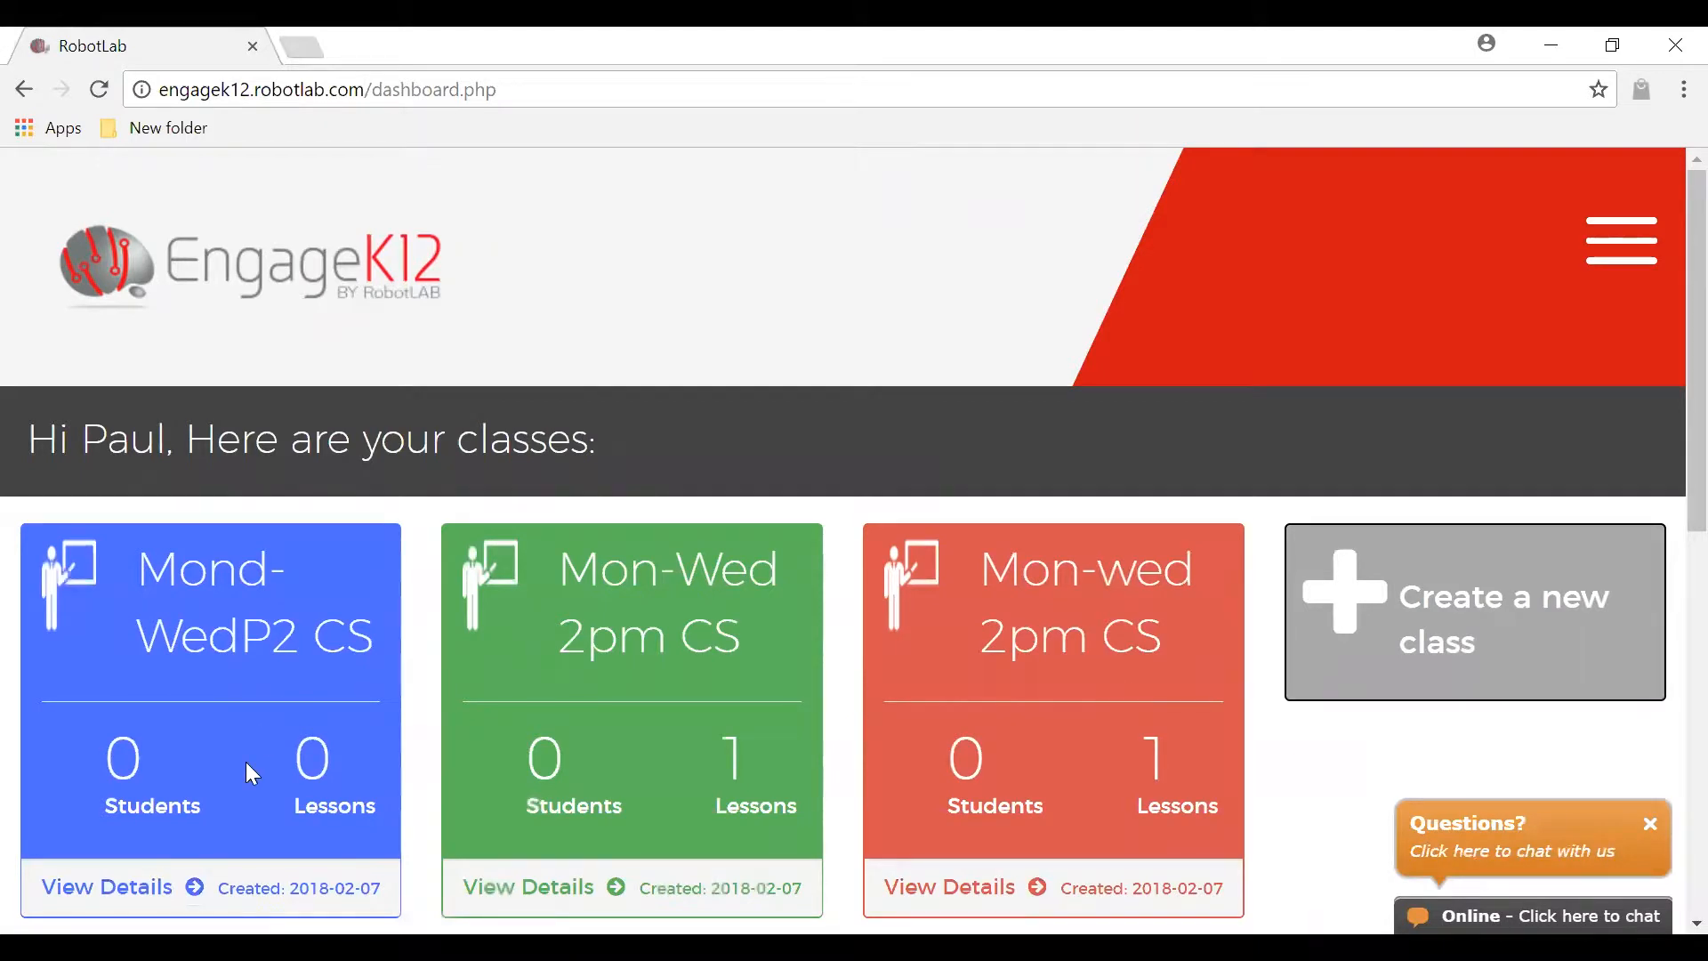
Enter the Mond-WedP2 CS class and filter the Add Lesson picker to the Middle School age group
left_click(105, 886)
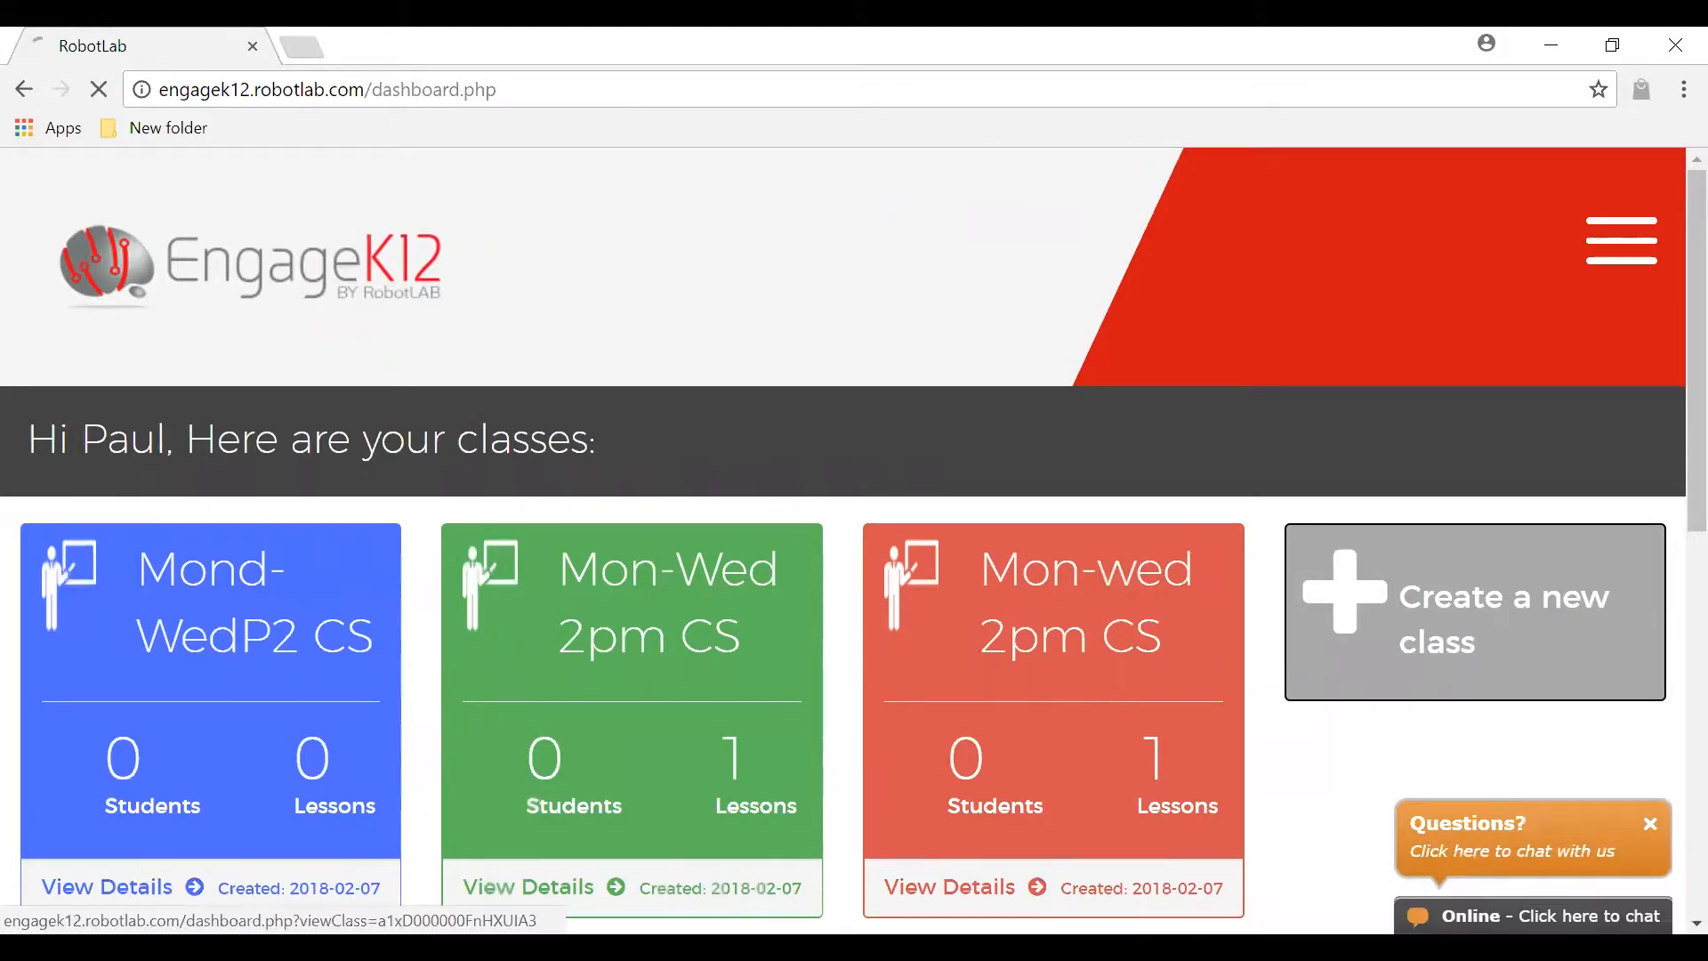
left_click(105, 886)
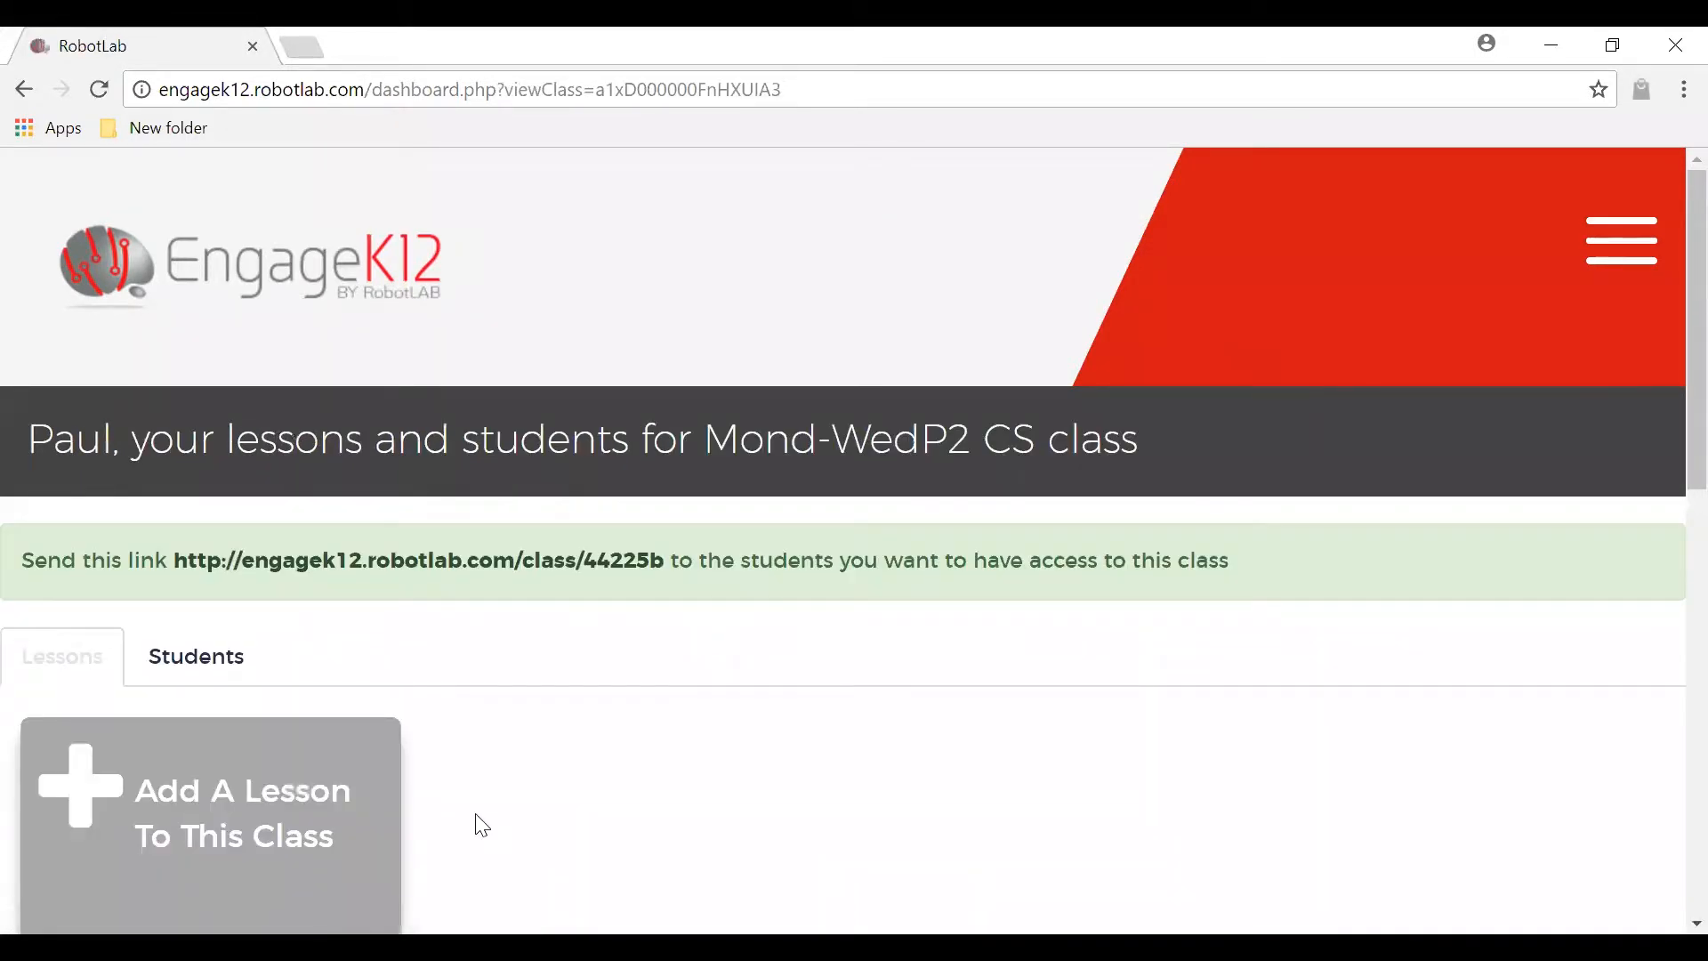
scroll("down", 3)
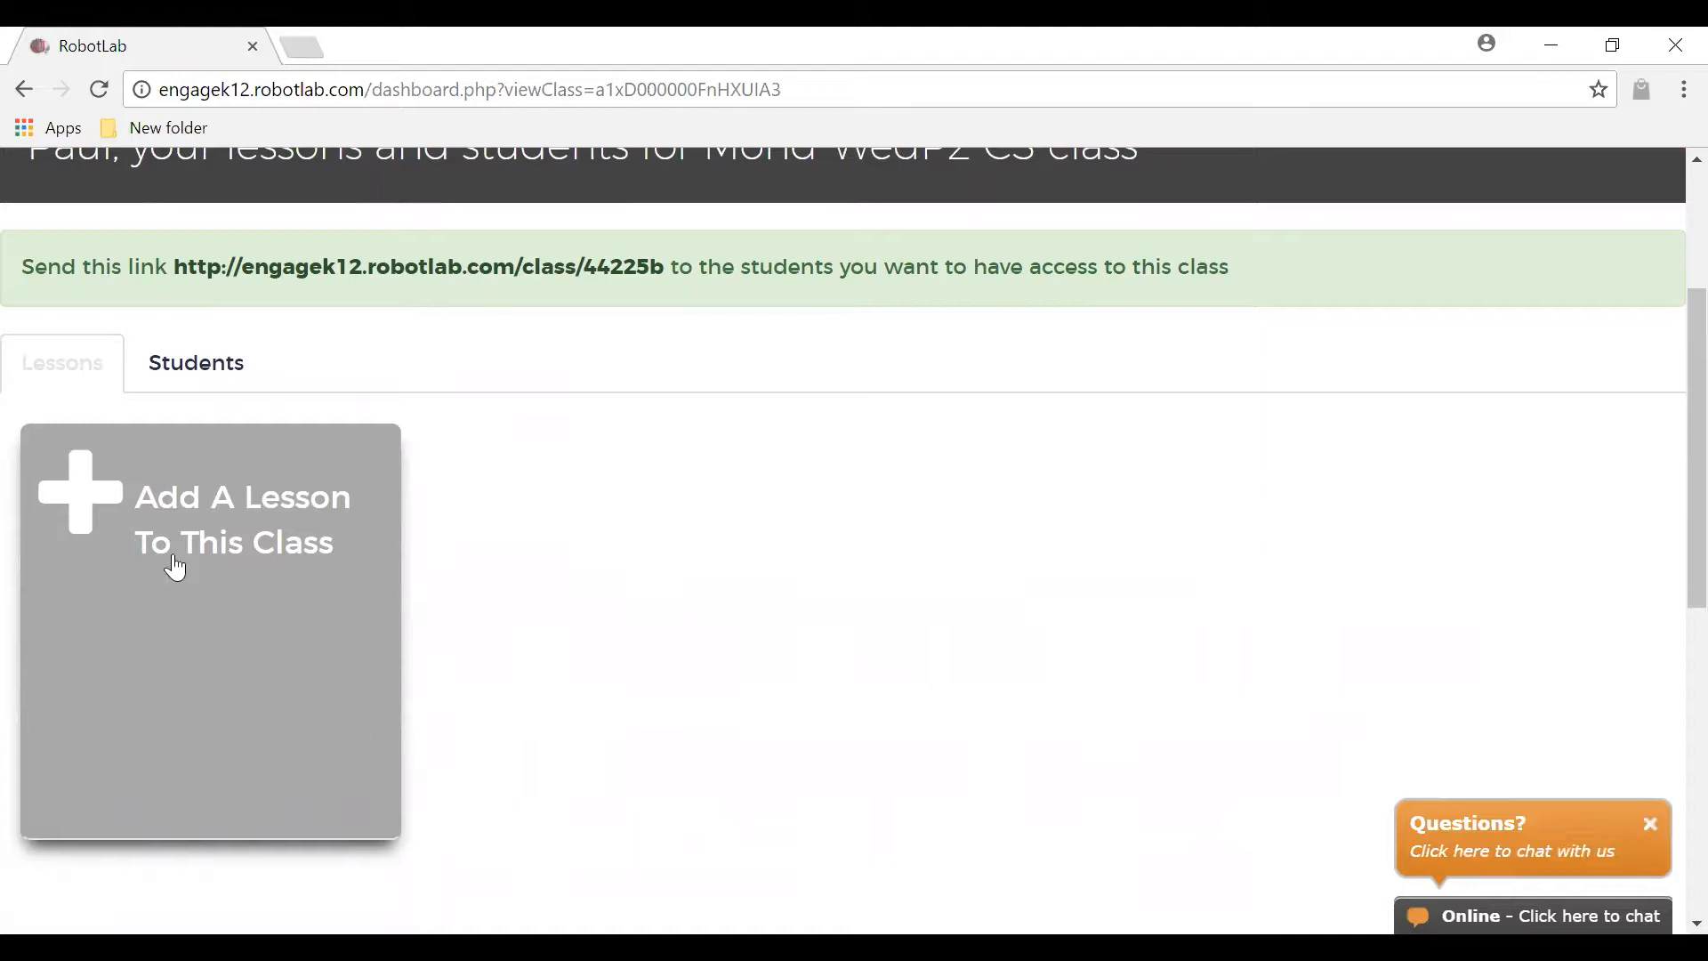
mouse_move(133, 498)
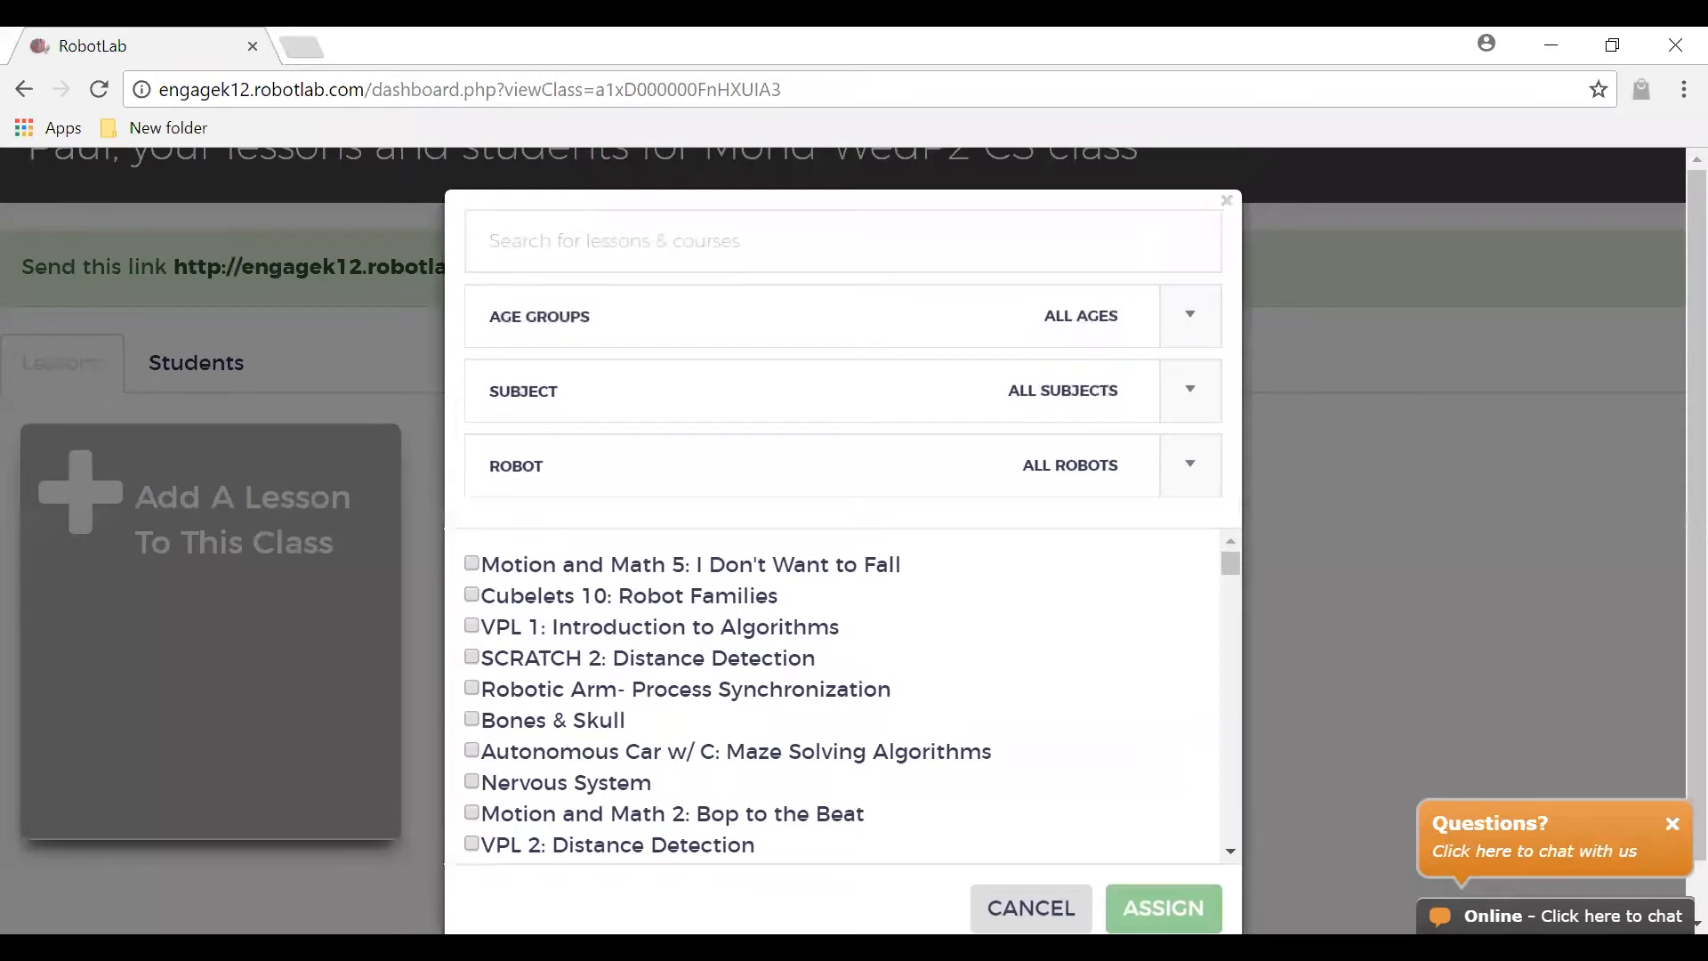
mouse_move(1229, 265)
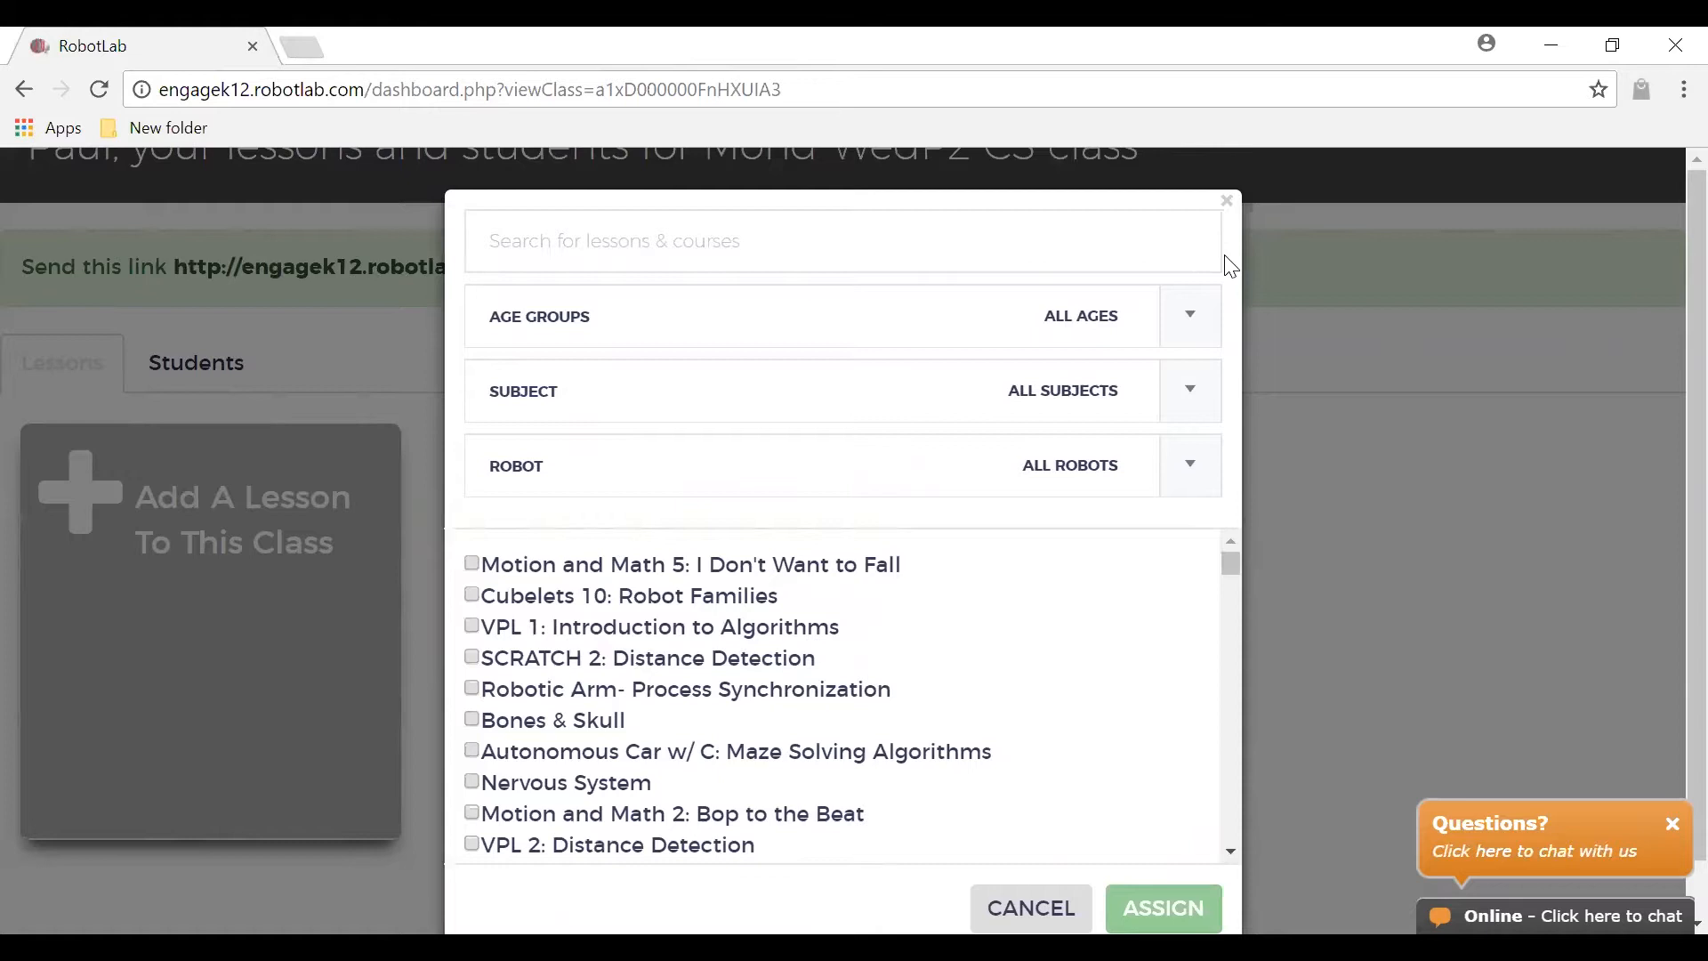
left_click(1188, 316)
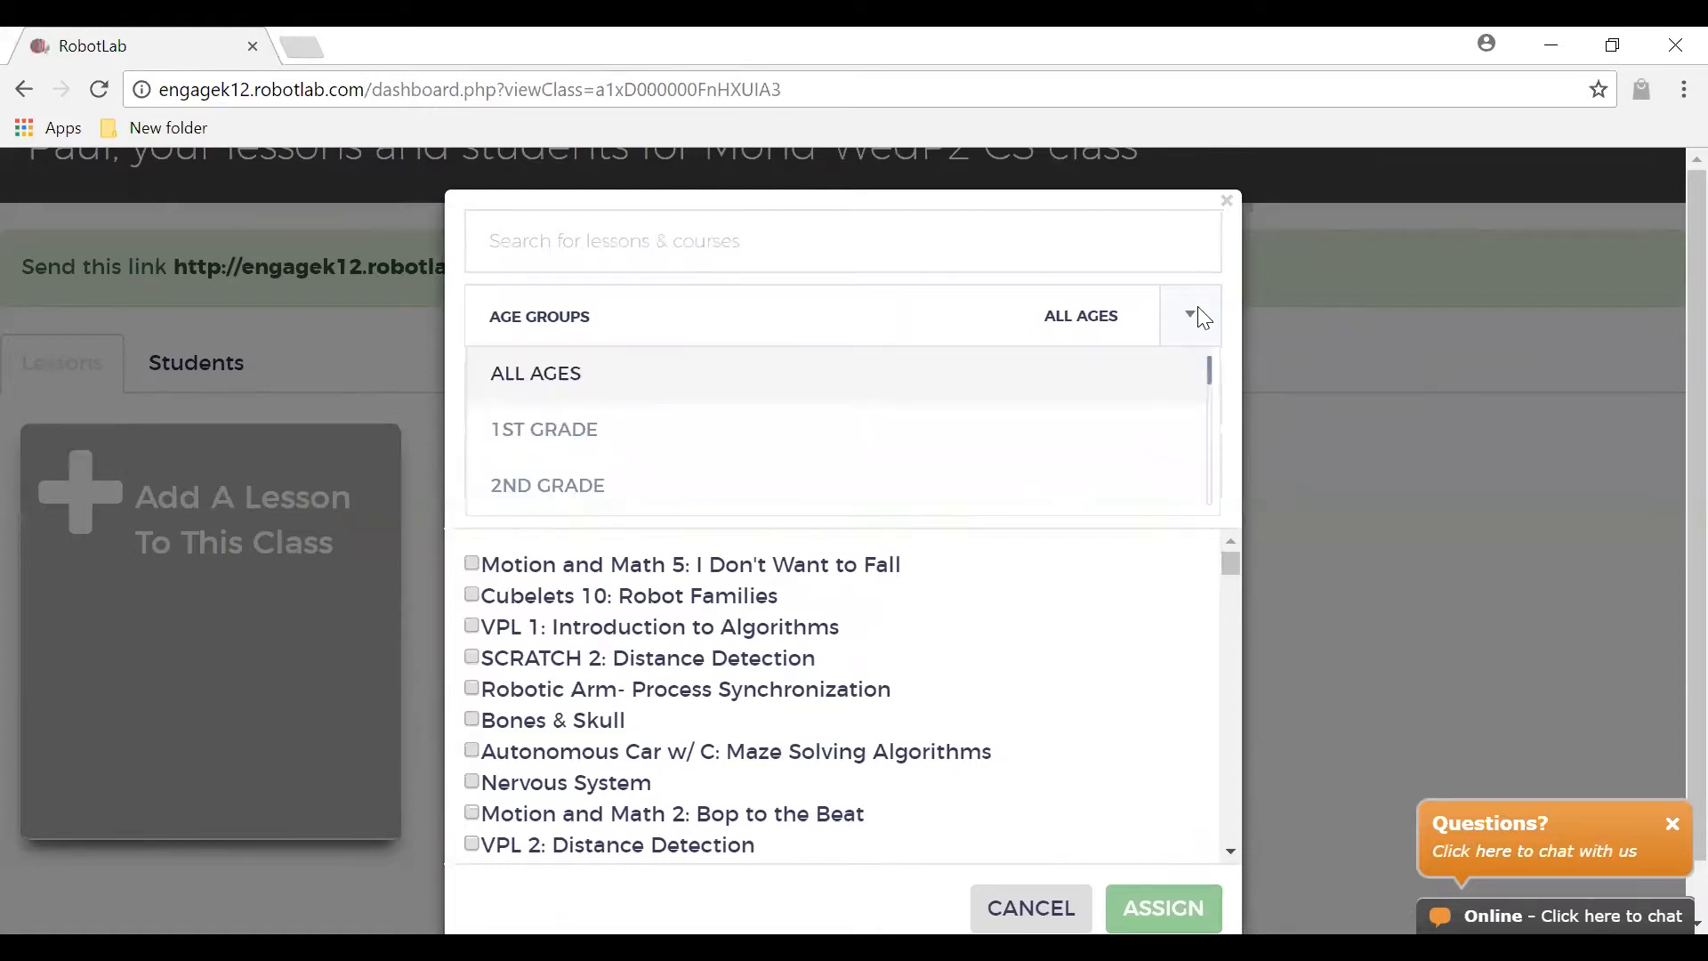
scroll("down", 3)
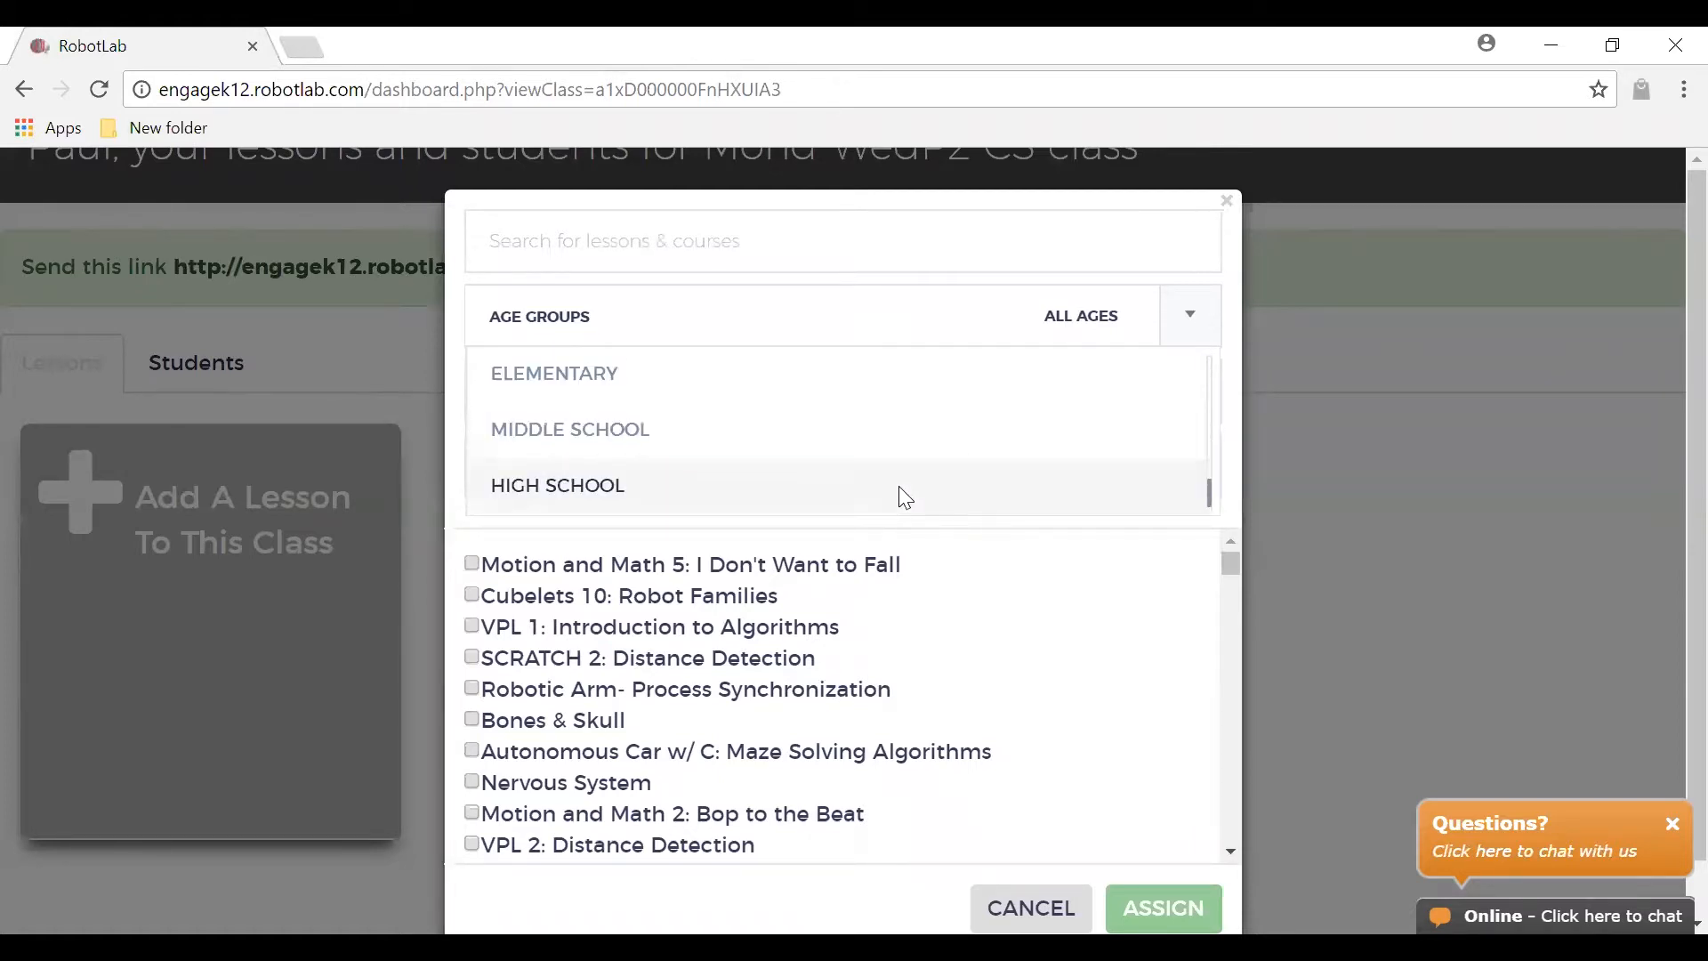
left_click(570, 428)
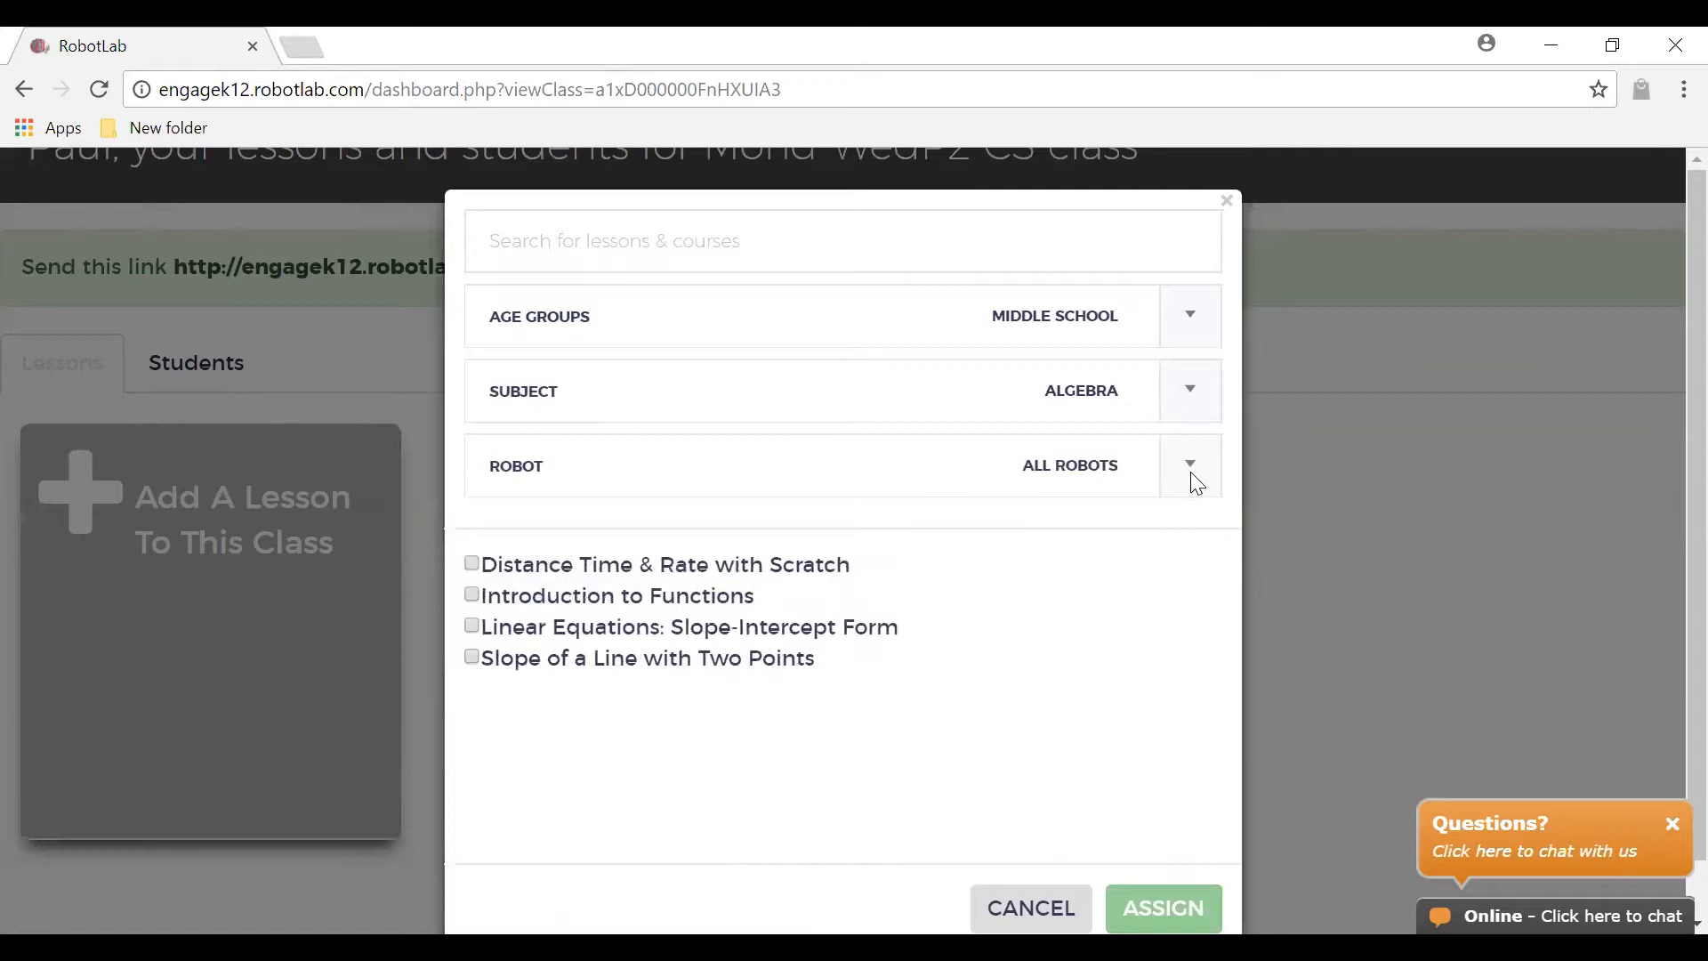
mouse_move(1134, 527)
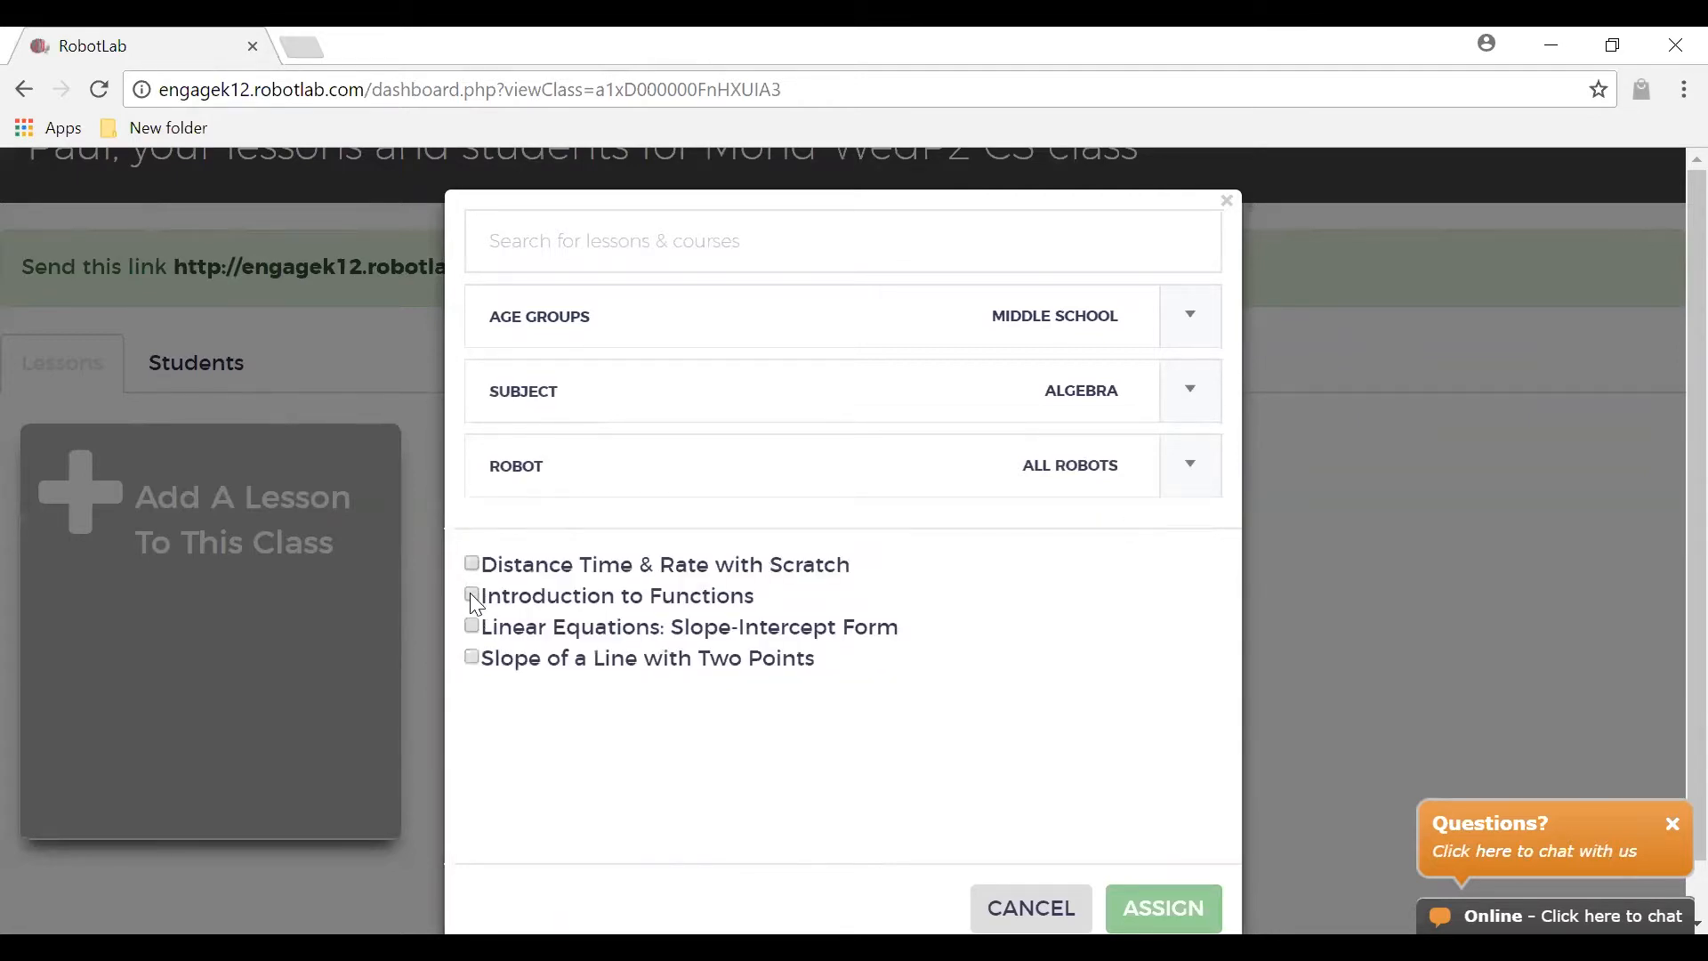
Tick Introduction to Functions and assign it to the class
left_click(472, 594)
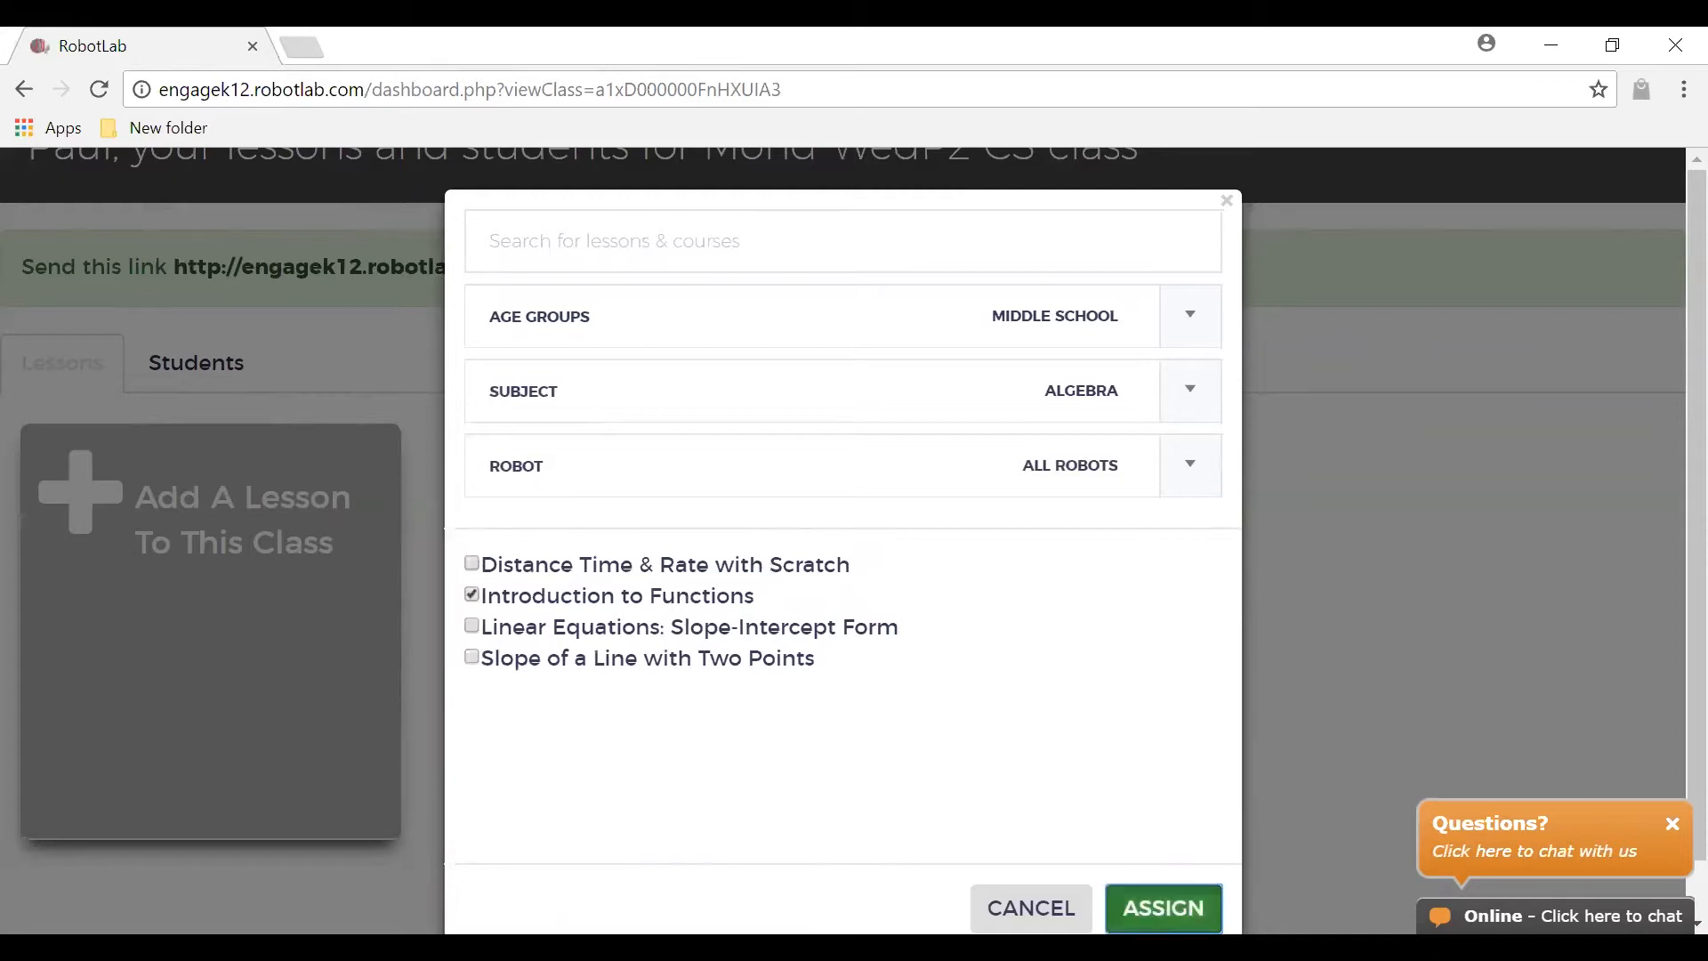
left_click(1162, 907)
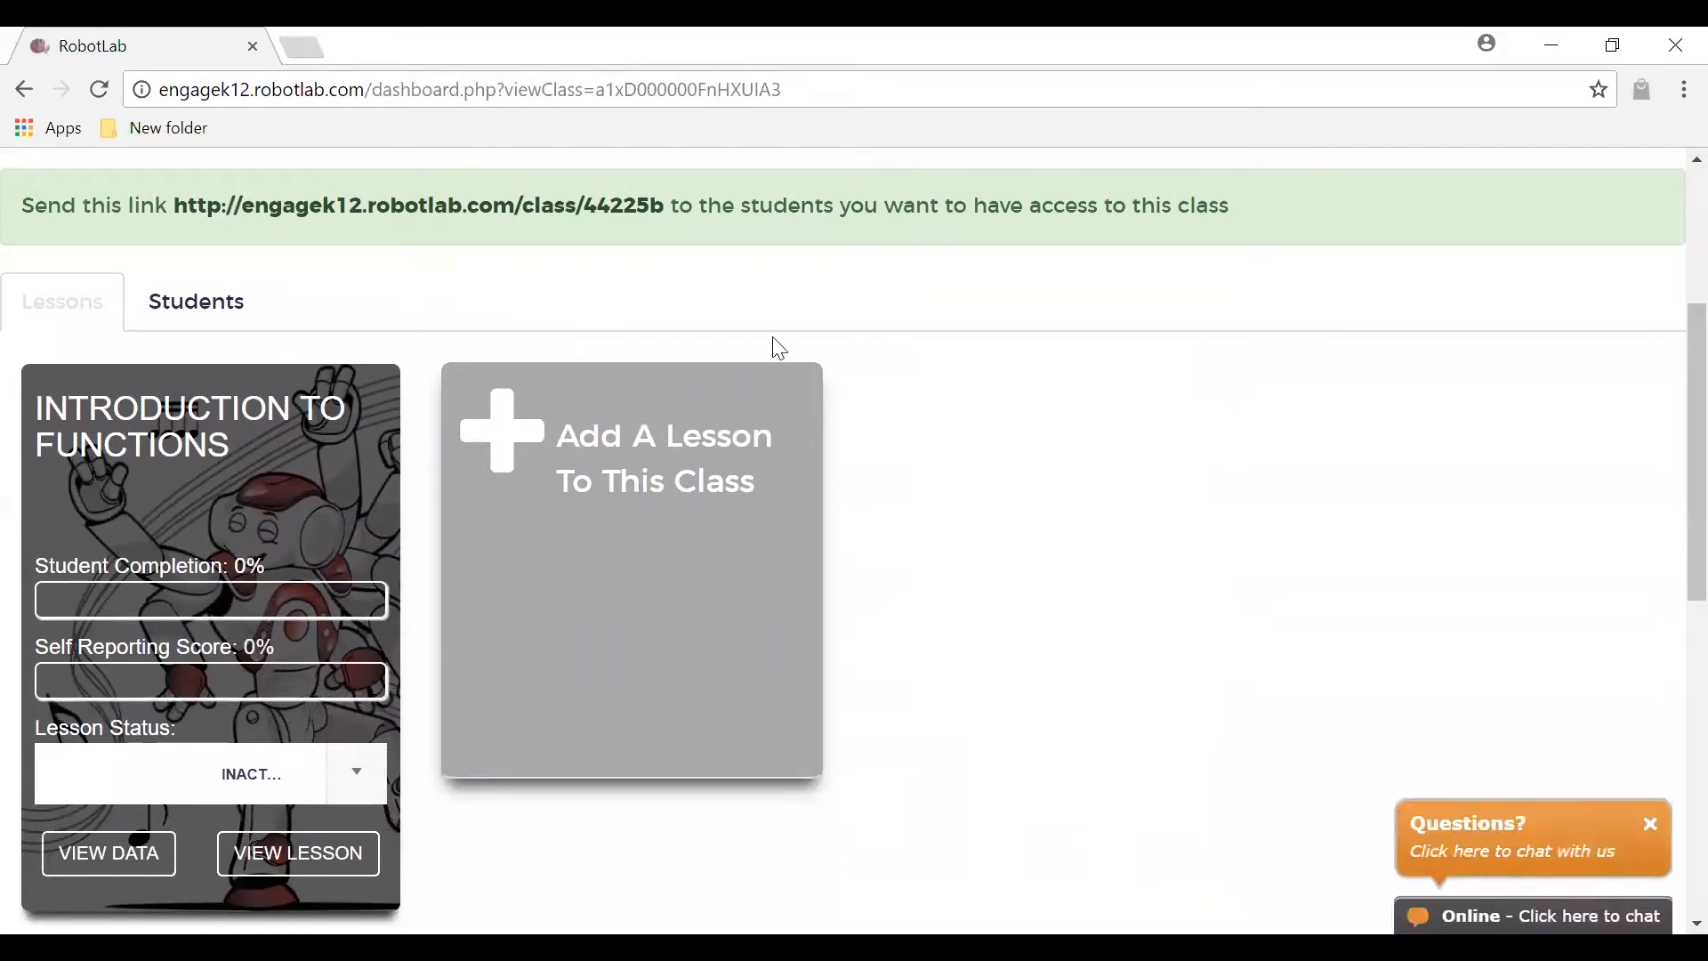
mouse_move(534, 211)
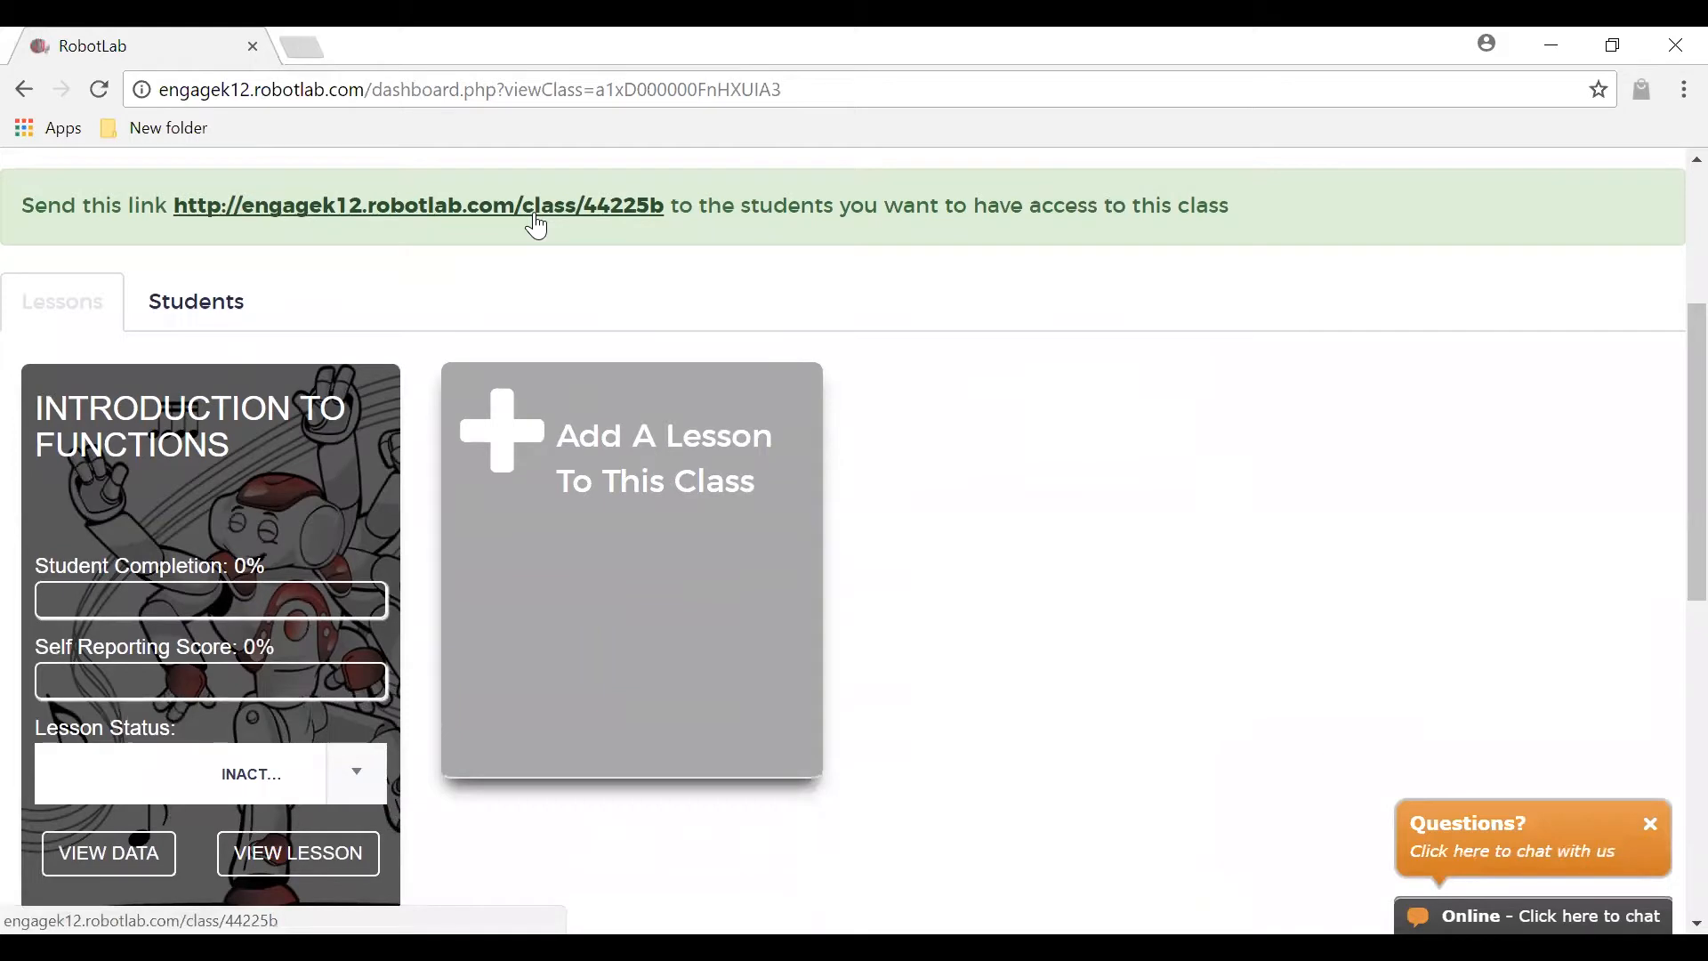
mouse_move(569, 230)
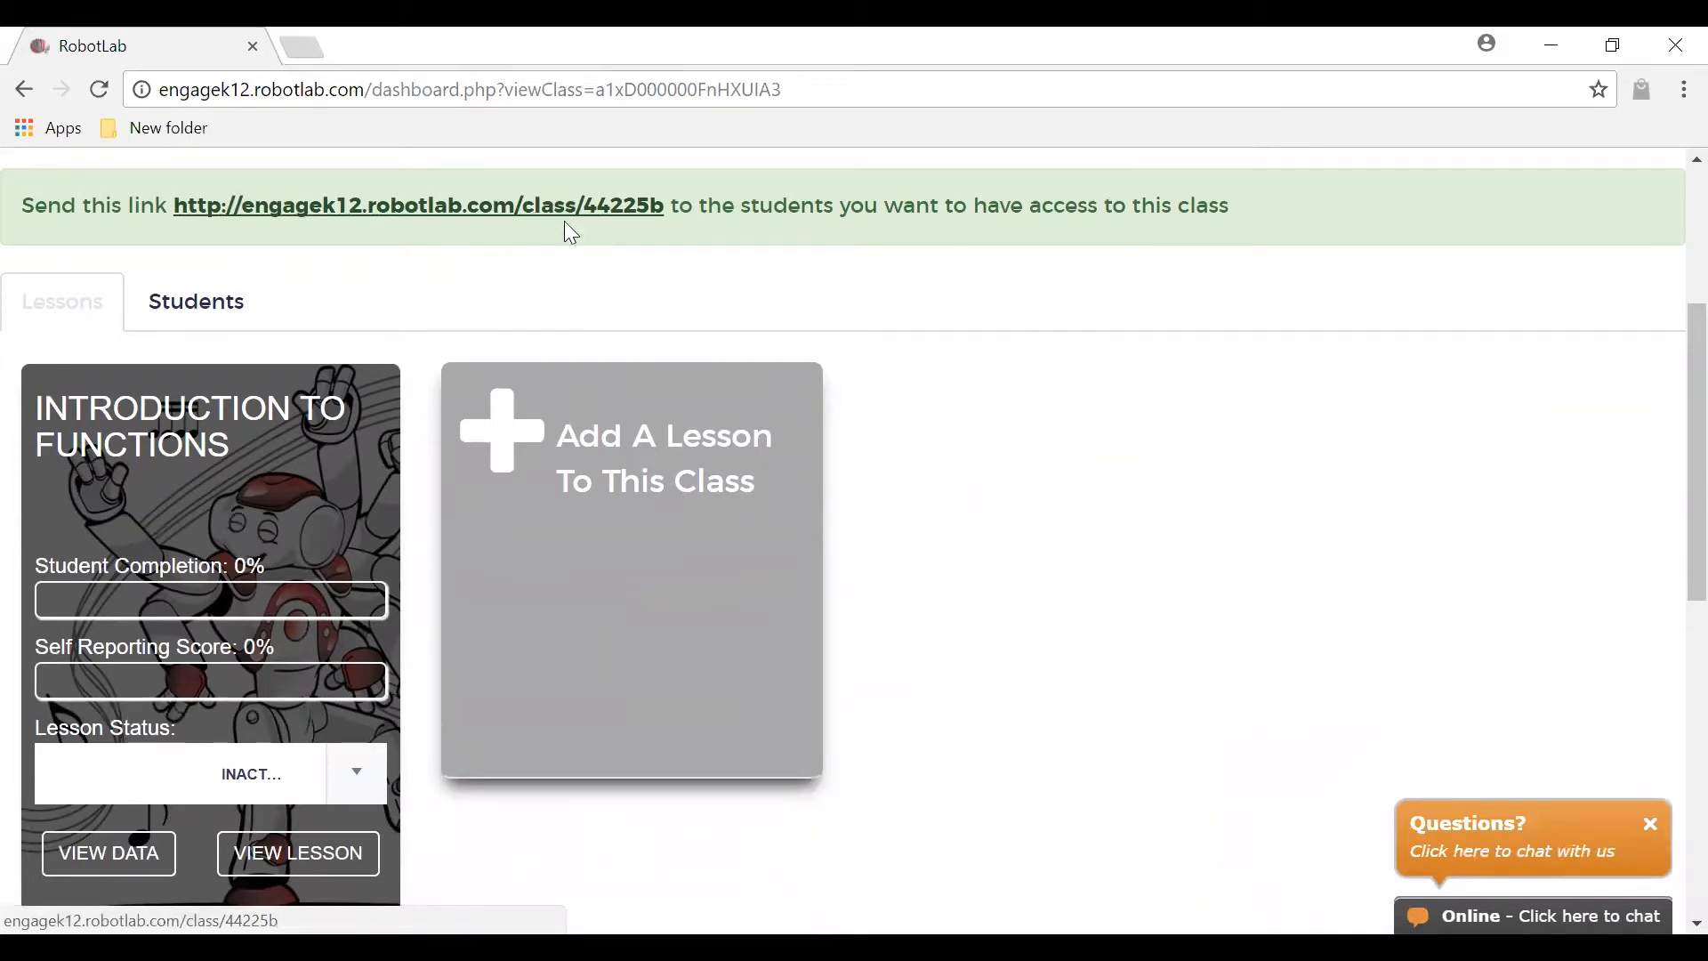
mouse_move(662, 212)
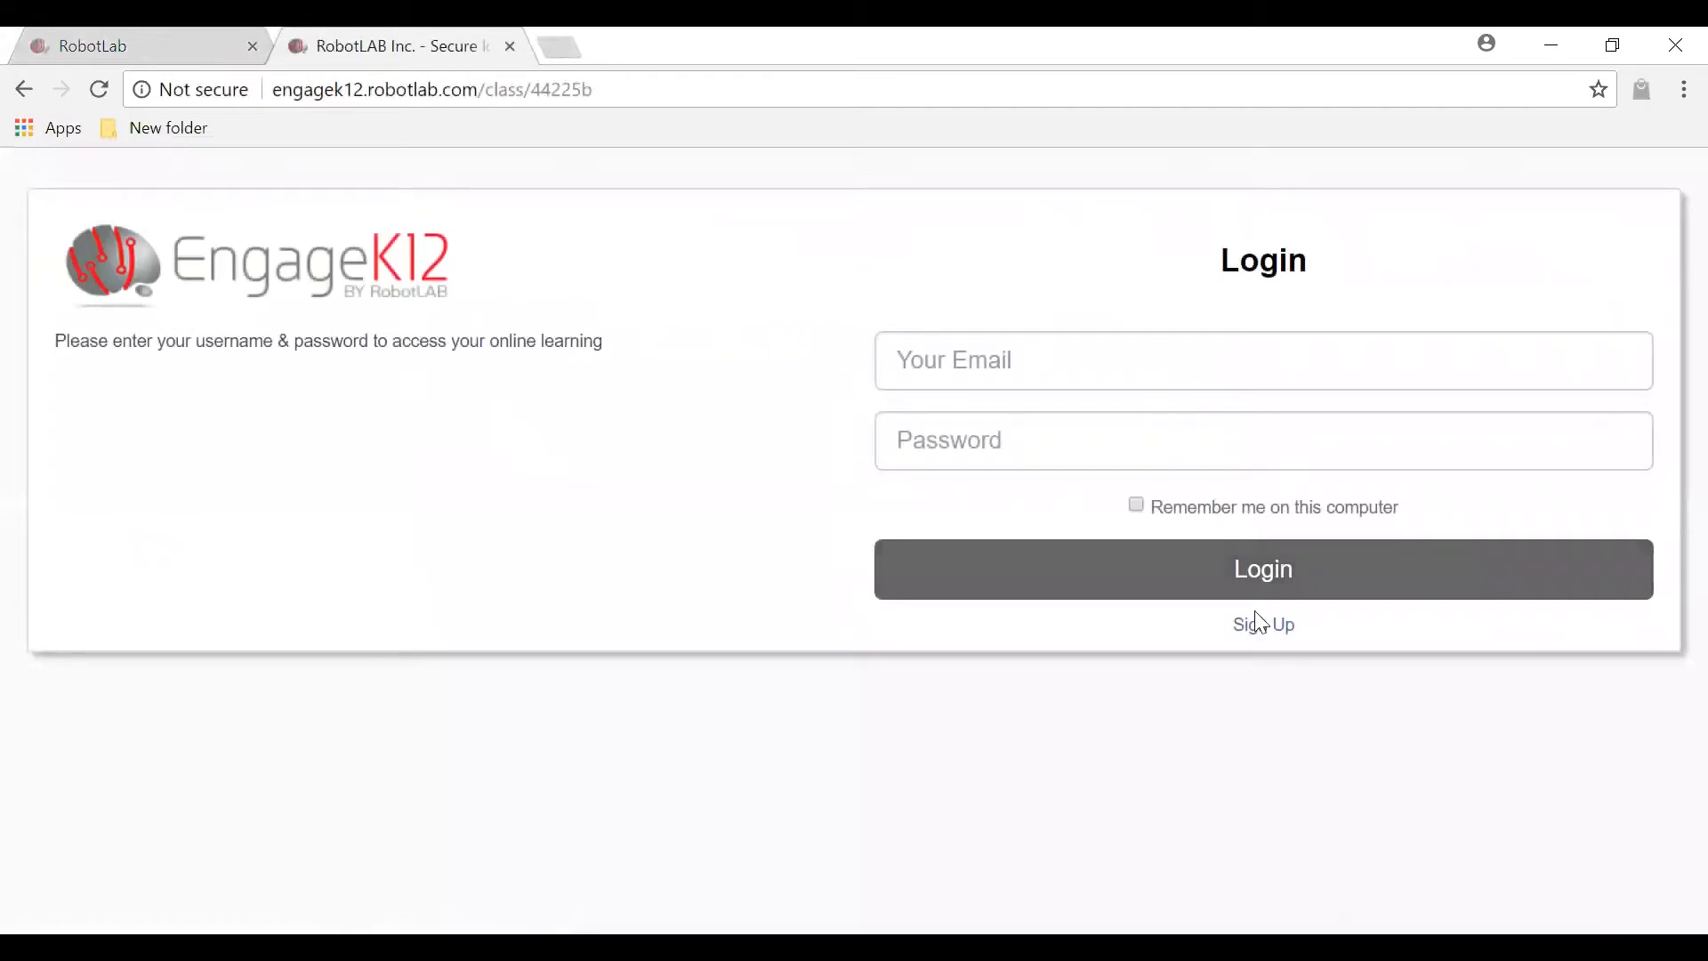
Switch the class link's student page from Login to the Sign Up form
left_click(1262, 624)
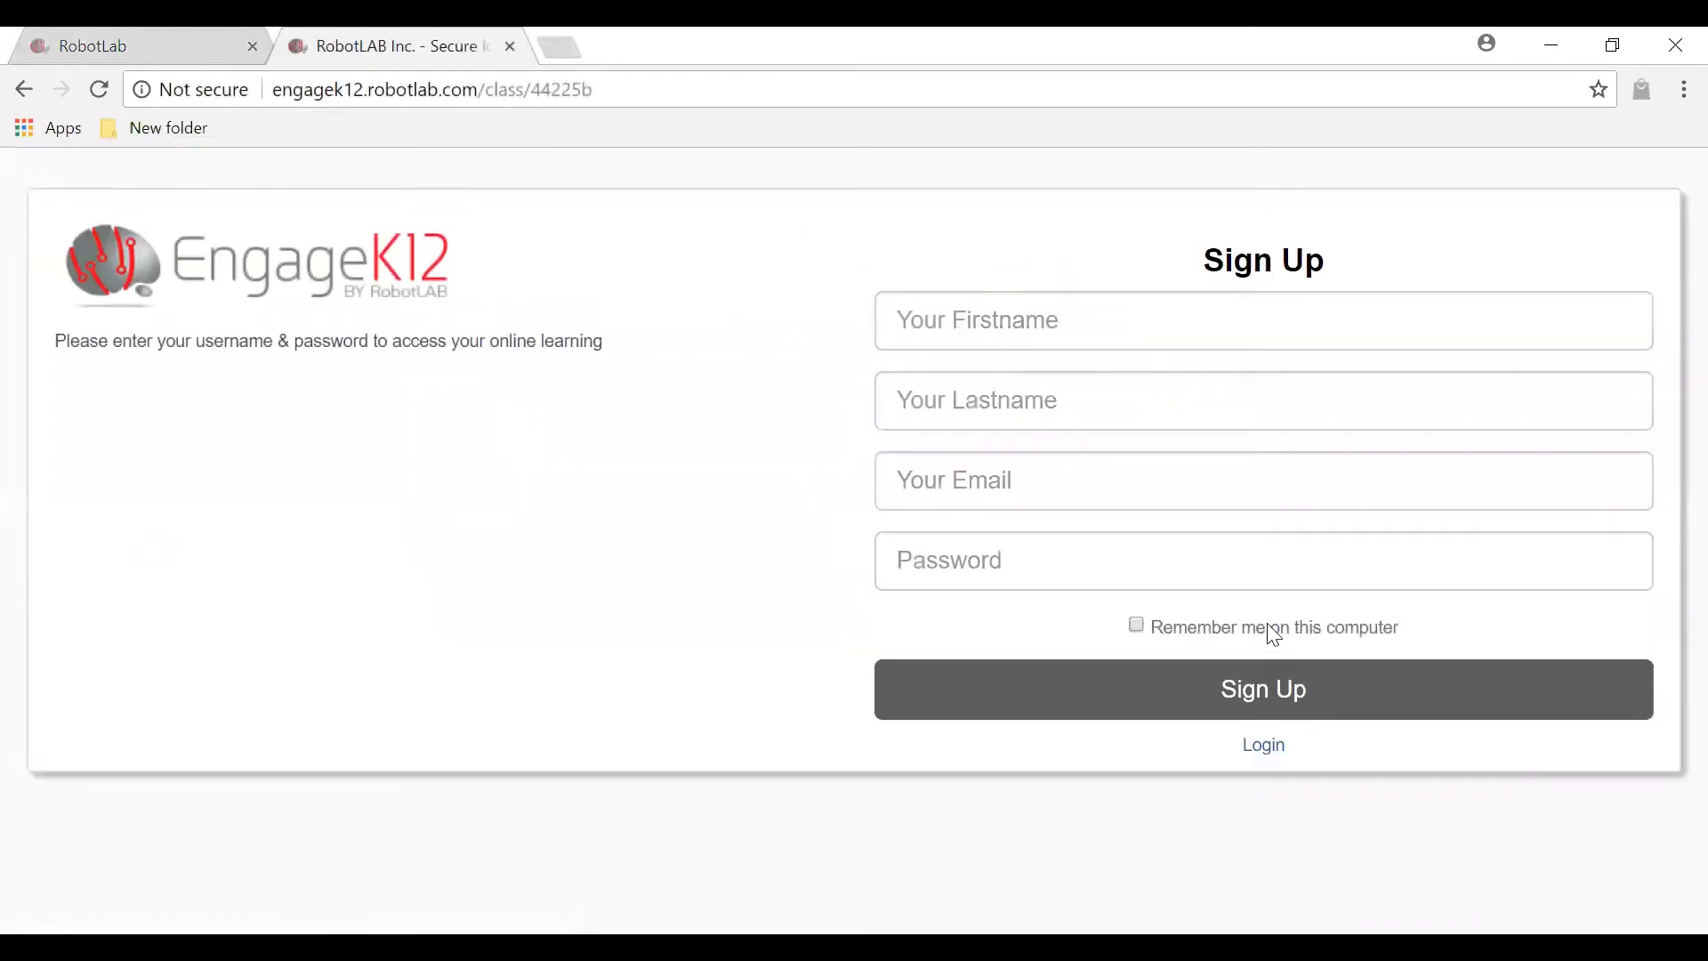
mouse_move(1227, 662)
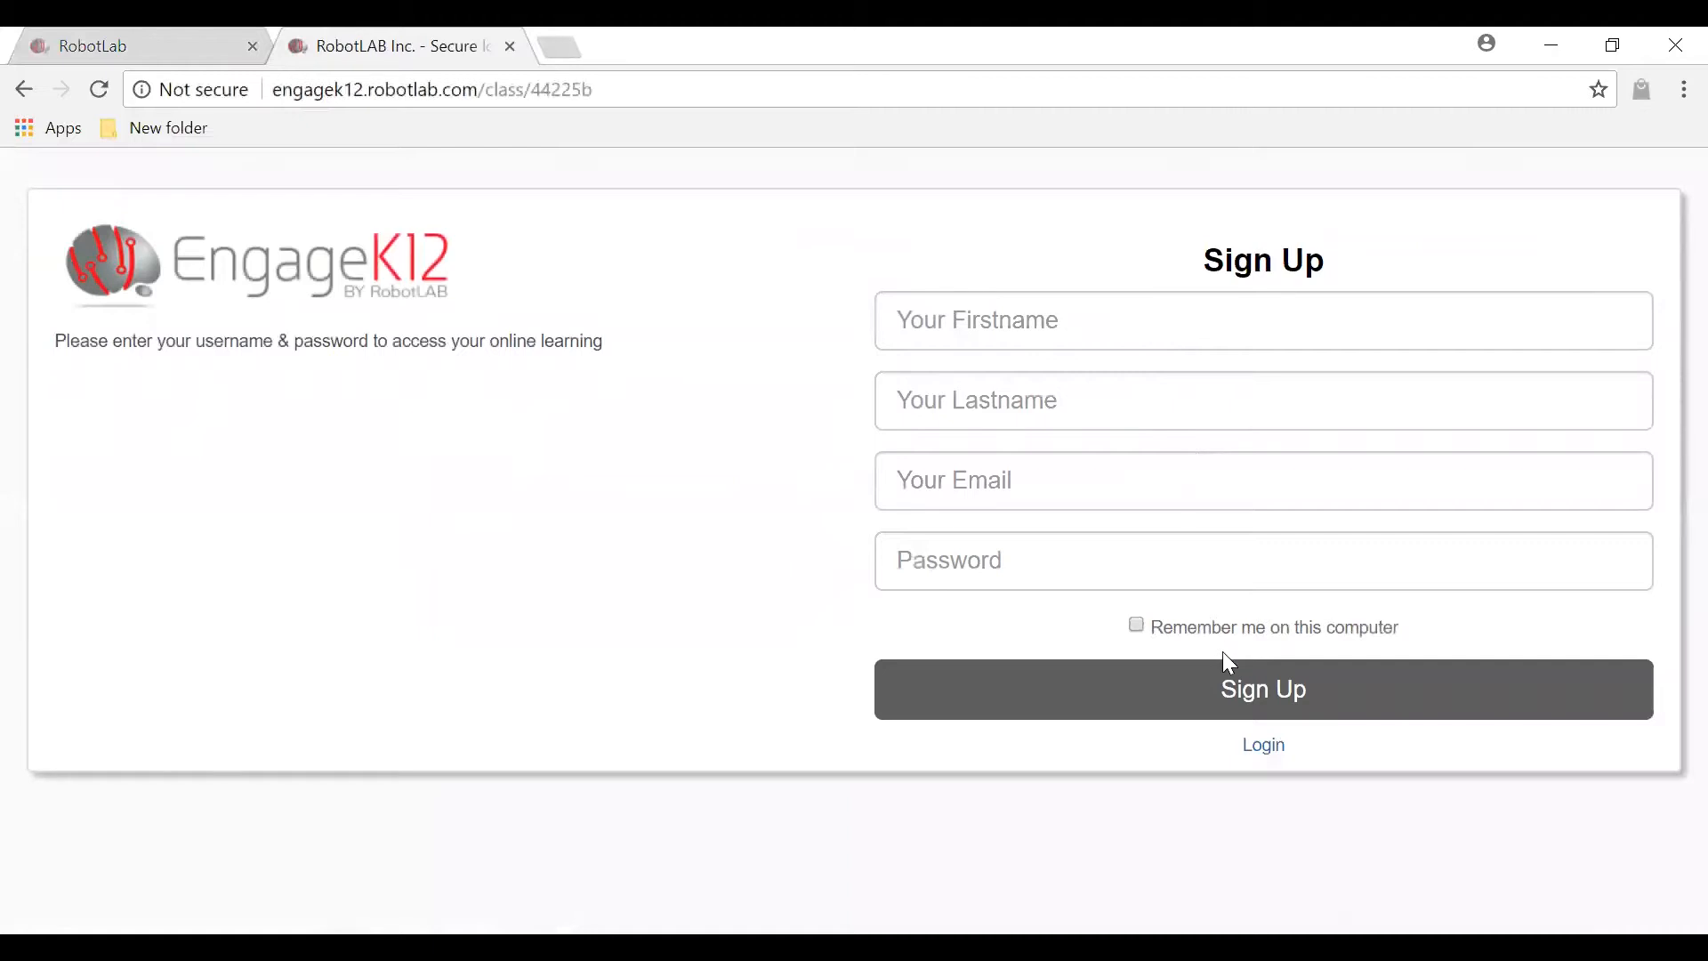
mouse_move(1237, 707)
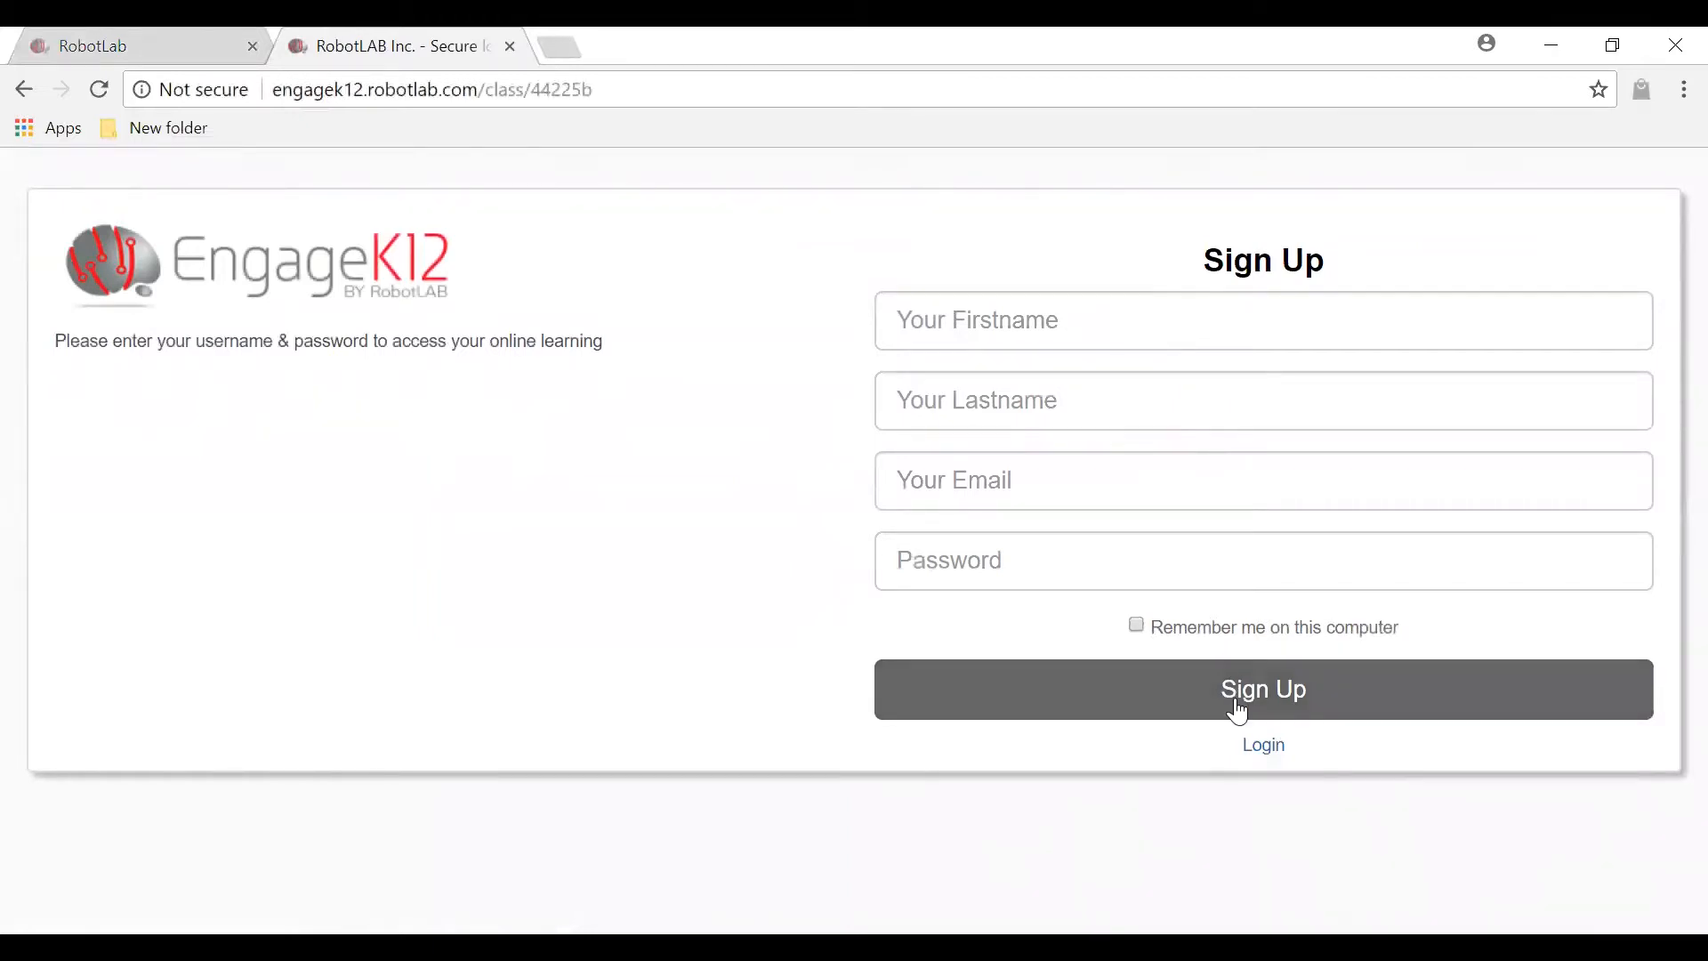
mouse_move(183, 36)
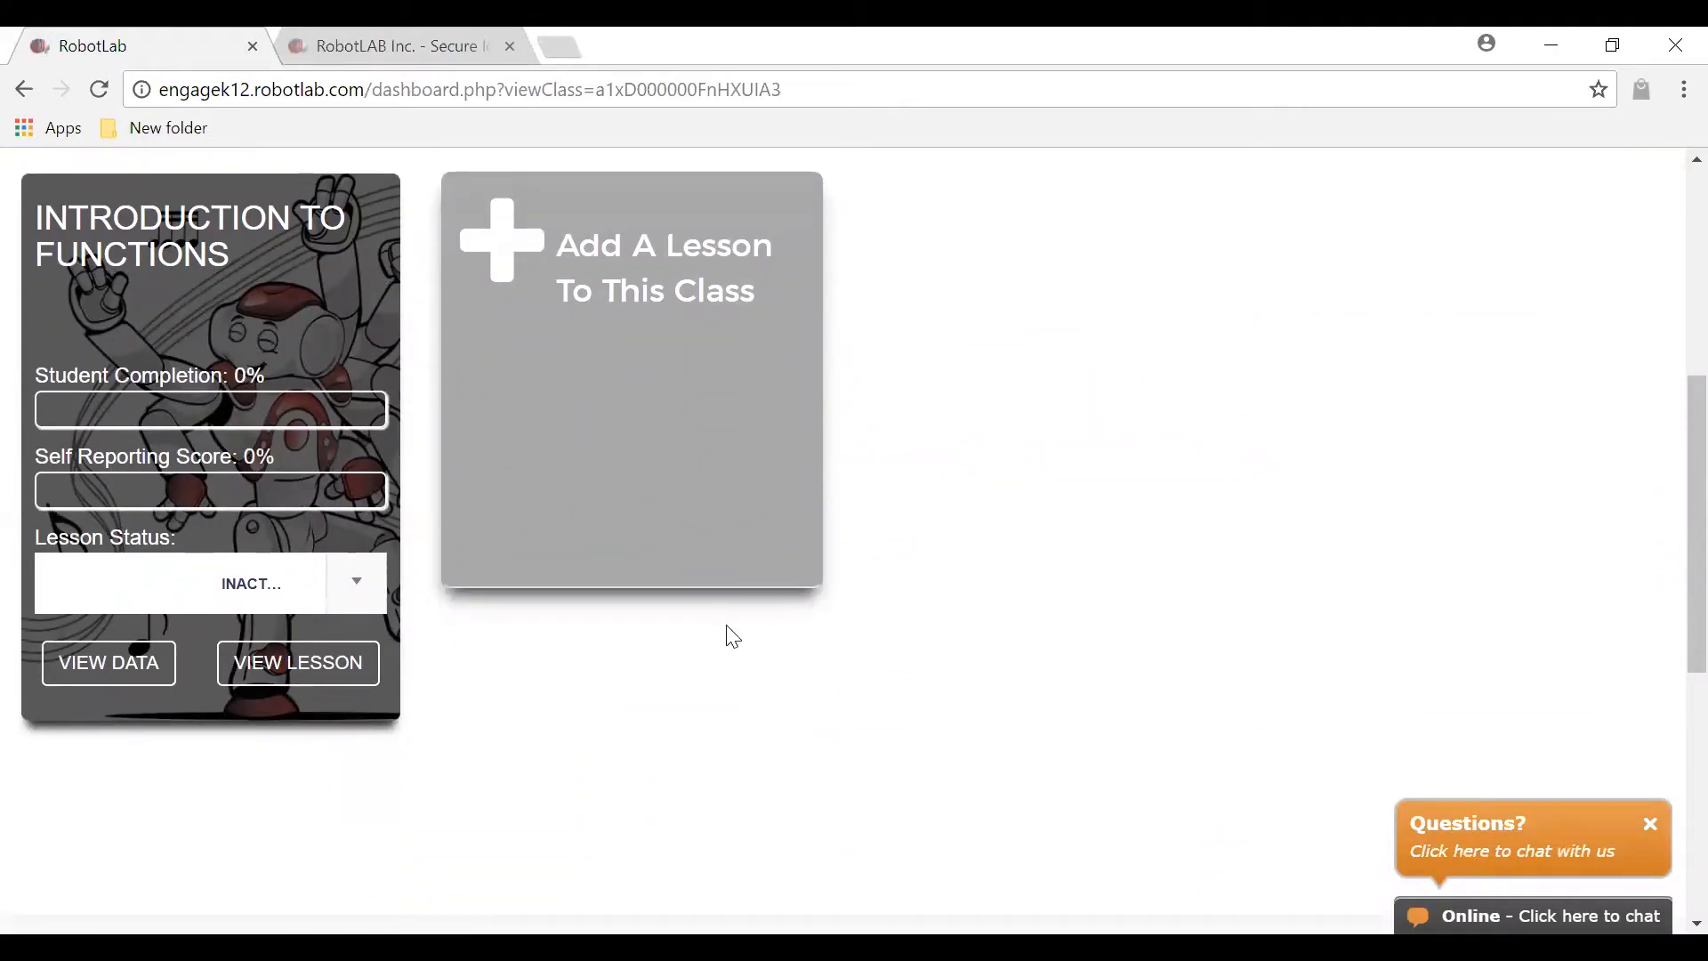
mouse_move(209, 541)
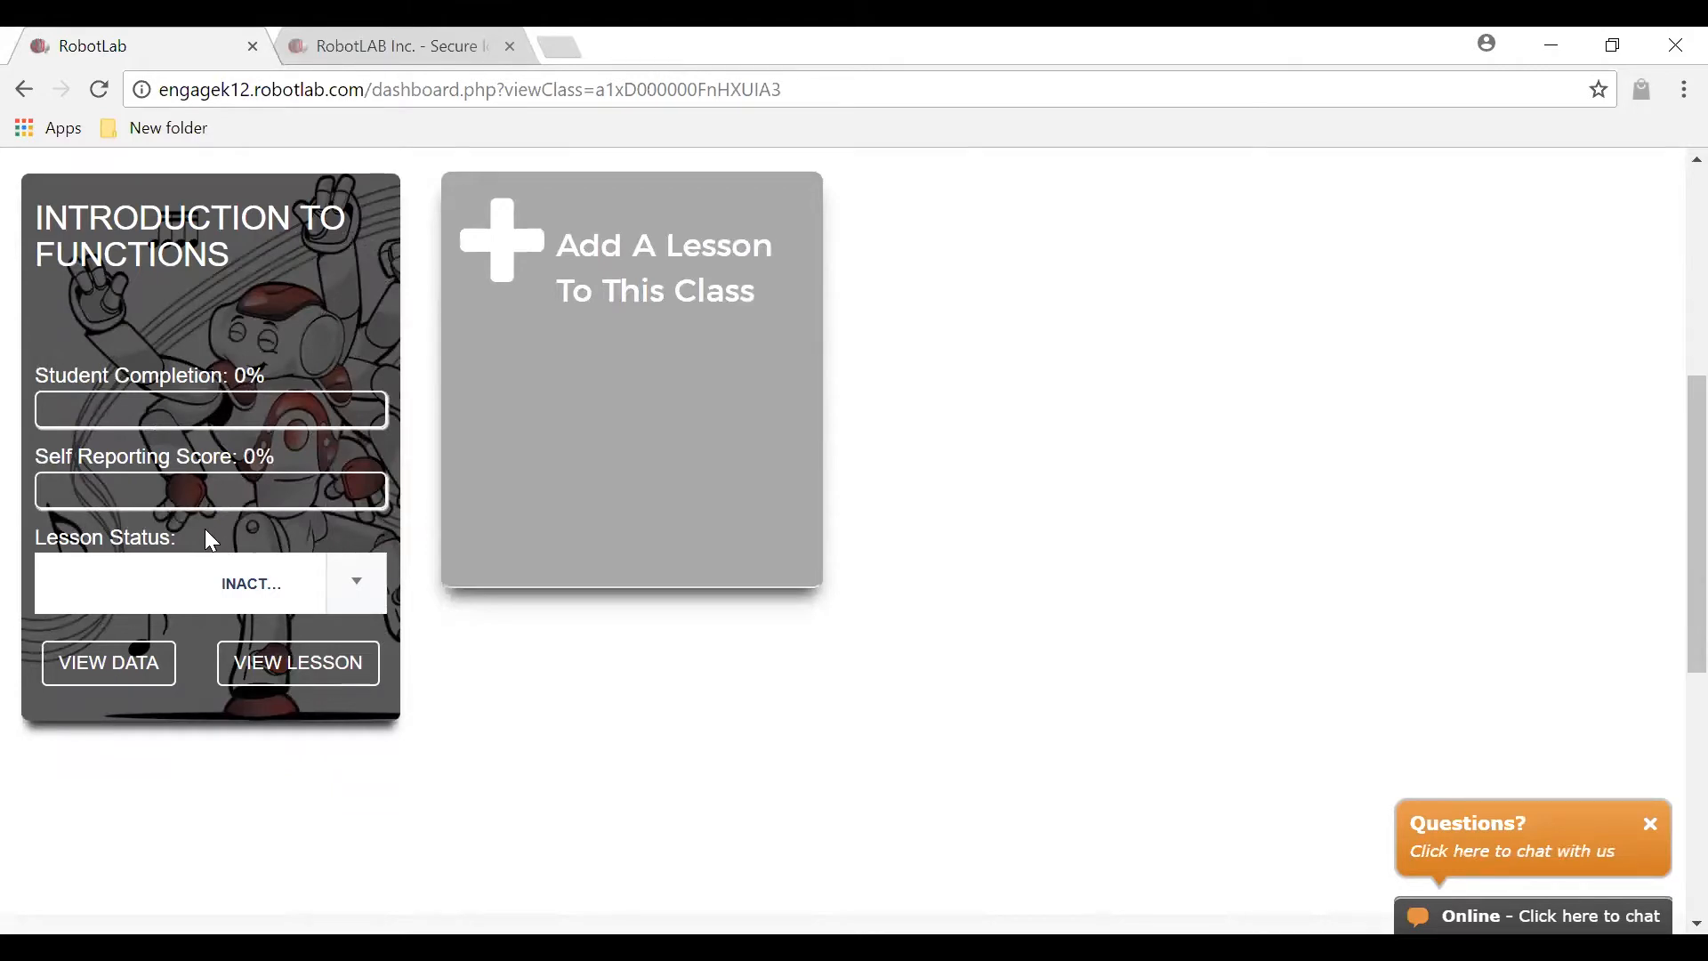
mouse_move(137, 544)
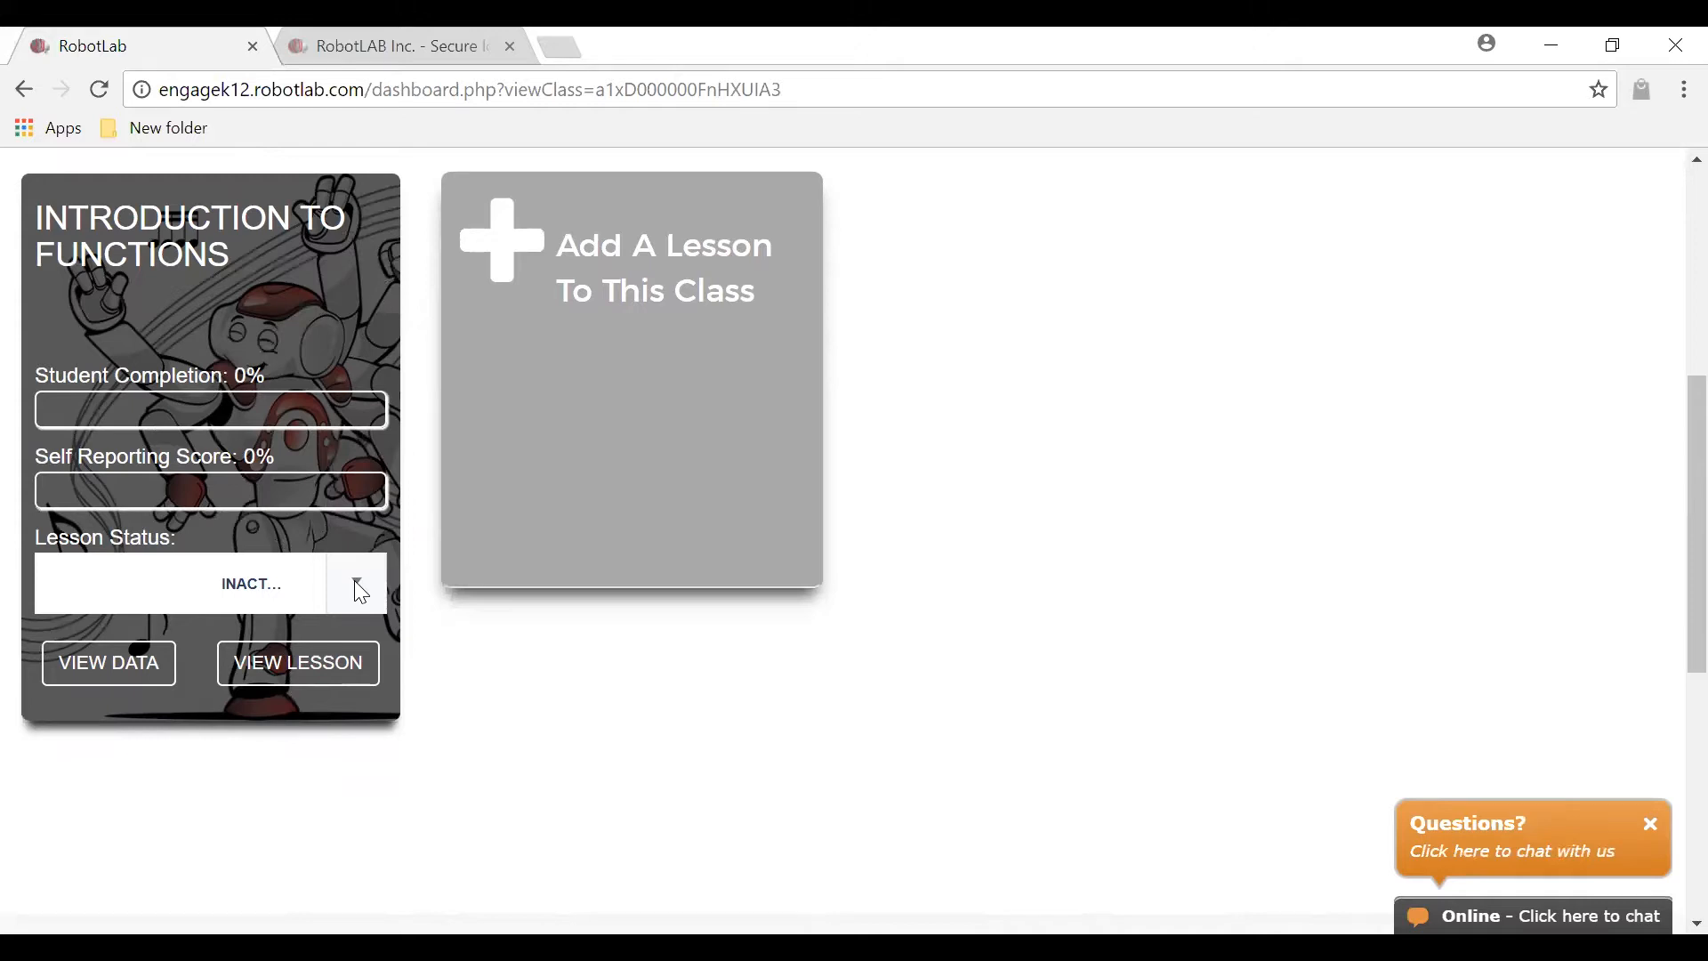
left_click(356, 583)
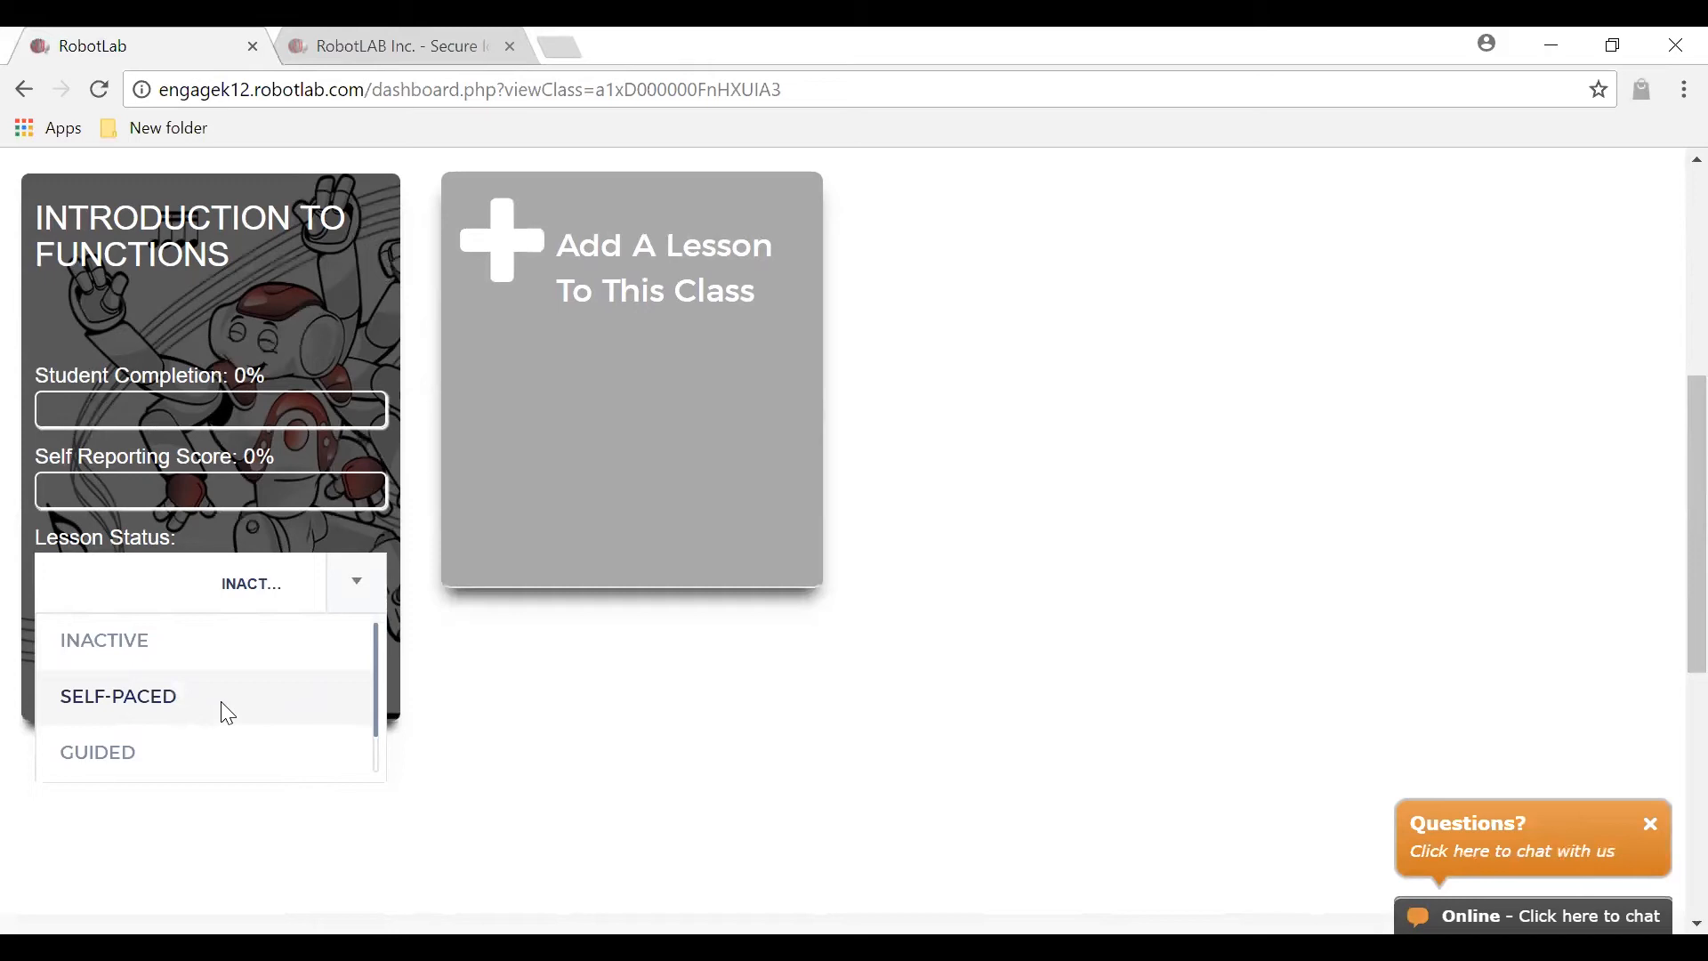
mouse_move(225, 760)
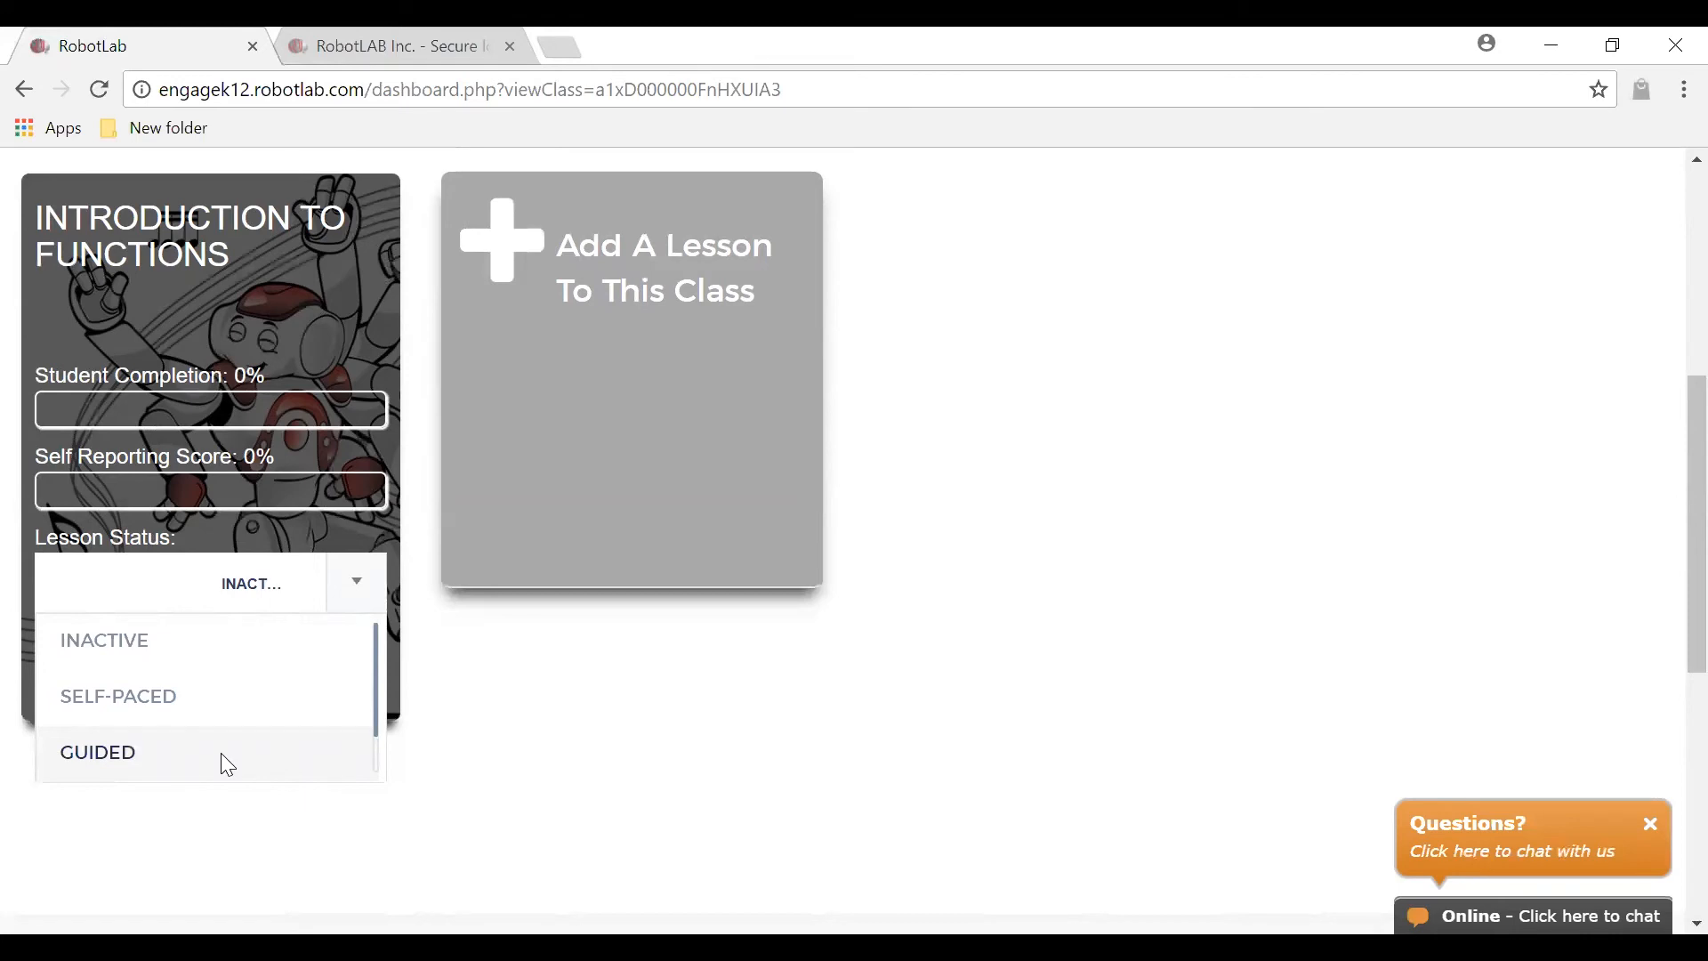
scroll("down", 3)
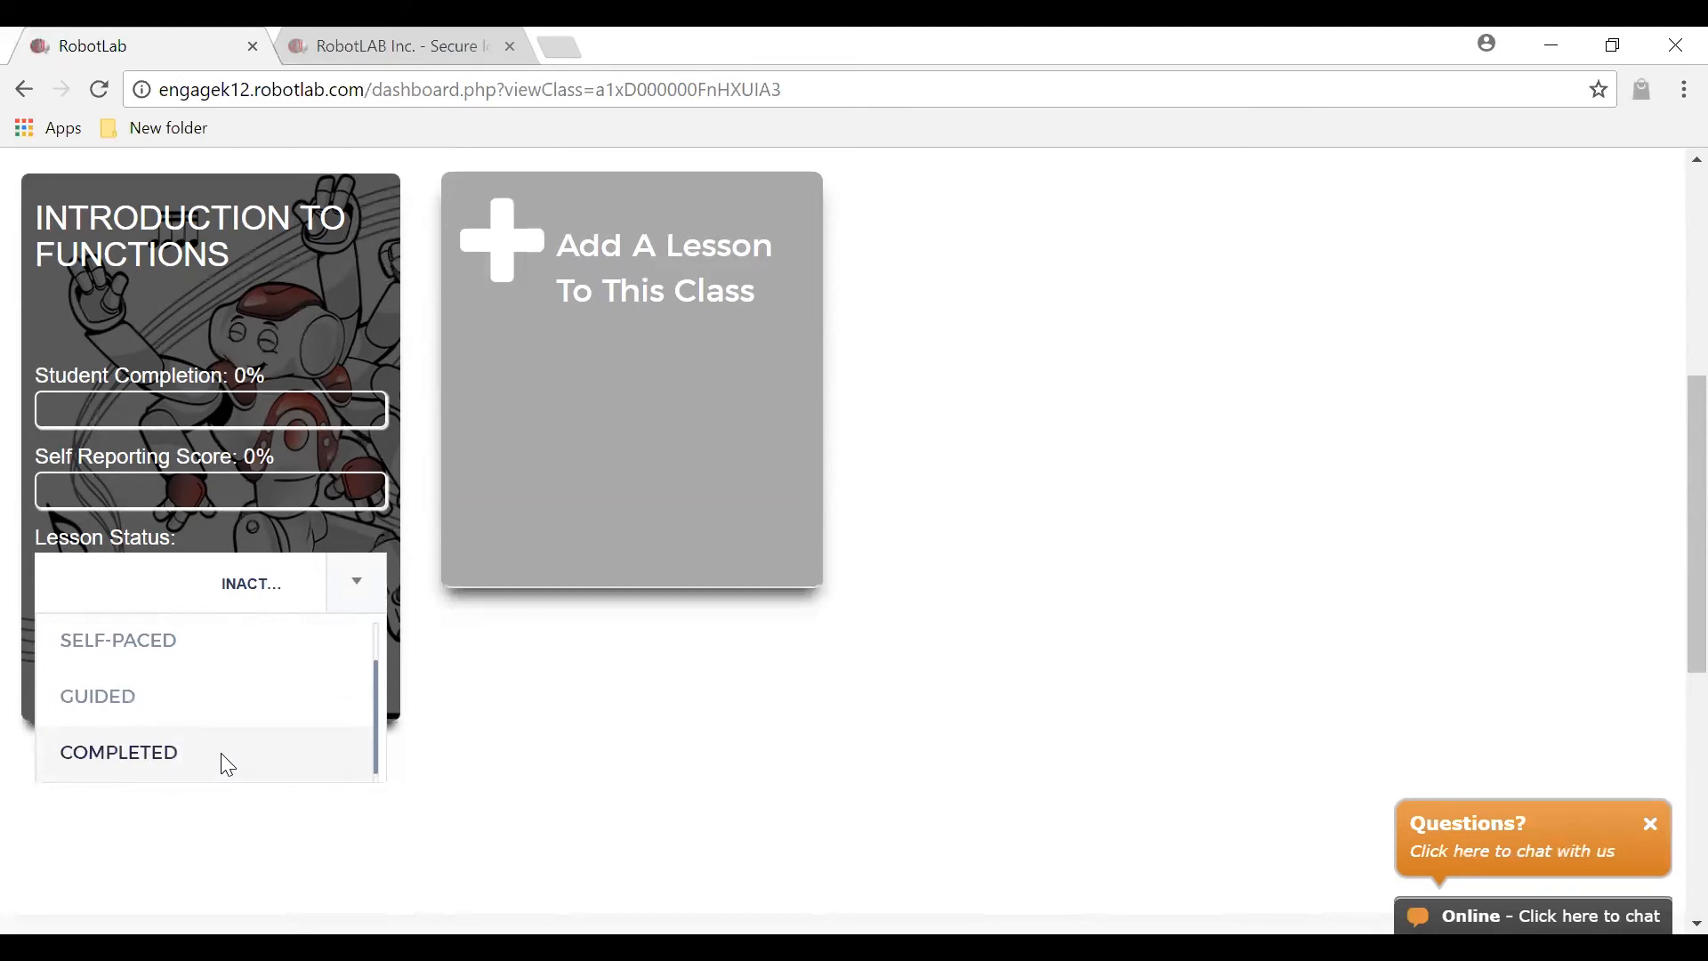
mouse_move(181, 765)
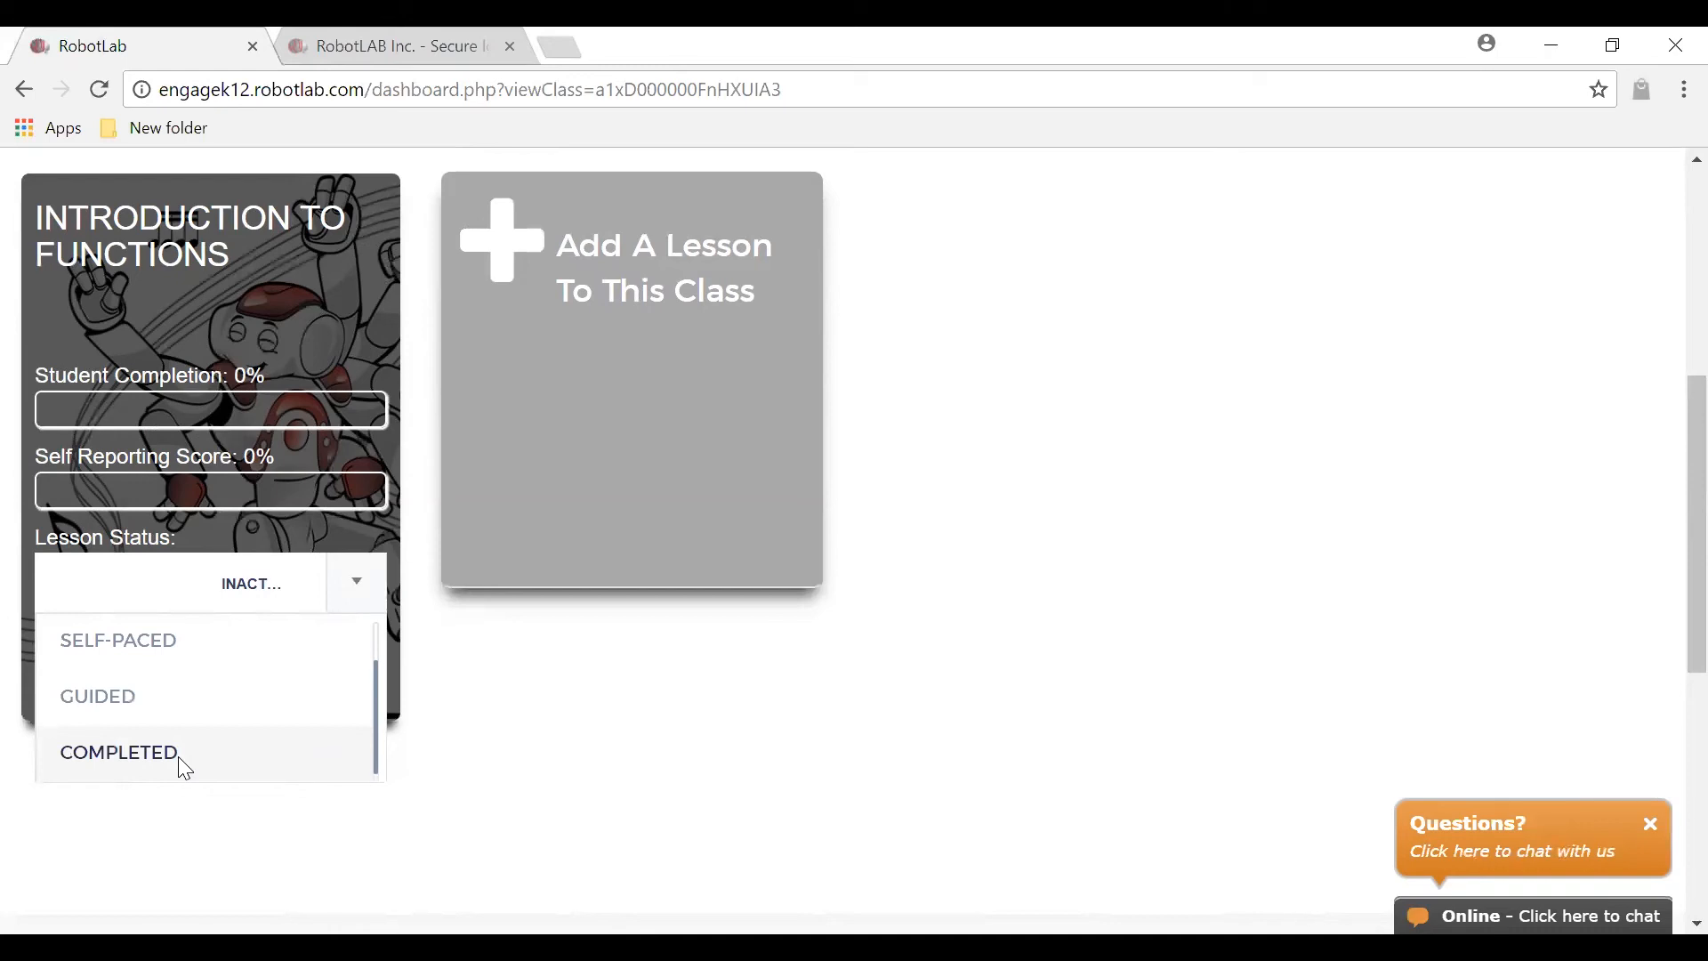
mouse_move(250, 760)
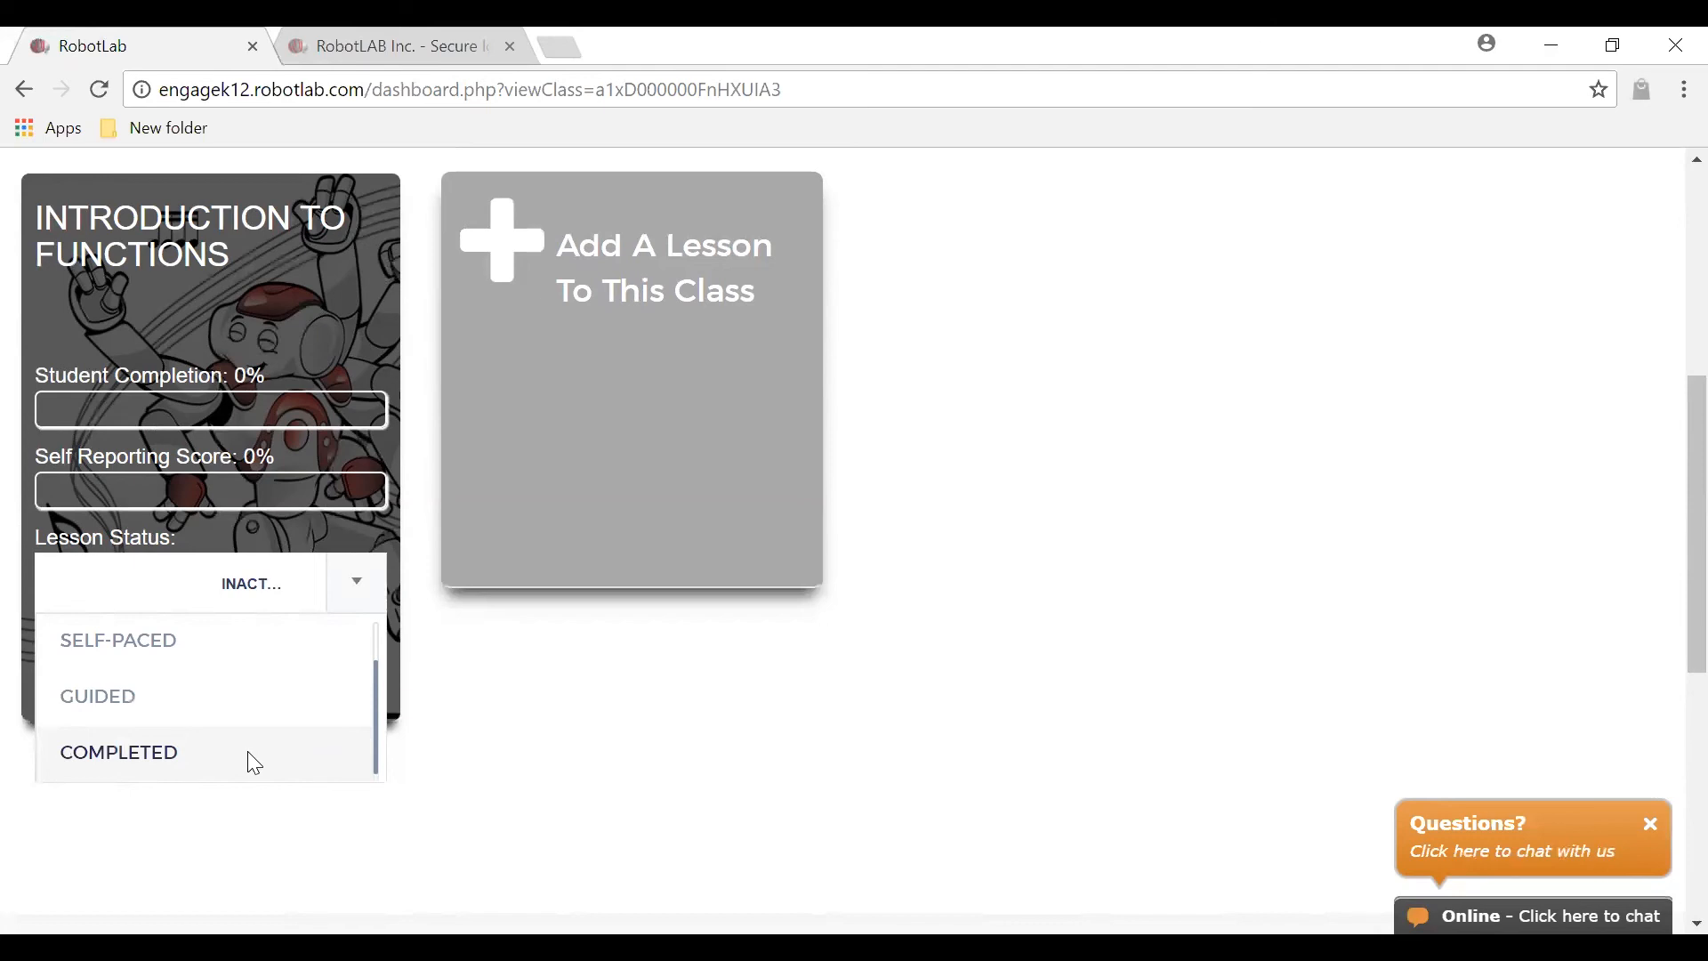
scroll("up", 3)
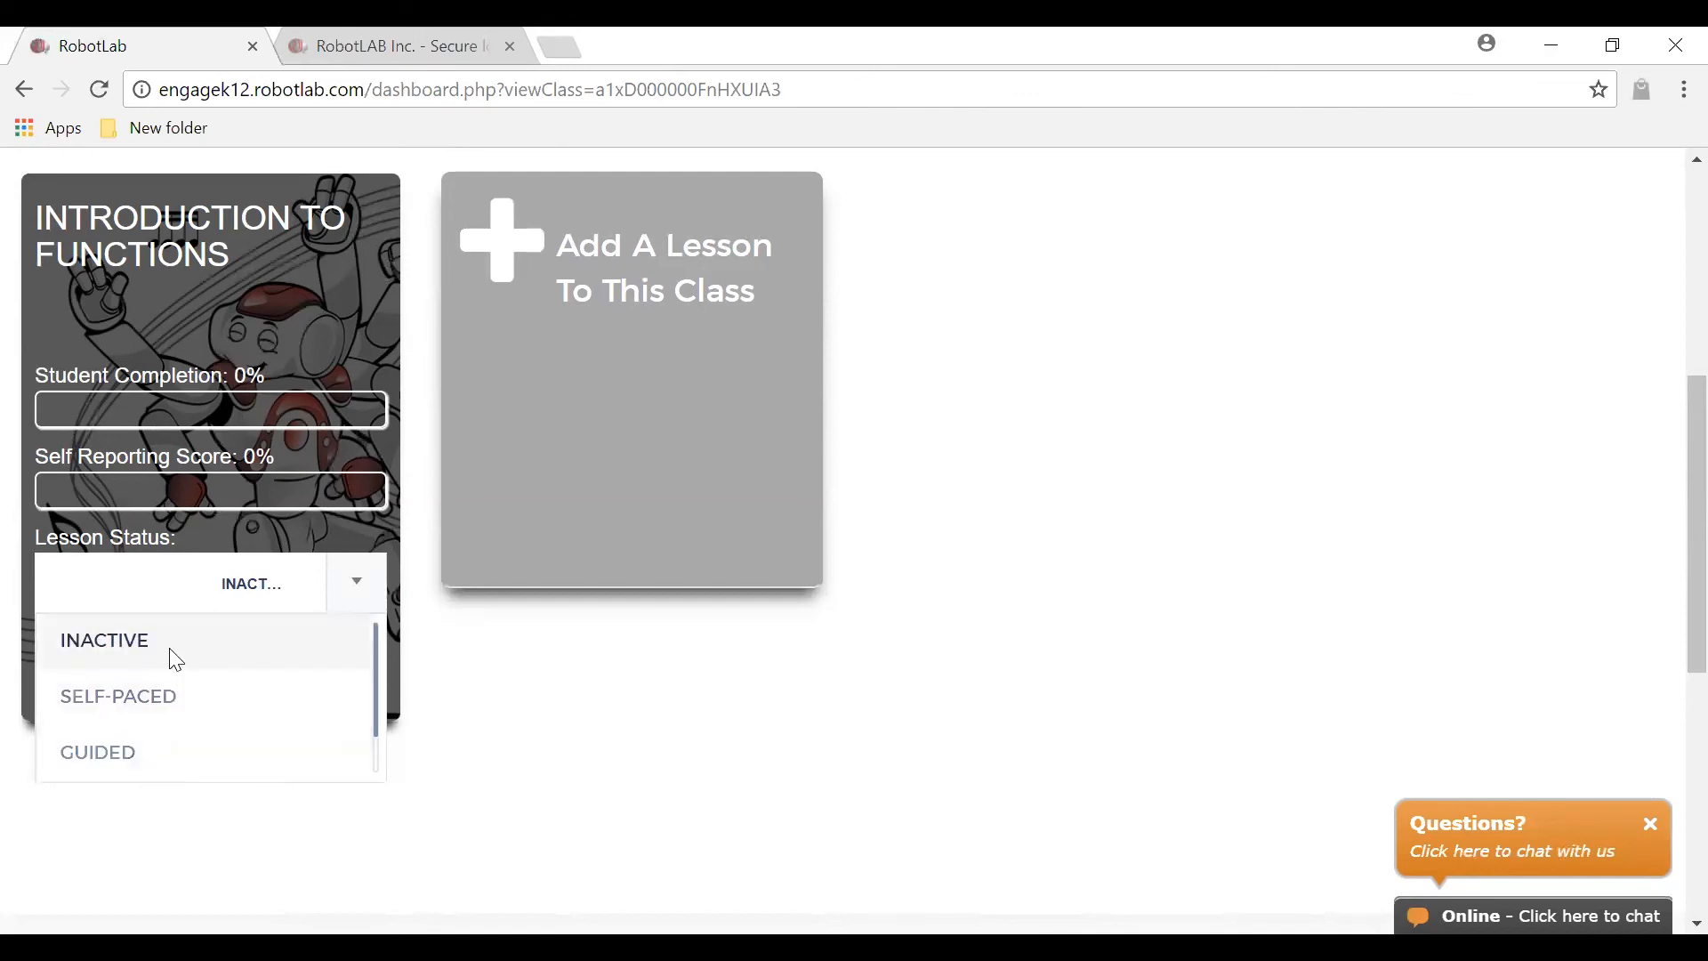
left_click(104, 638)
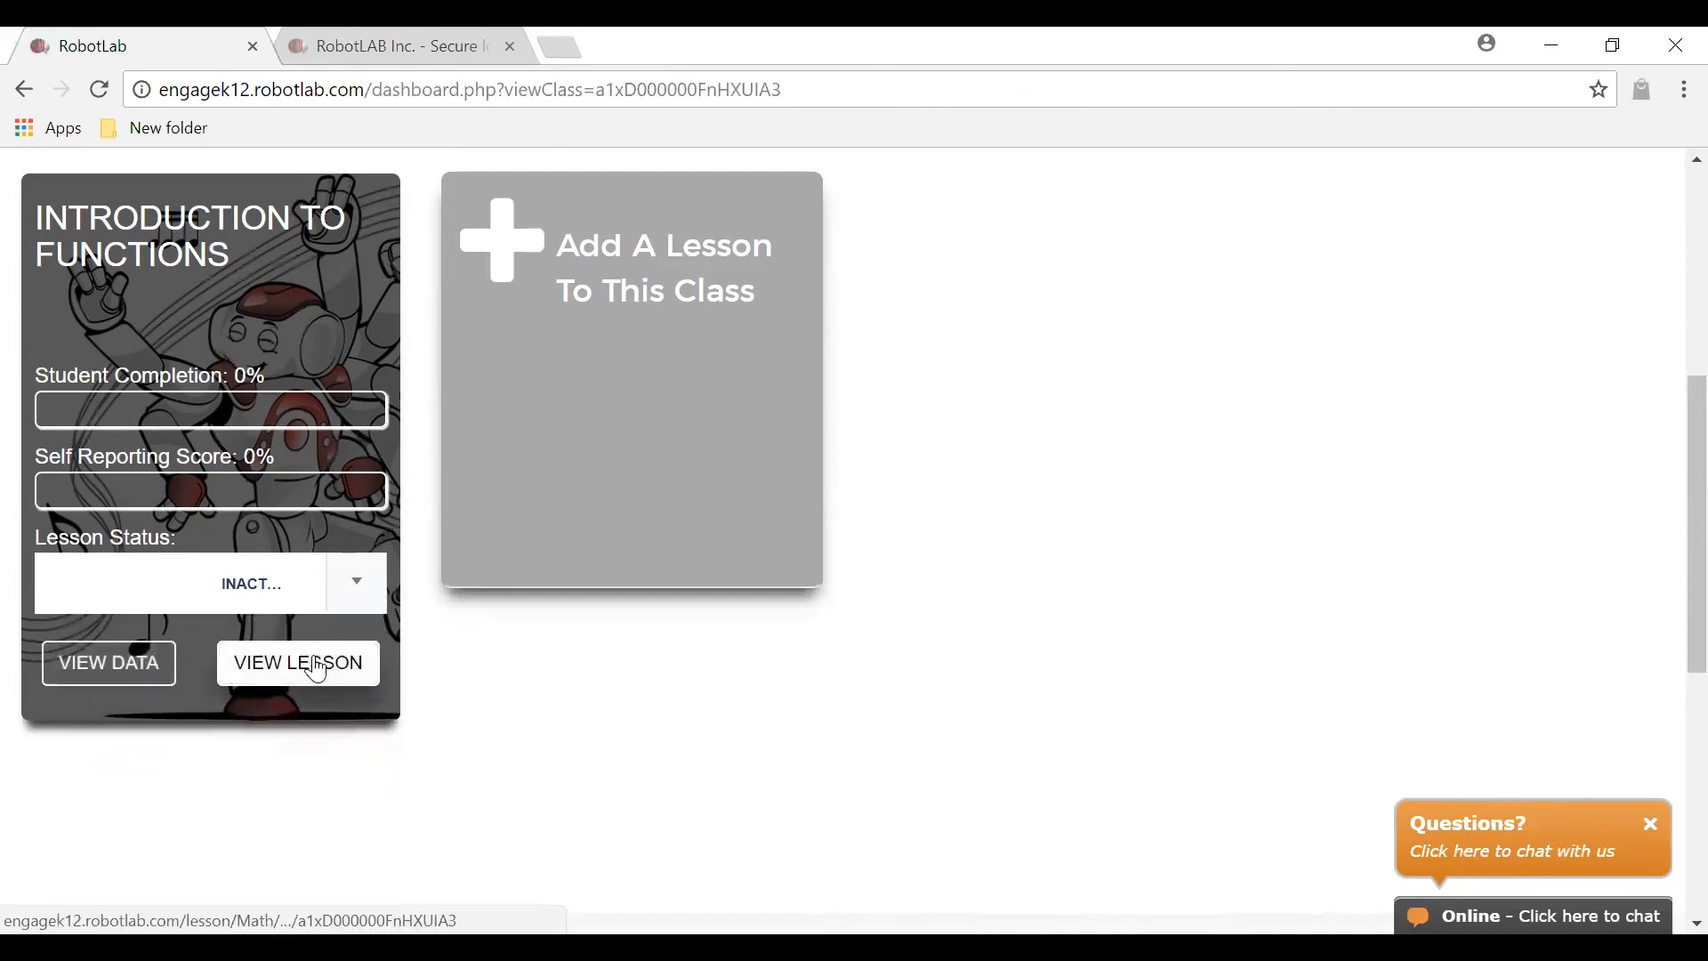
View the Introduction to Functions lesson showing 4 modules, 0 exams and its Nao dance description
left_click(297, 662)
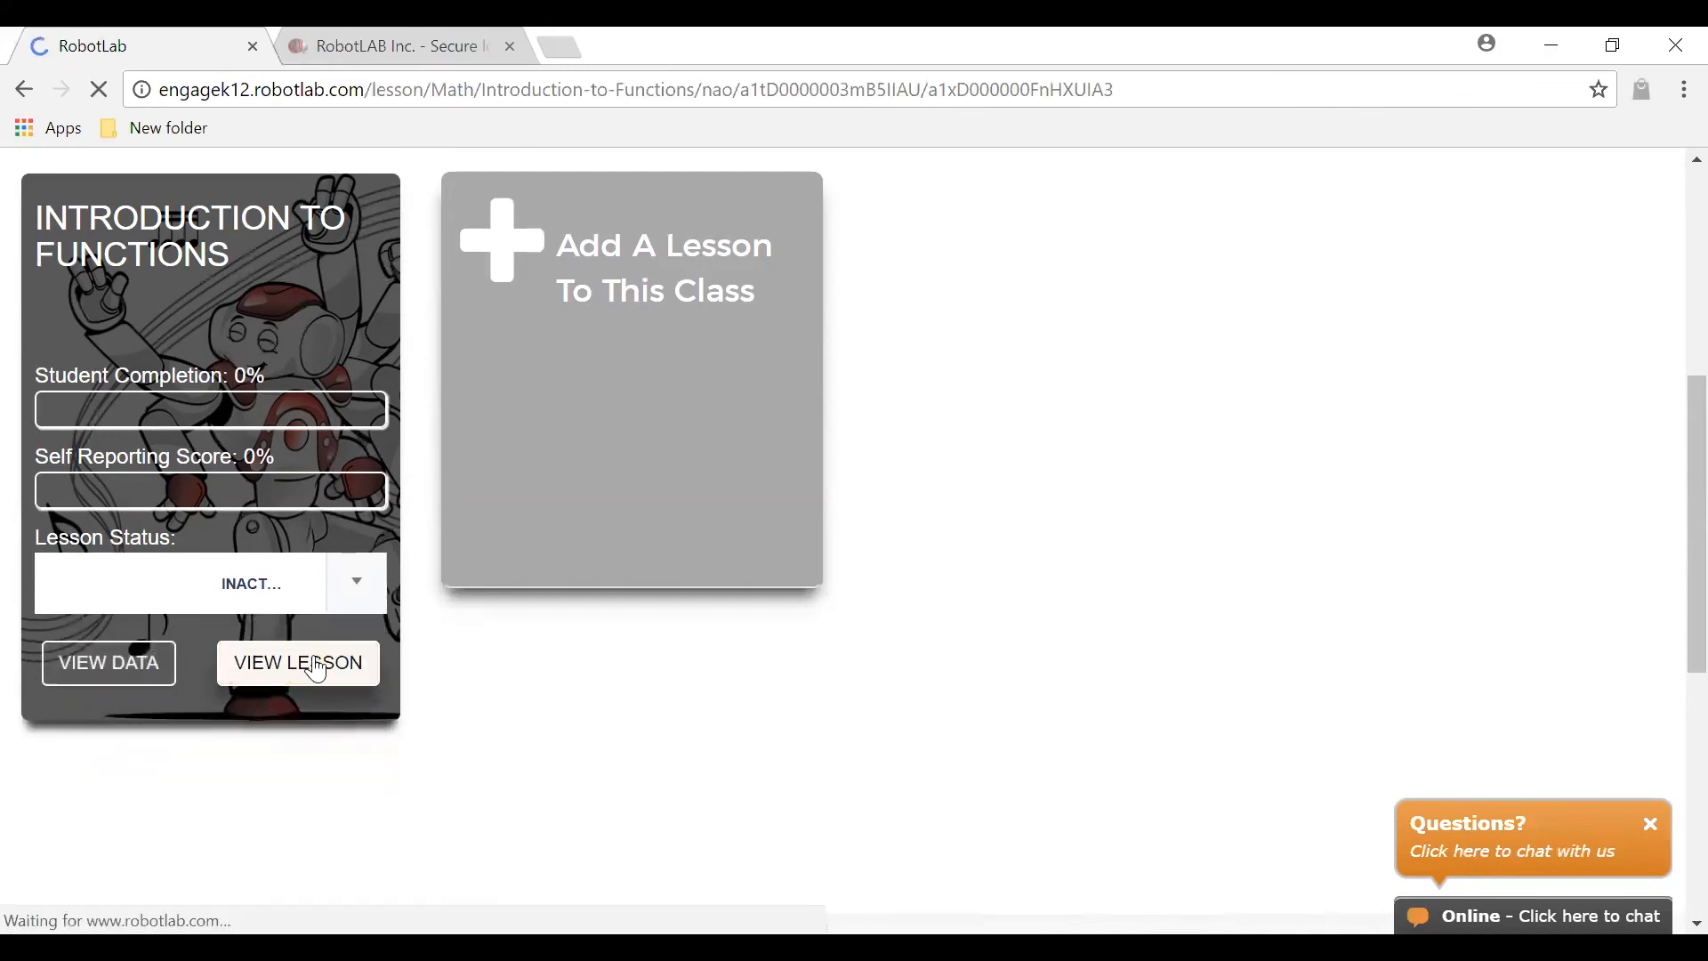
left_click(297, 662)
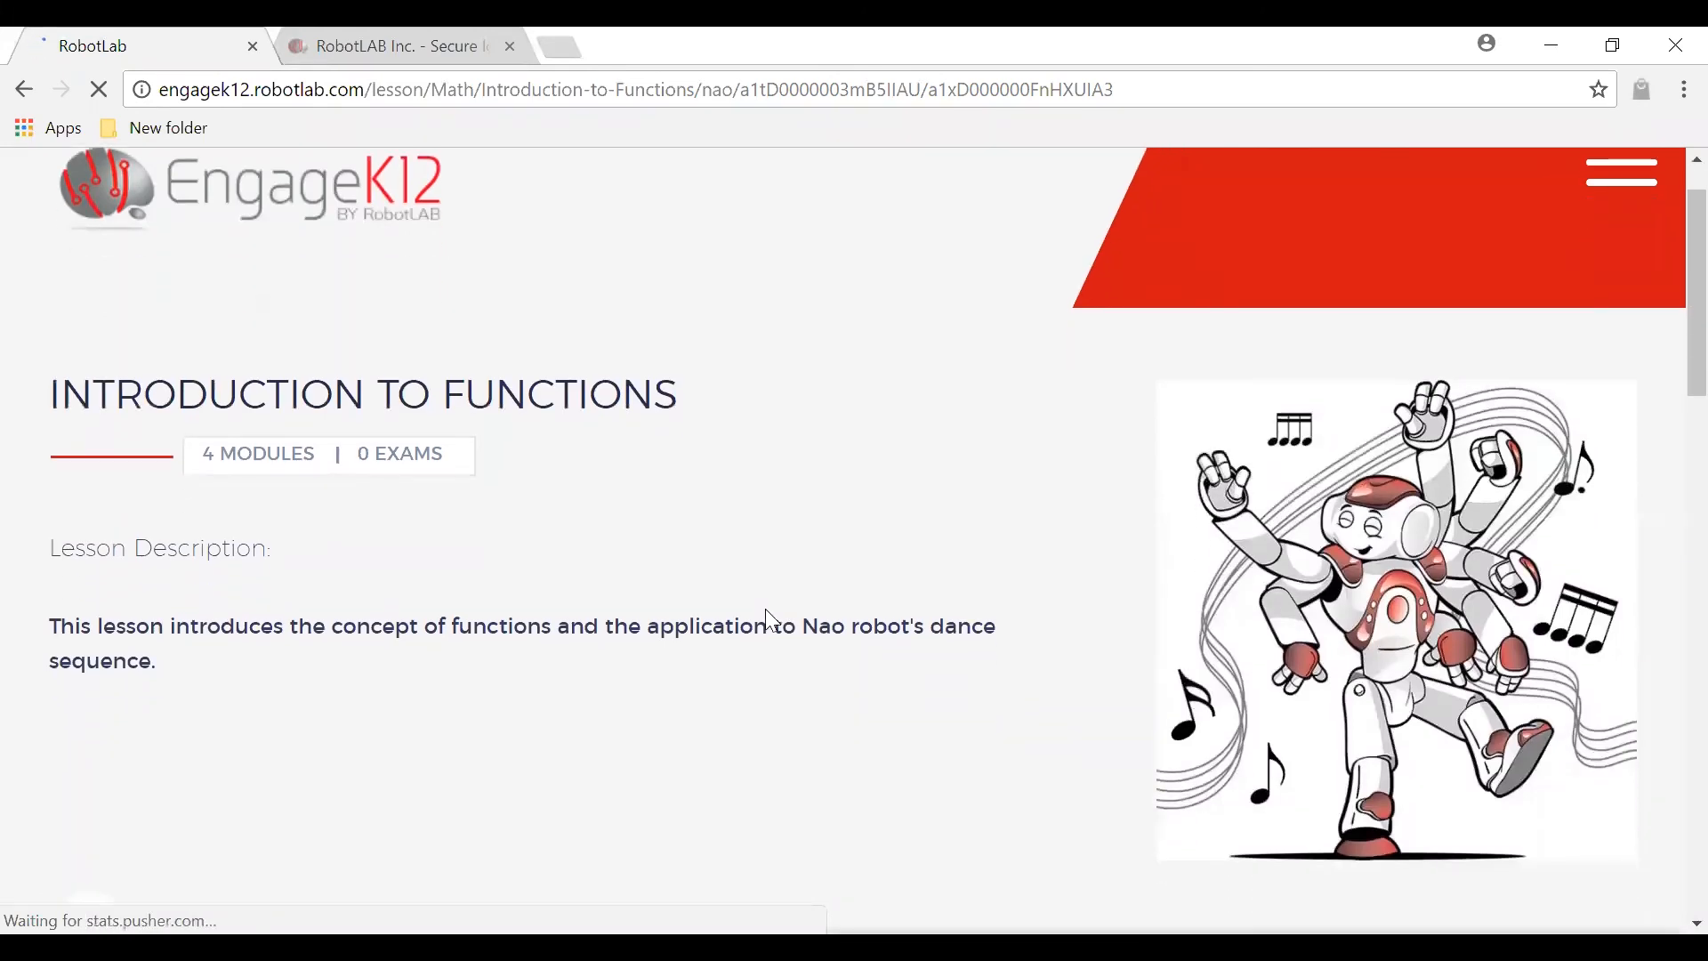